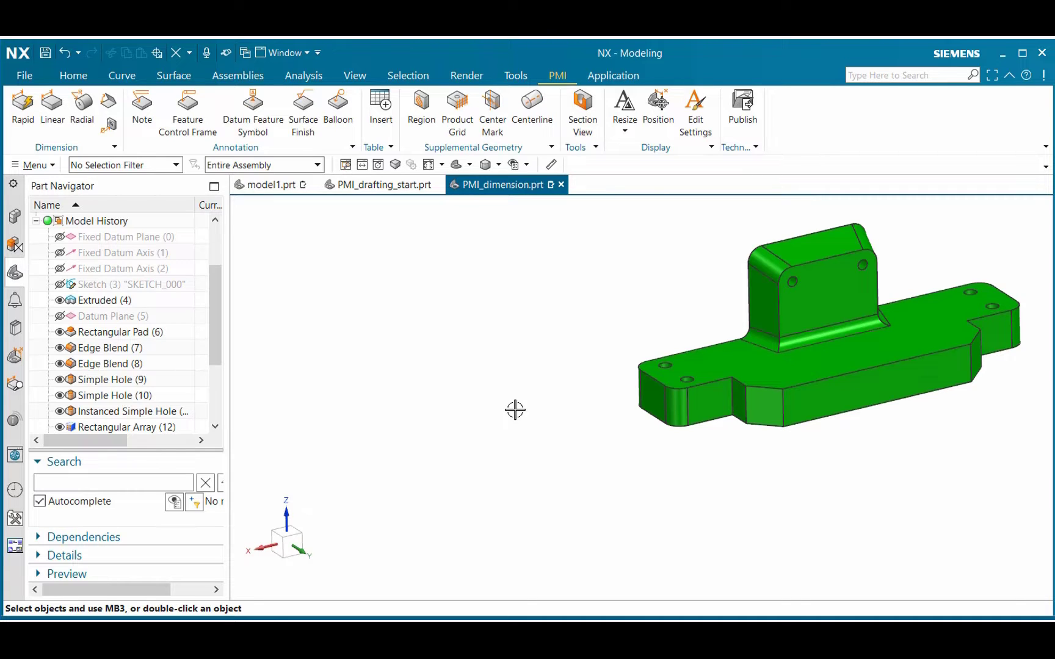
mouse_move(572, 83)
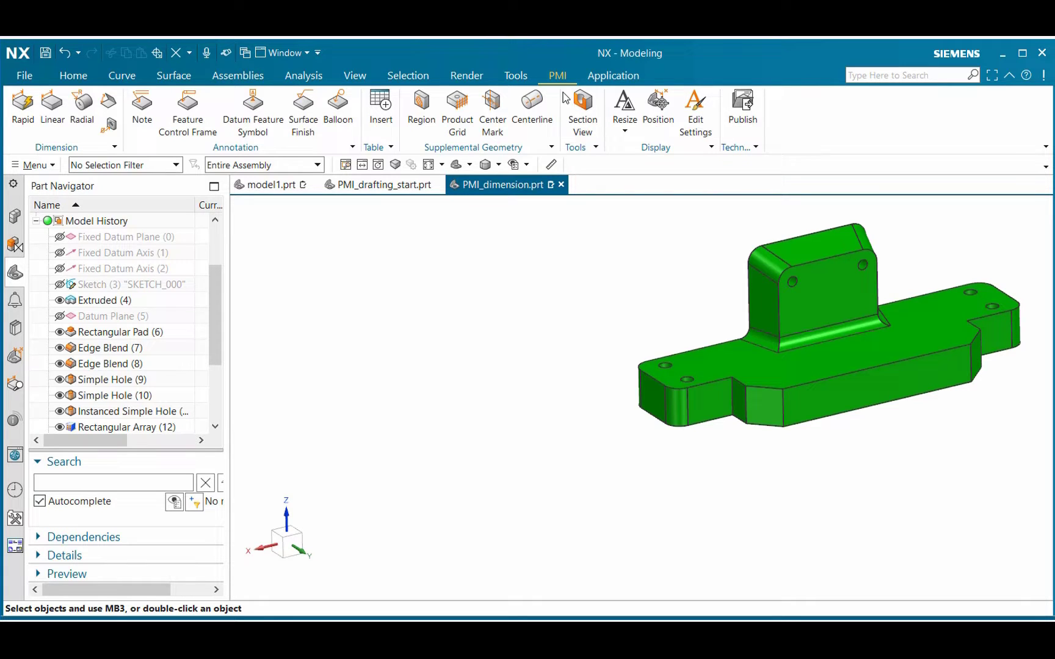
mouse_move(532, 110)
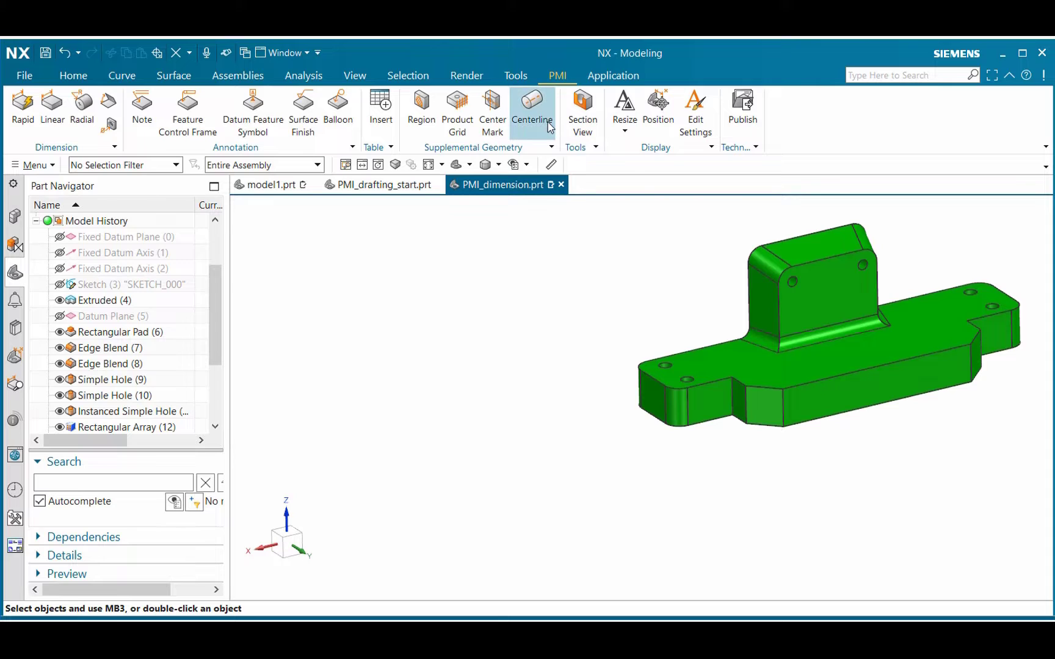
mouse_move(188, 110)
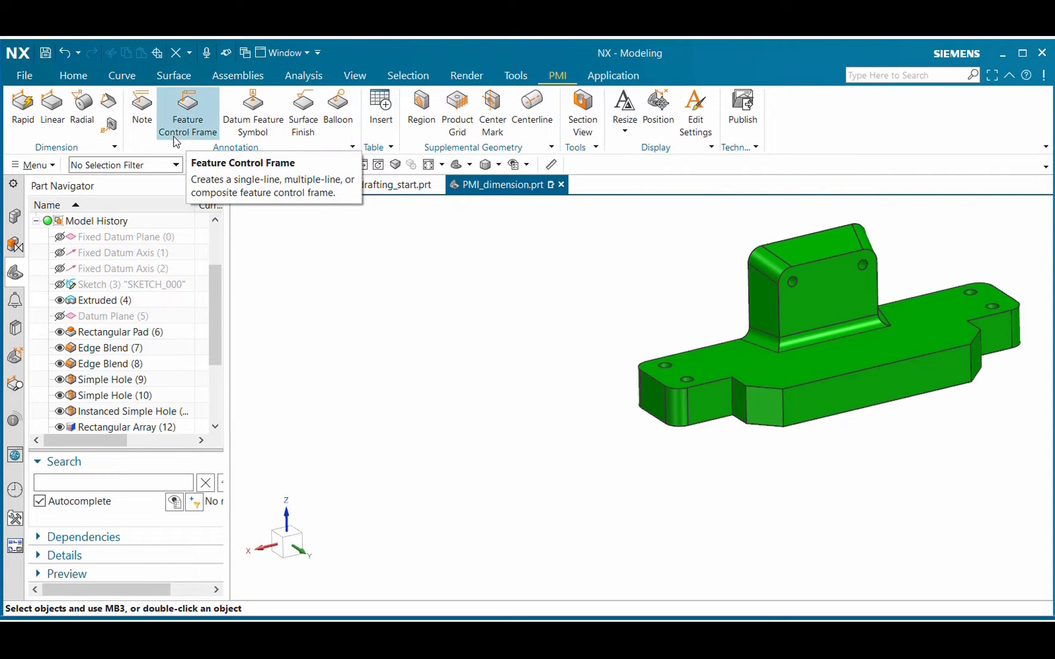
mouse_move(115, 150)
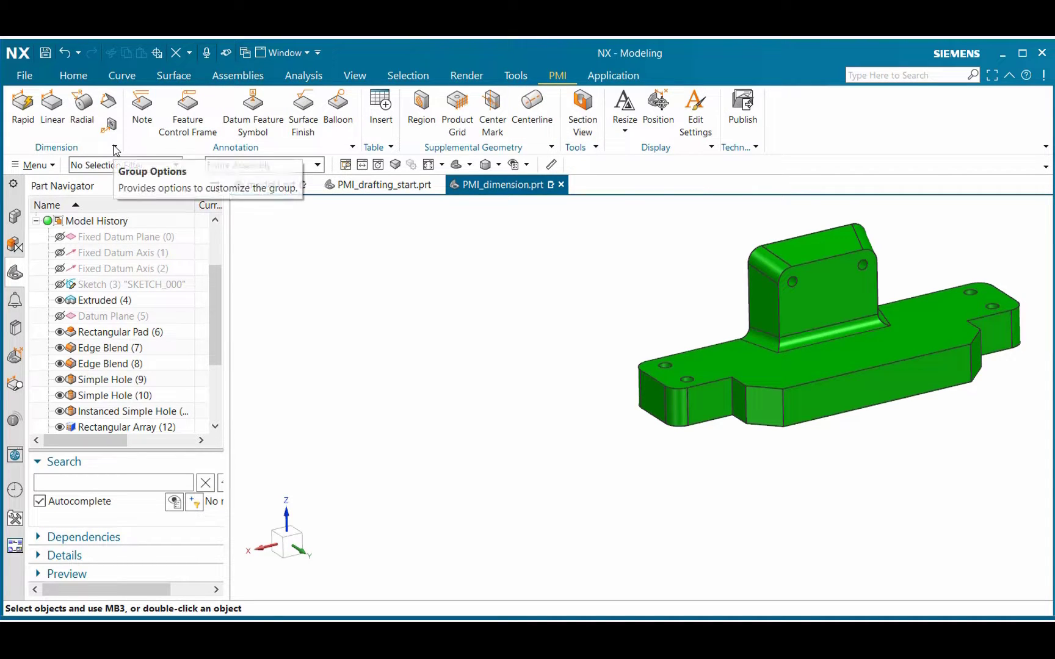
Step: Show the MBD Navigator and expand the Standard model views list
click(114, 148)
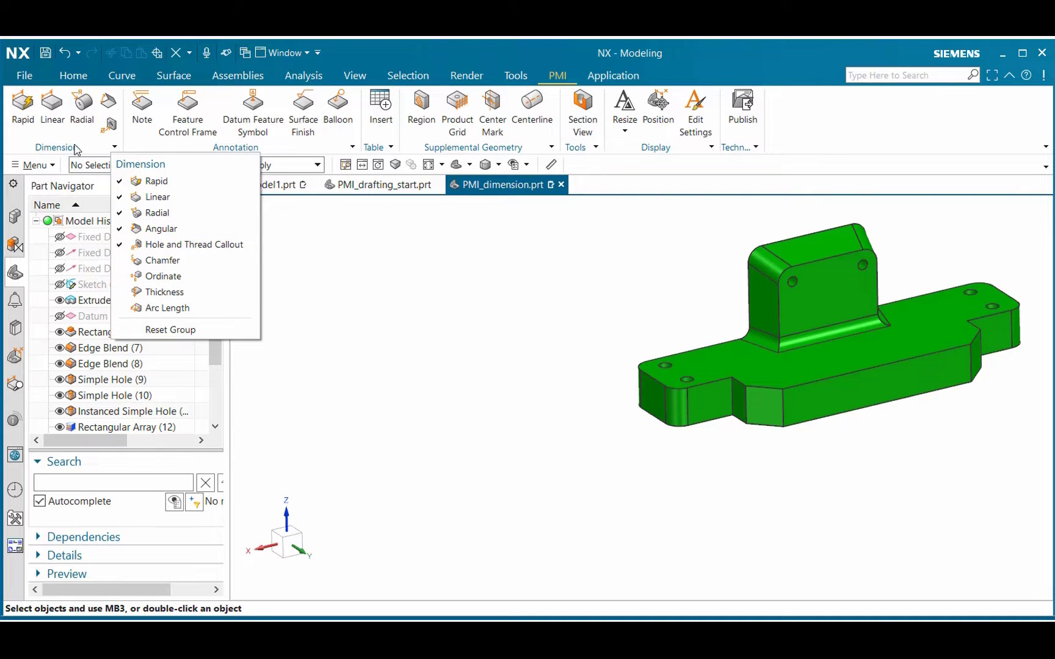
mouse_move(46, 151)
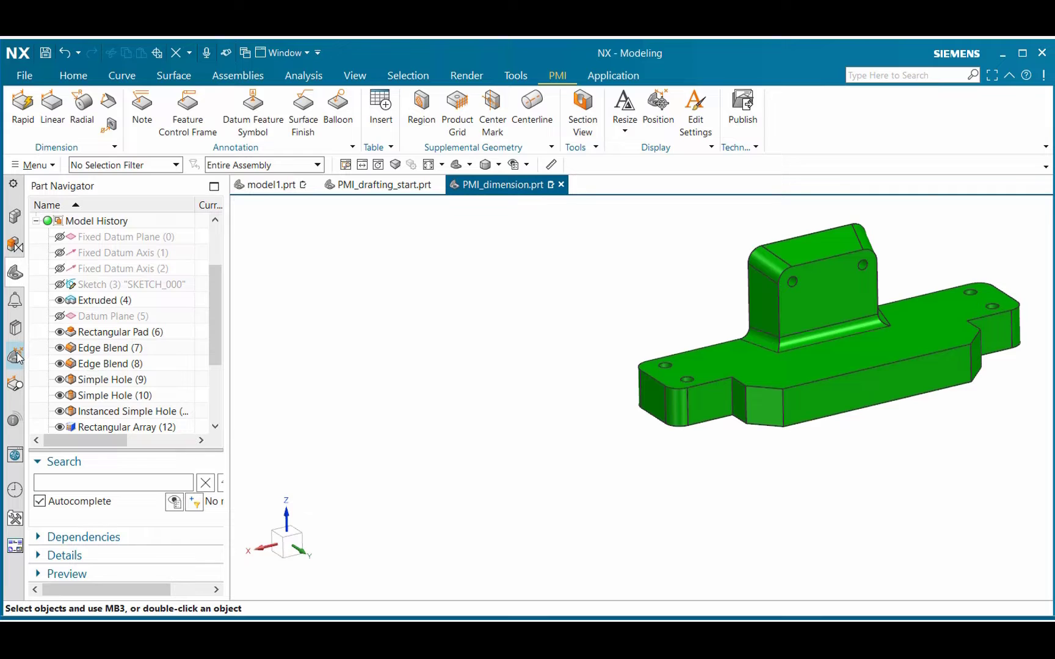
mouse_move(15, 355)
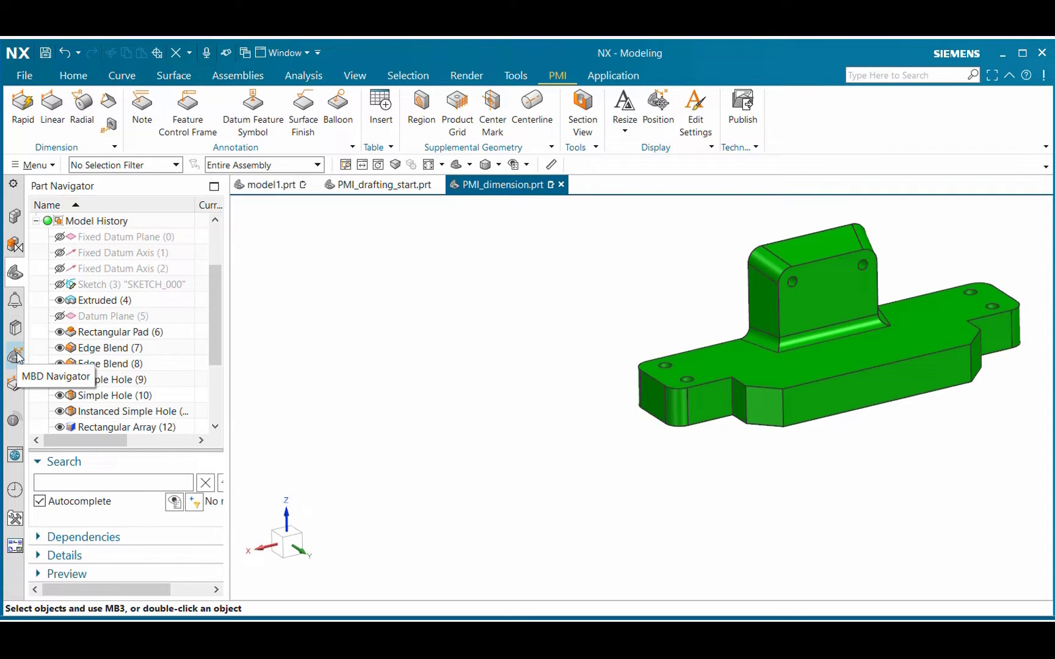
click(15, 355)
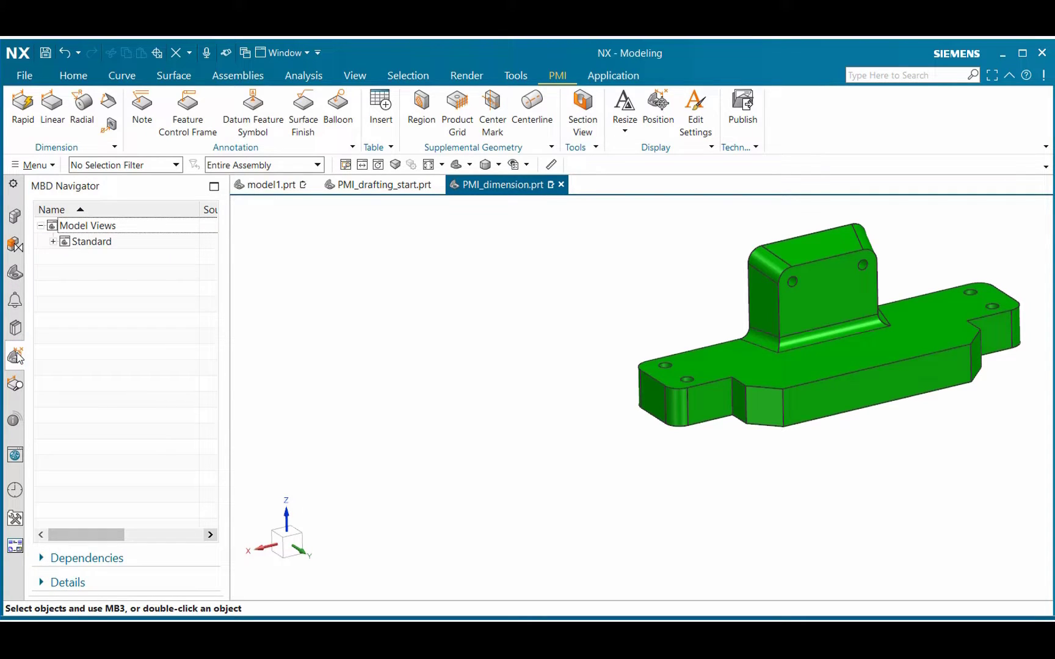
mouse_move(137, 307)
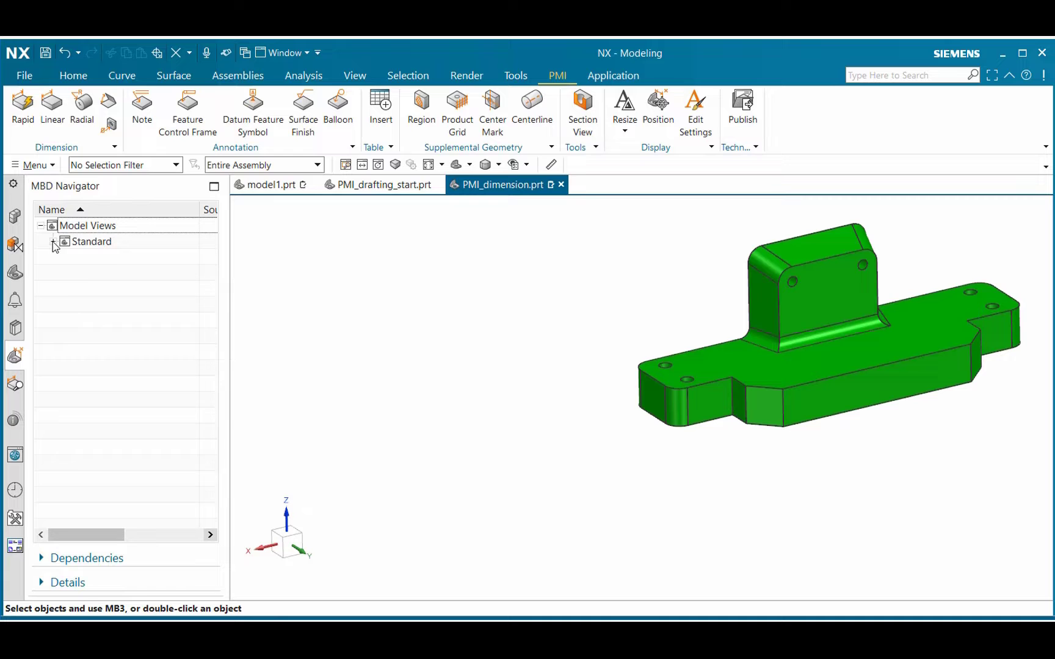
click(52, 241)
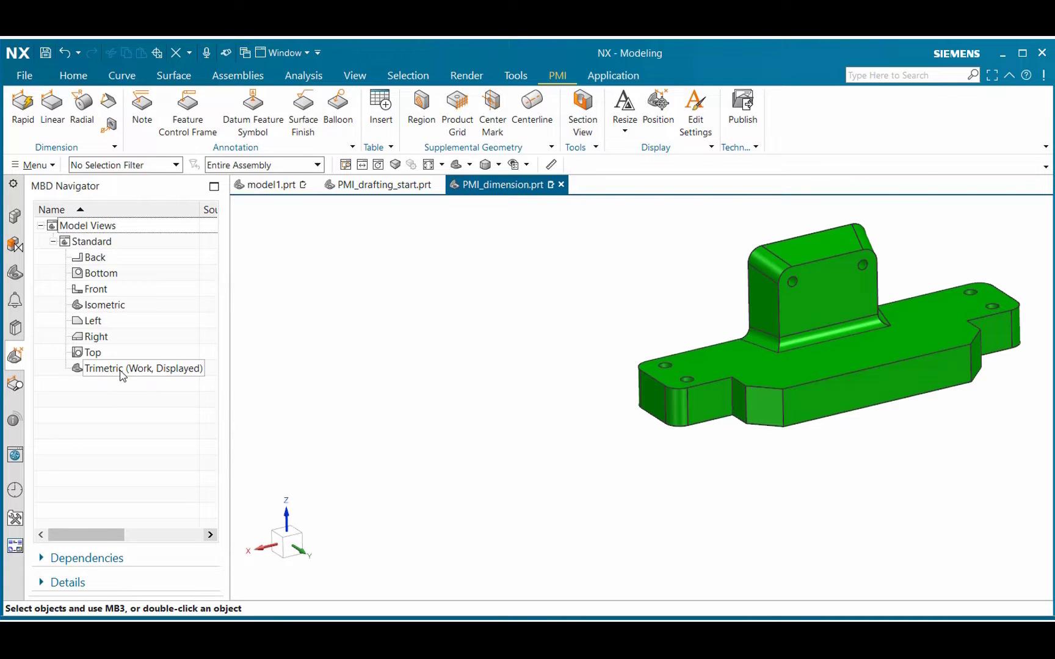
mouse_move(139, 377)
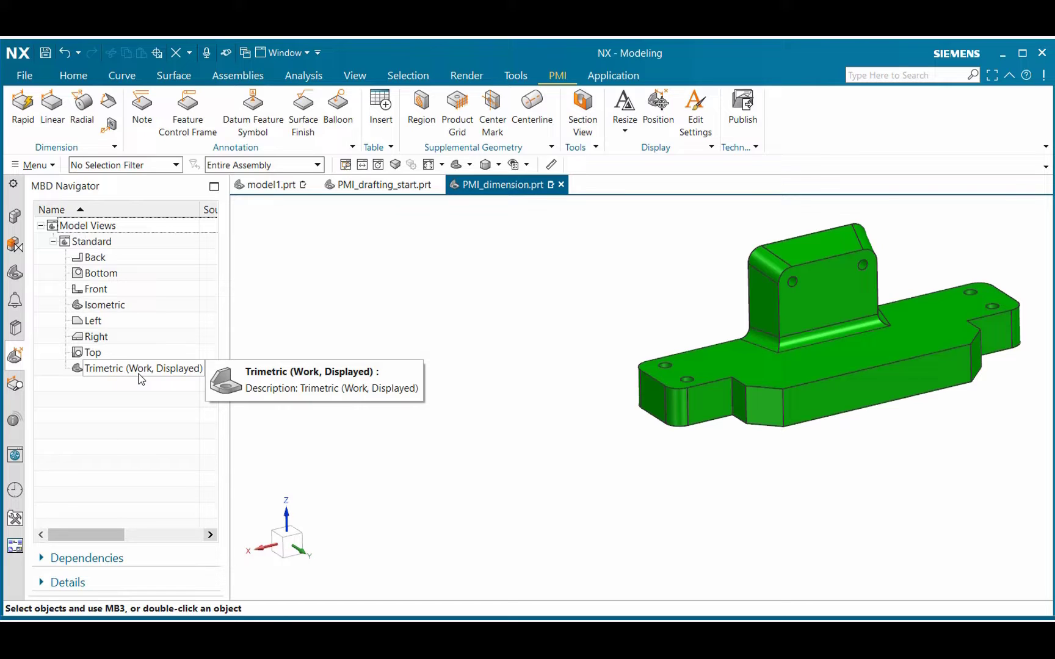
mouse_move(156, 379)
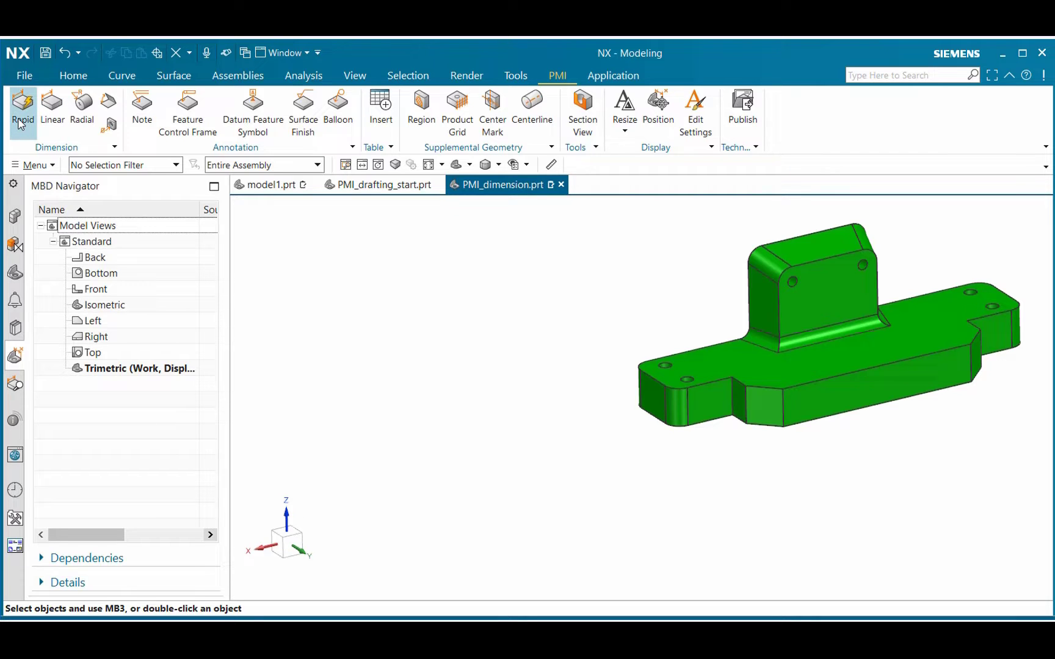
Step: Start a Rapid Dimension referencing the arc centres of the two small corner holes
click(22, 104)
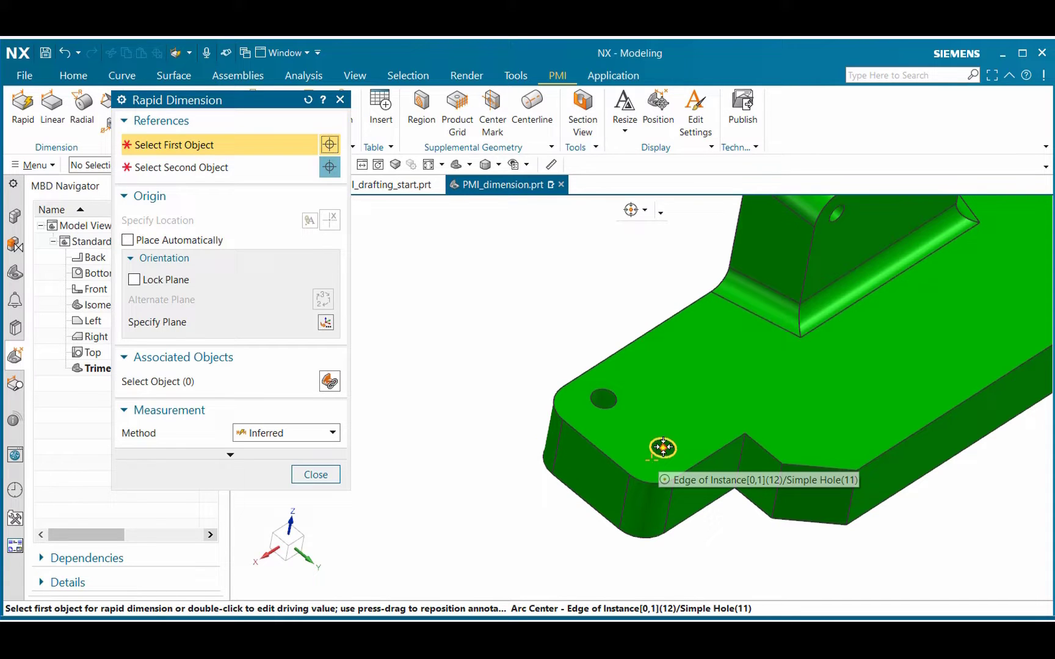
click(662, 447)
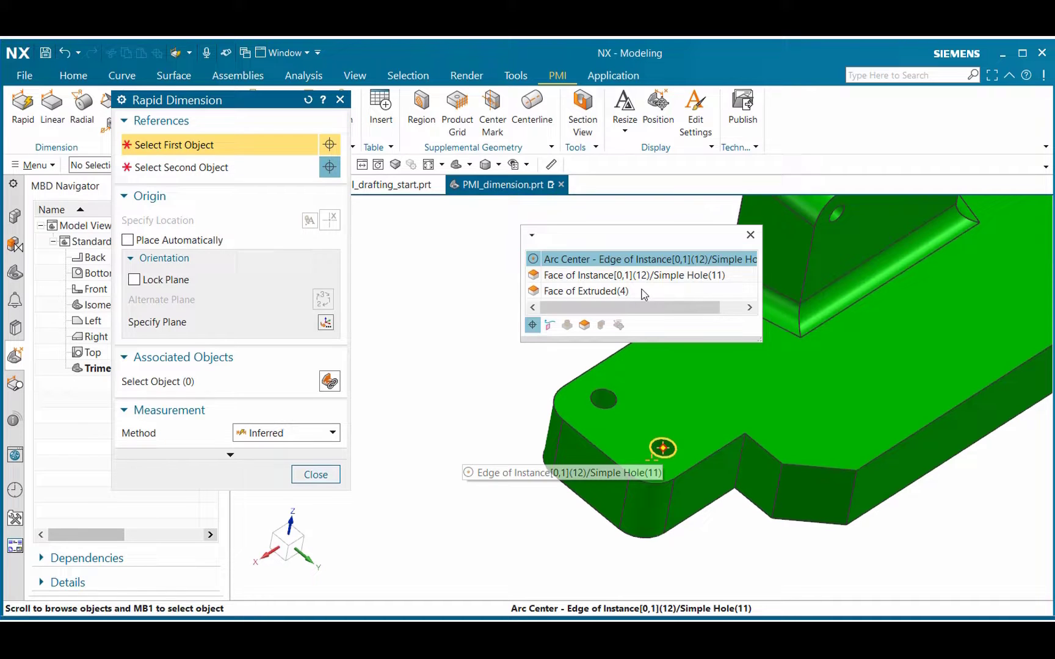
click(647, 260)
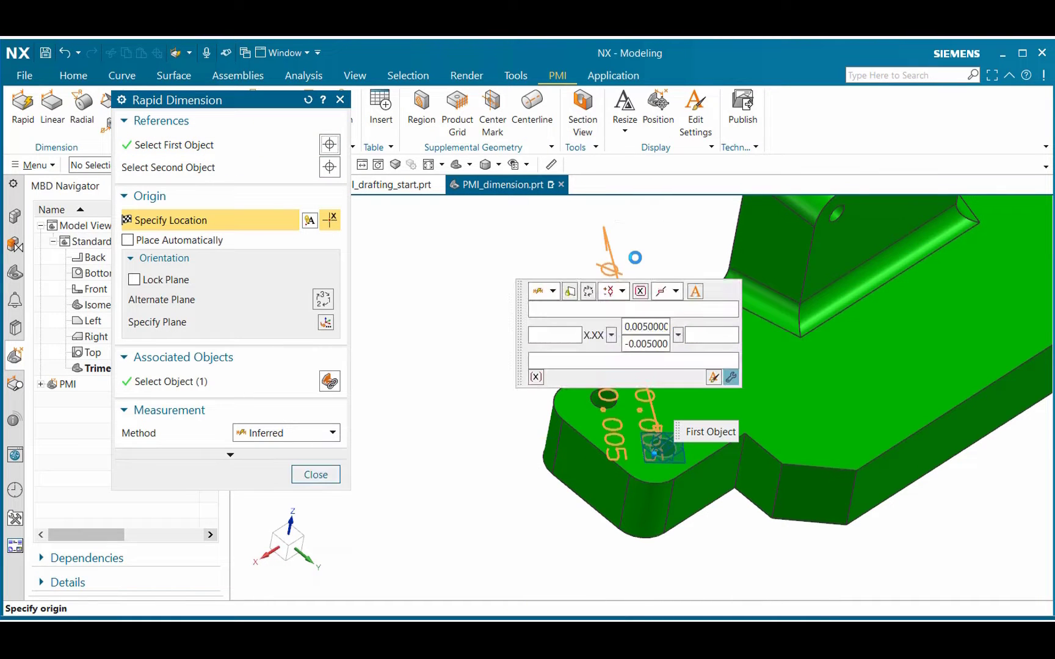
click(657, 453)
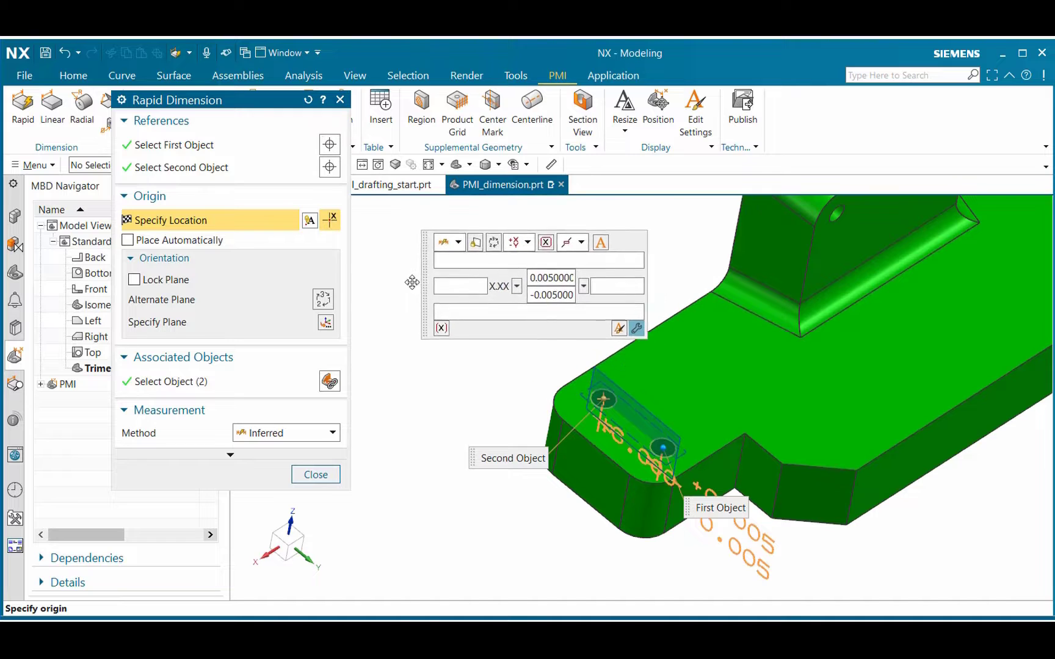
Step: Drag the 16.000 ±0.005 dimension preview below the part corner
drag(411, 282, 363, 269)
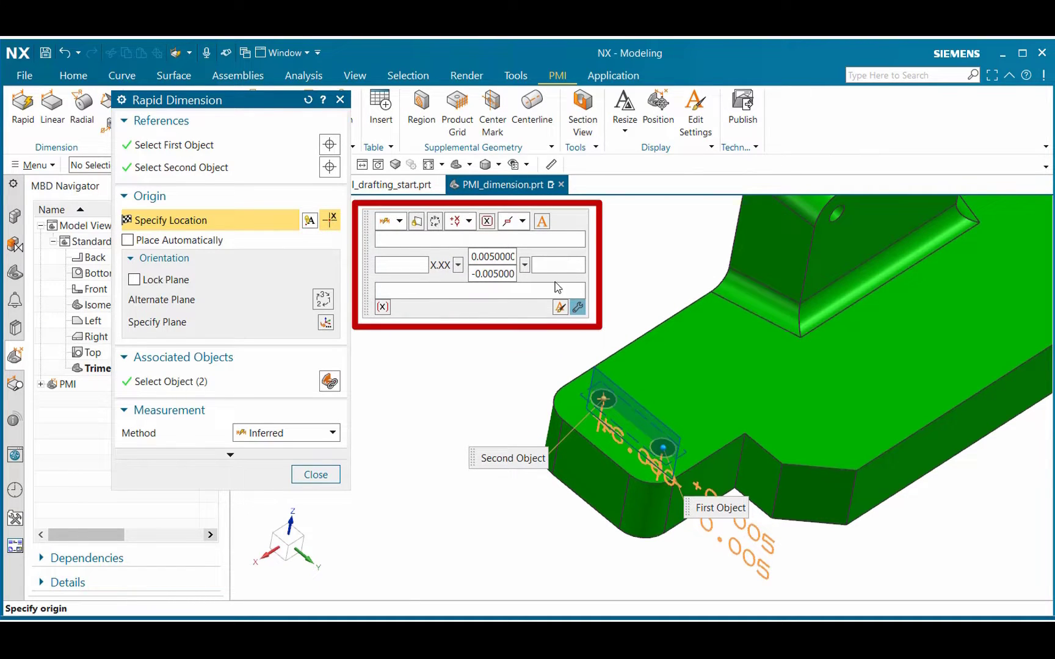
mouse_move(500, 319)
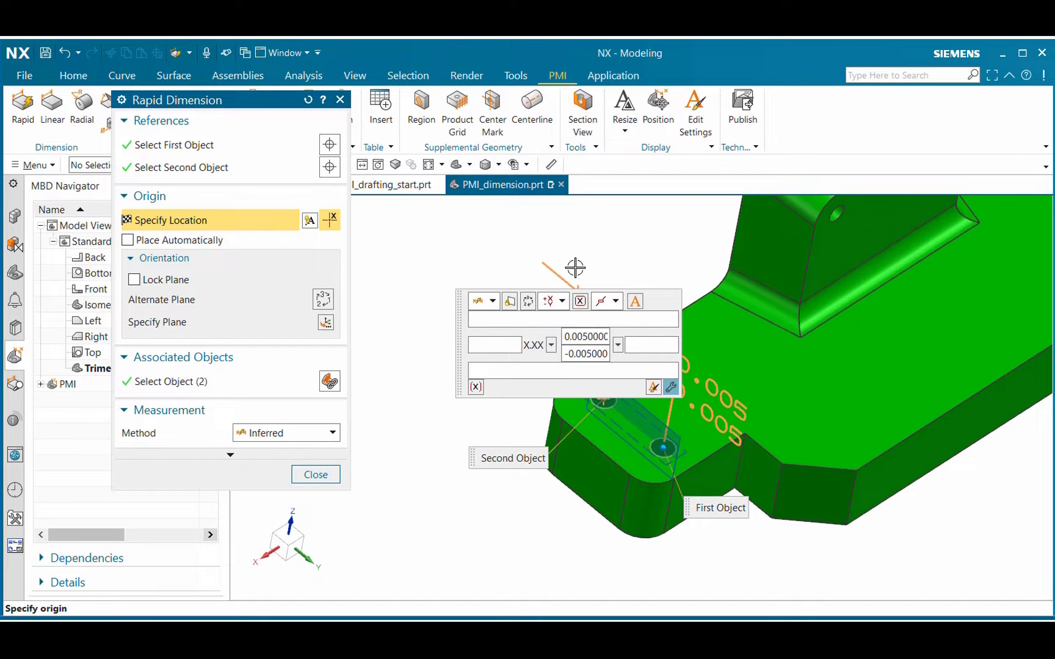
mouse_move(523, 332)
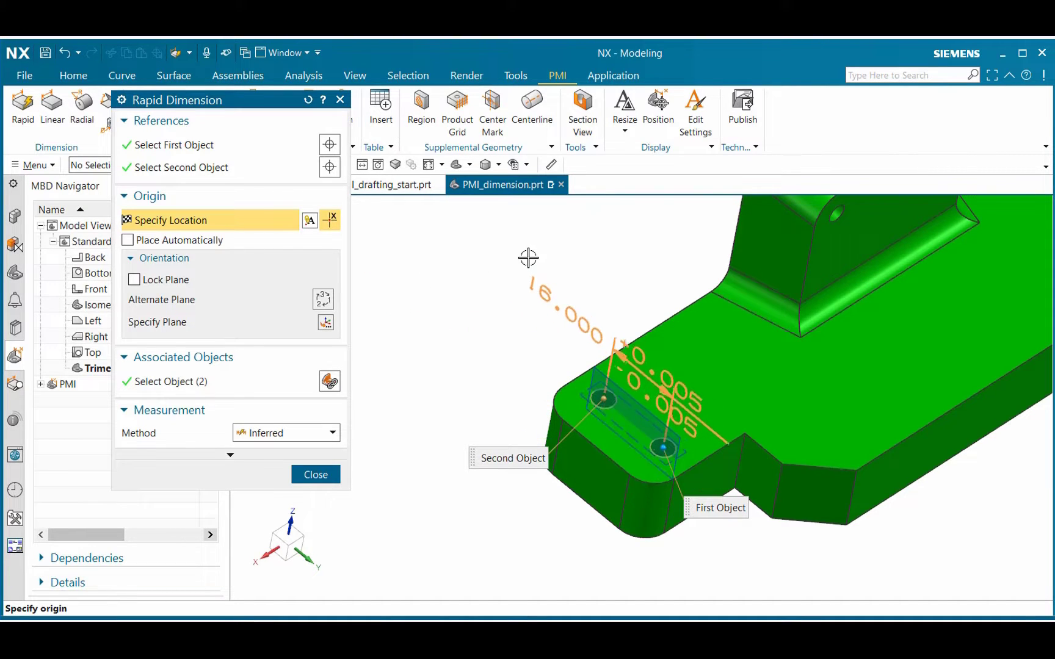
drag(529, 258, 722, 392)
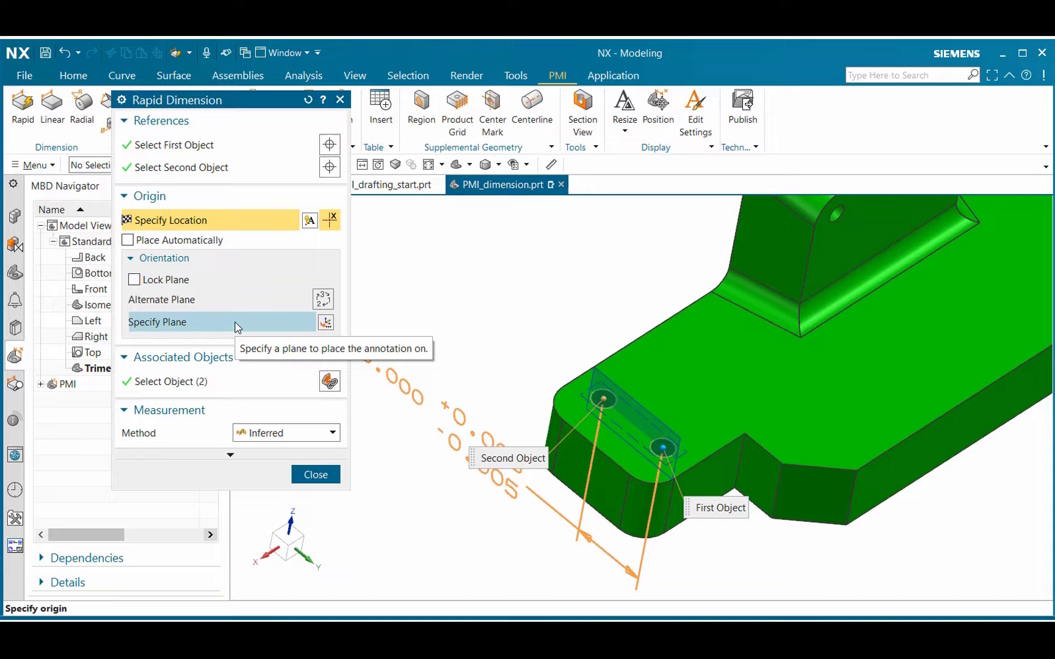
mouse_move(243, 330)
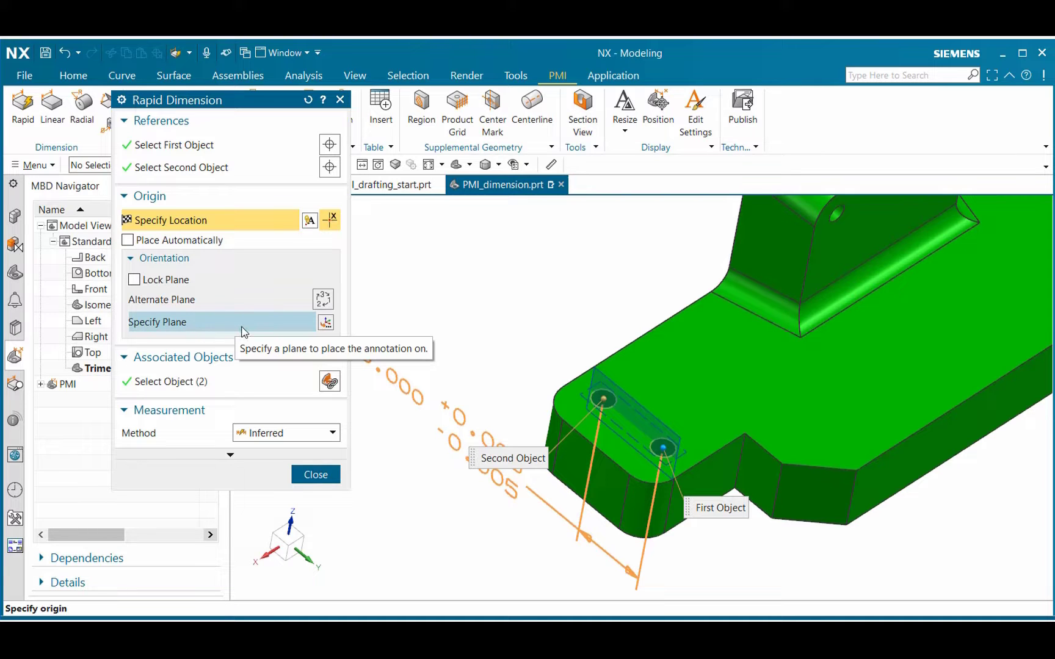
mouse_move(186, 304)
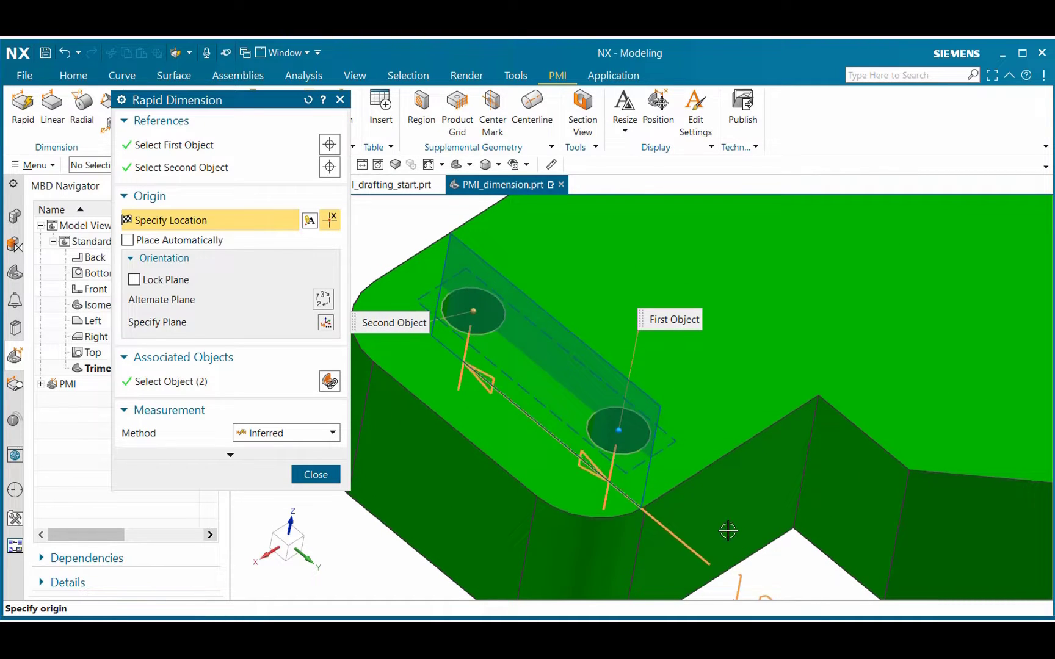
Step: Move the 16.000 dimension to an alternate plane with its text left of the part
click(618, 430)
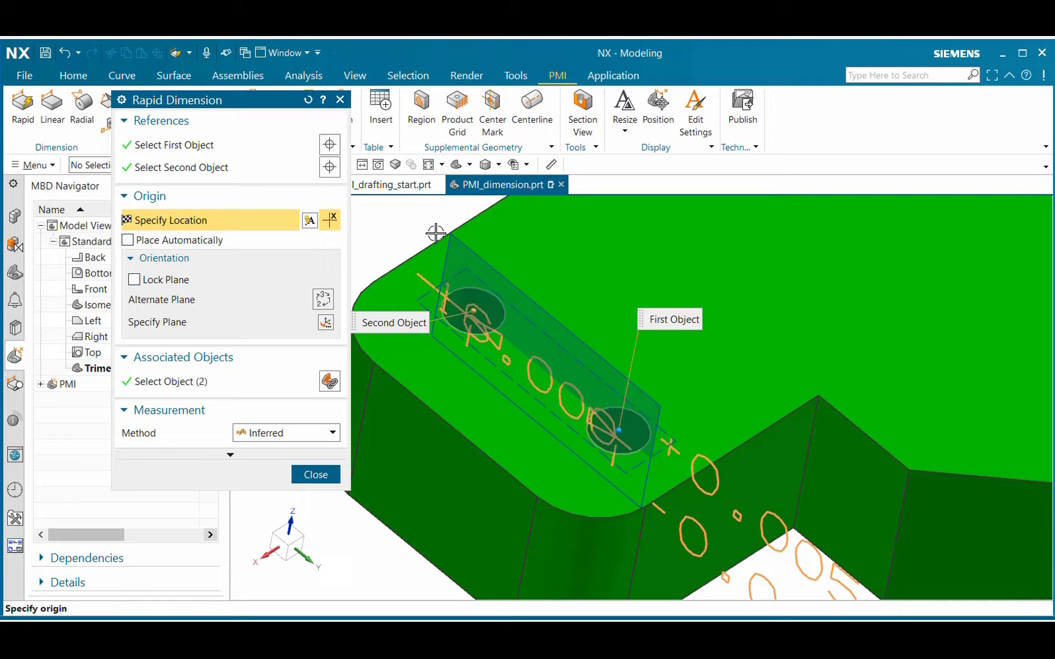
click(669, 406)
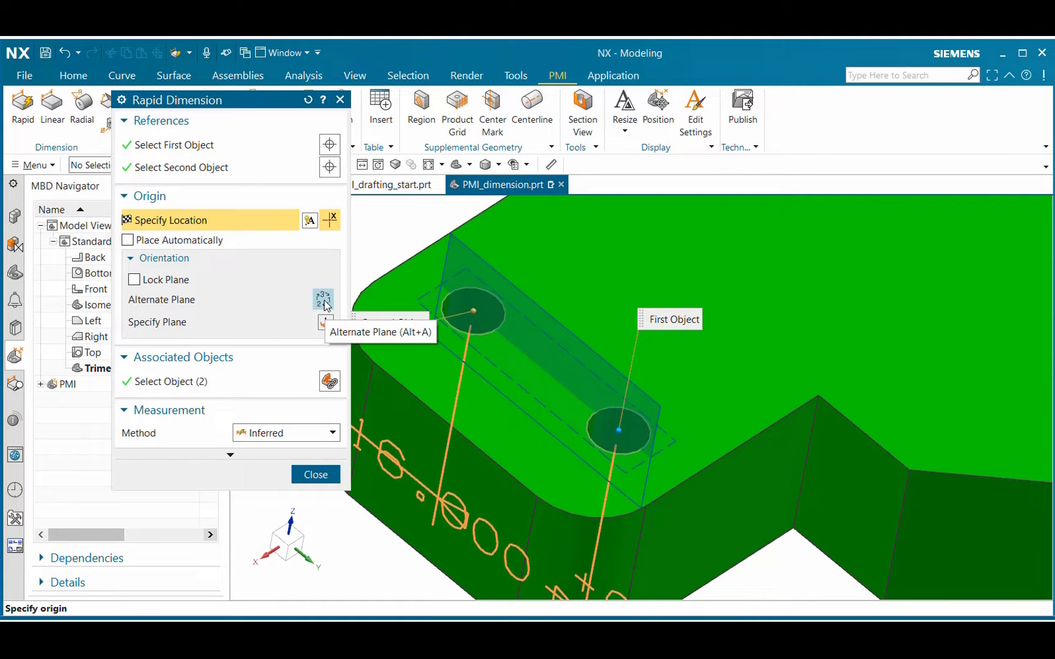
click(323, 300)
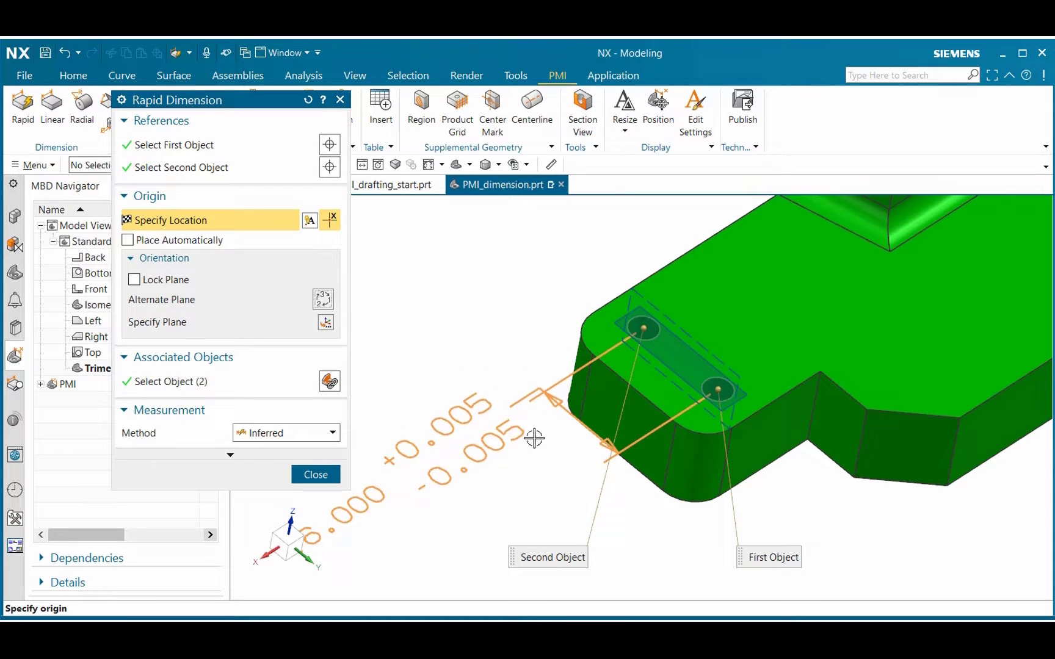
drag(533, 438, 499, 338)
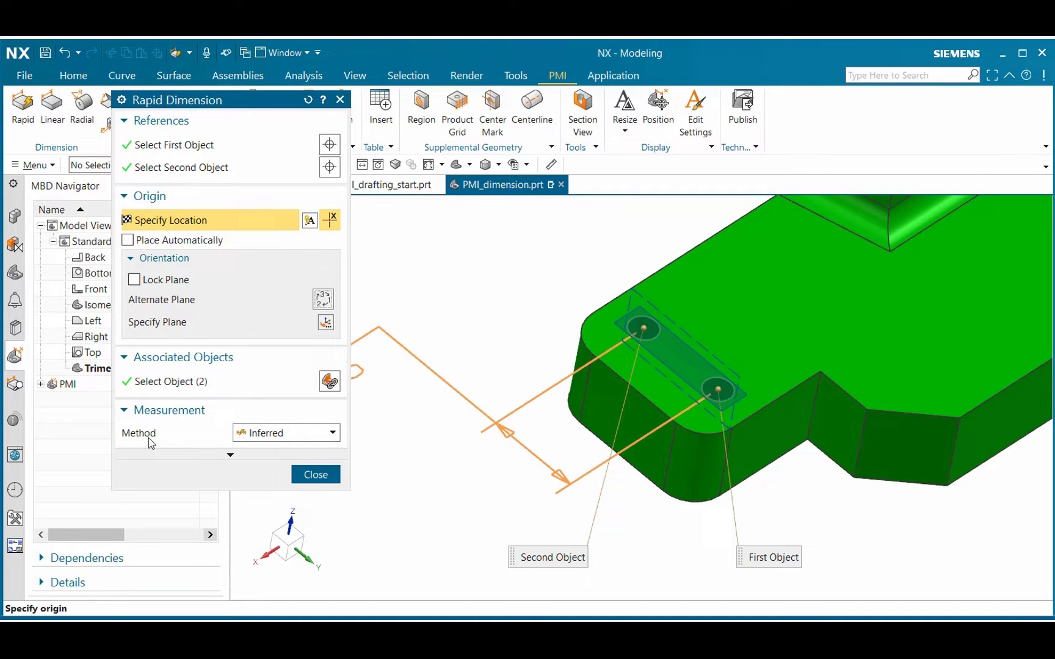
mouse_move(332, 434)
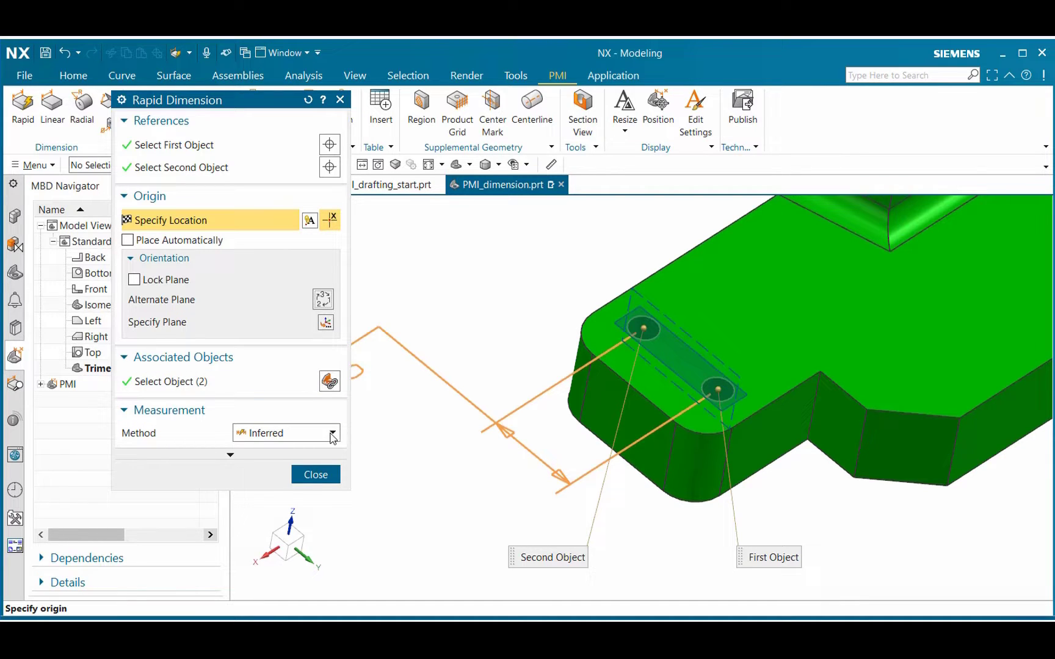
click(332, 434)
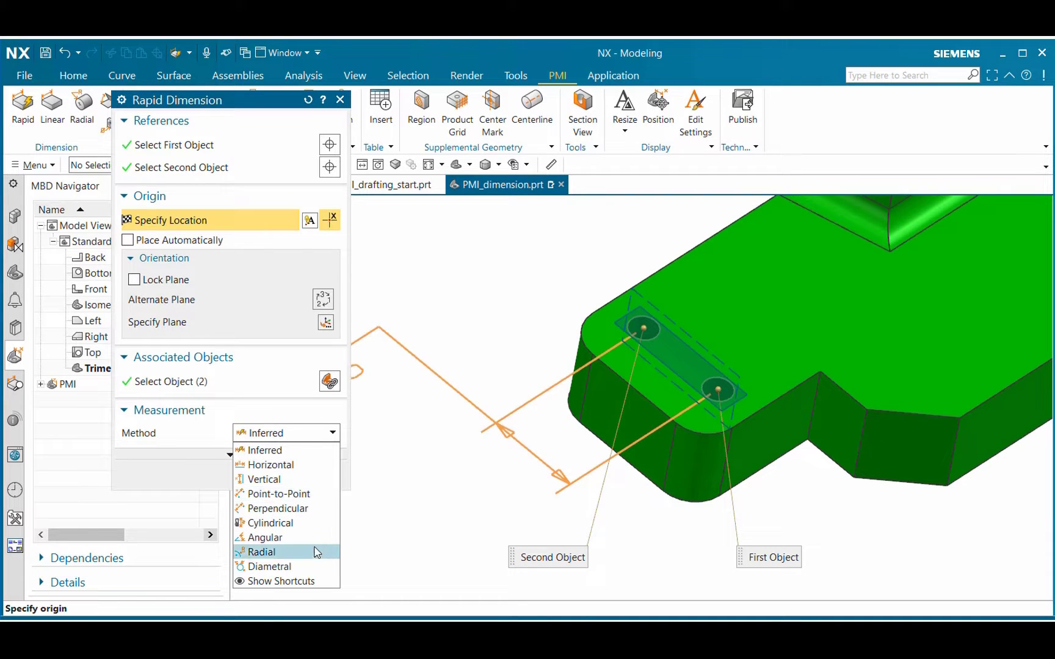
mouse_move(321, 502)
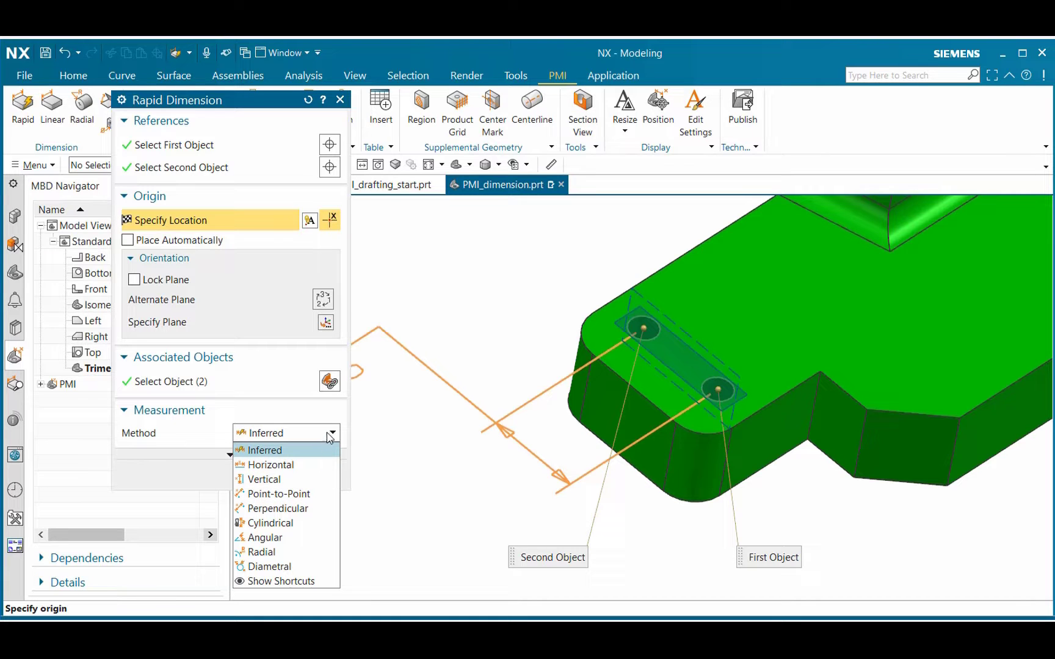
click(263, 451)
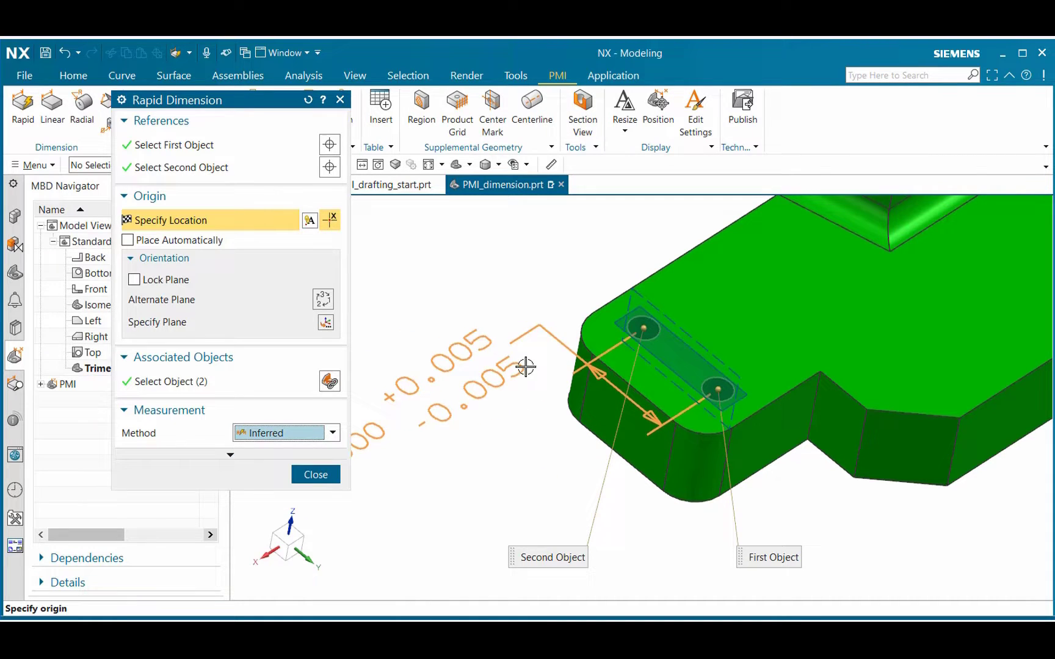
click(525, 367)
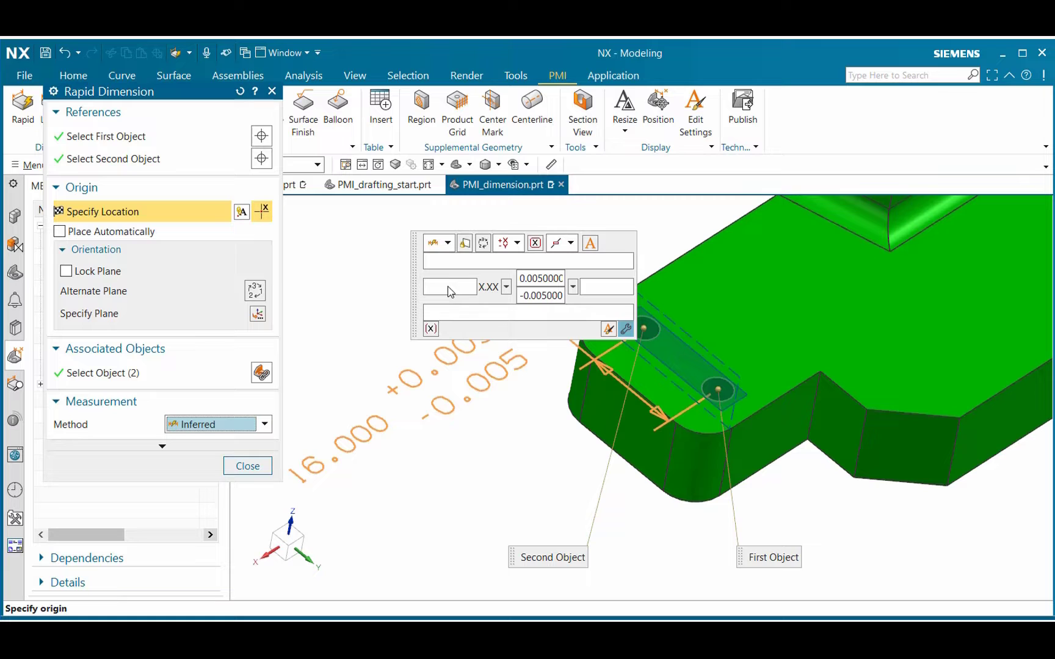
mouse_move(590, 243)
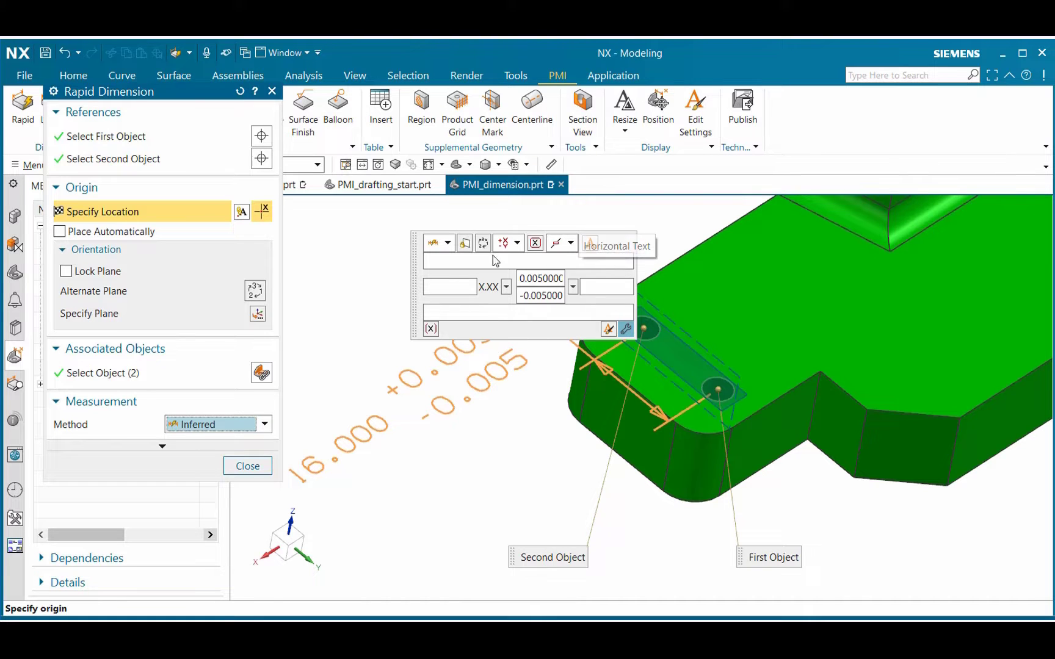
mouse_move(448, 249)
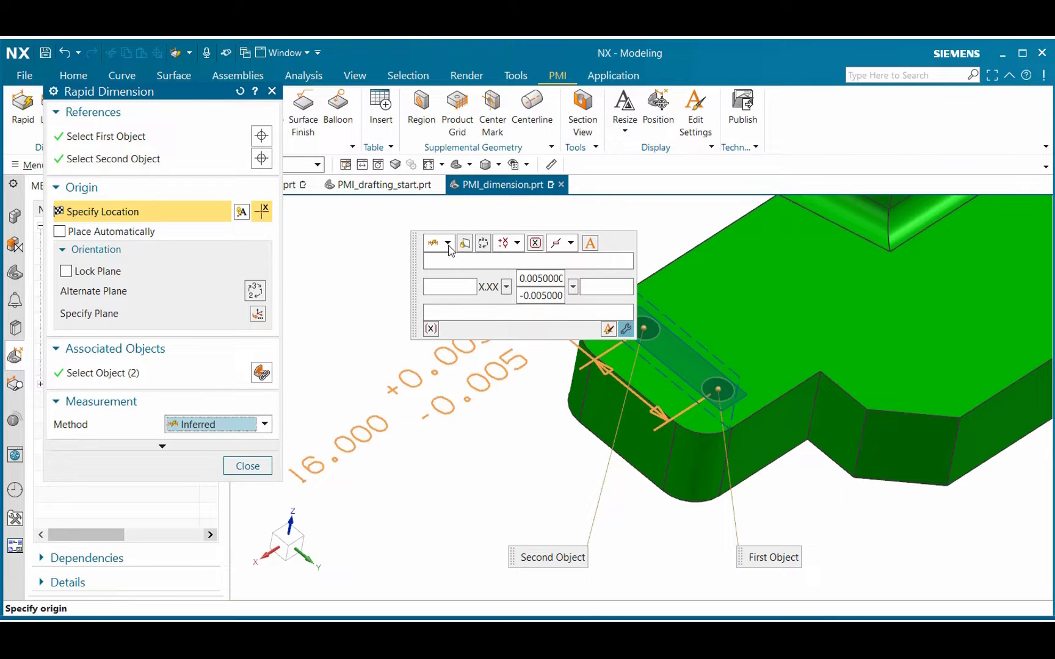
Step: Set No Tolerance on the 16.000 dimension and orient its text perpendicular to the dimension line
click(448, 243)
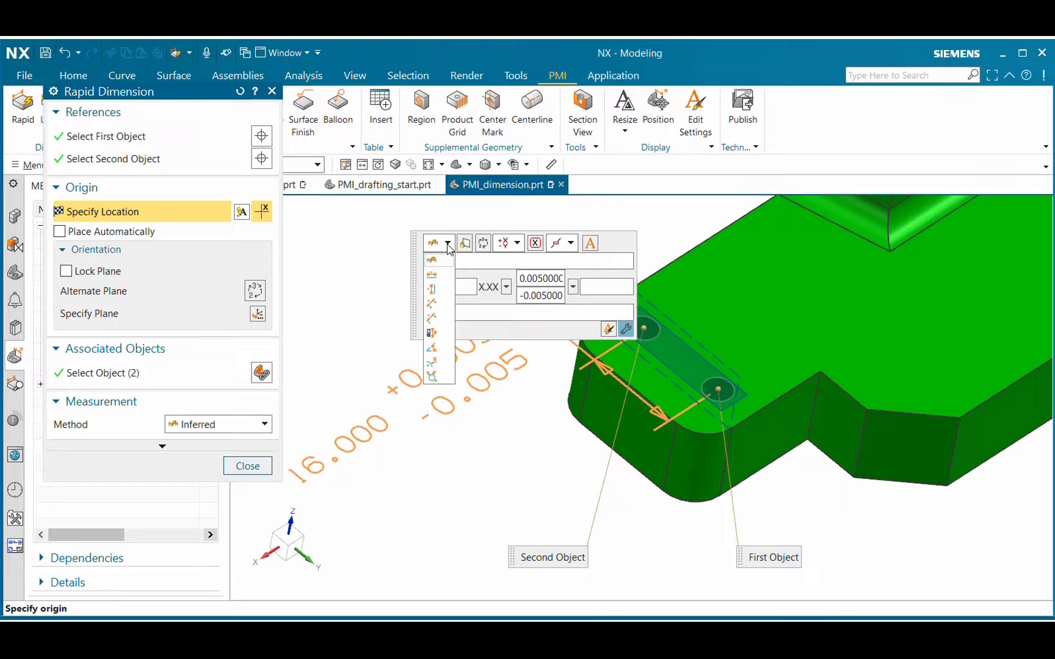
mouse_move(466, 244)
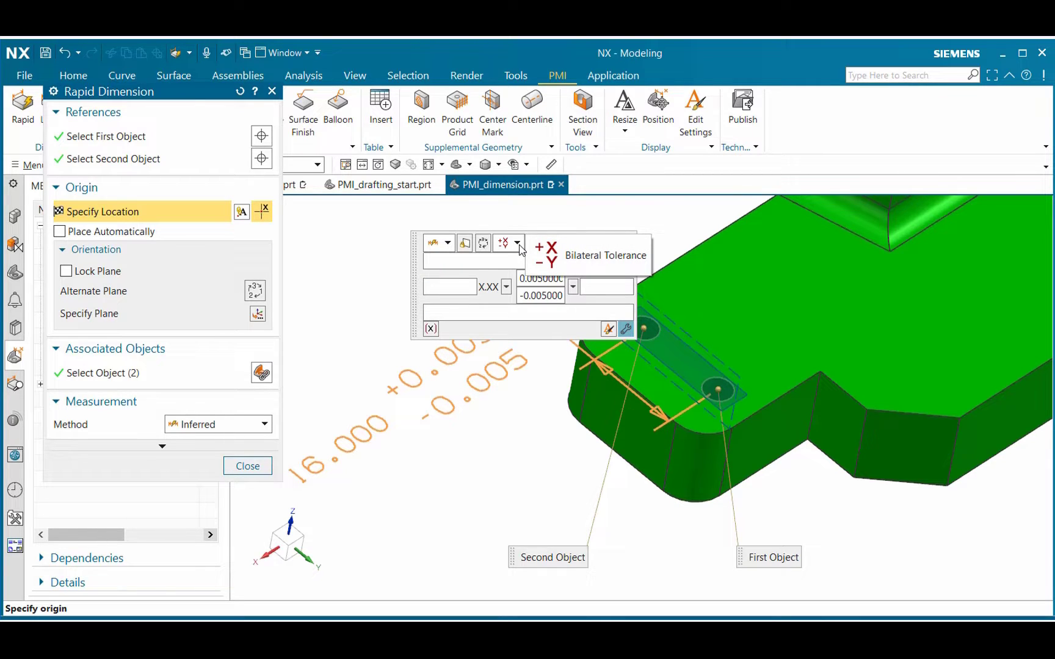
click(518, 243)
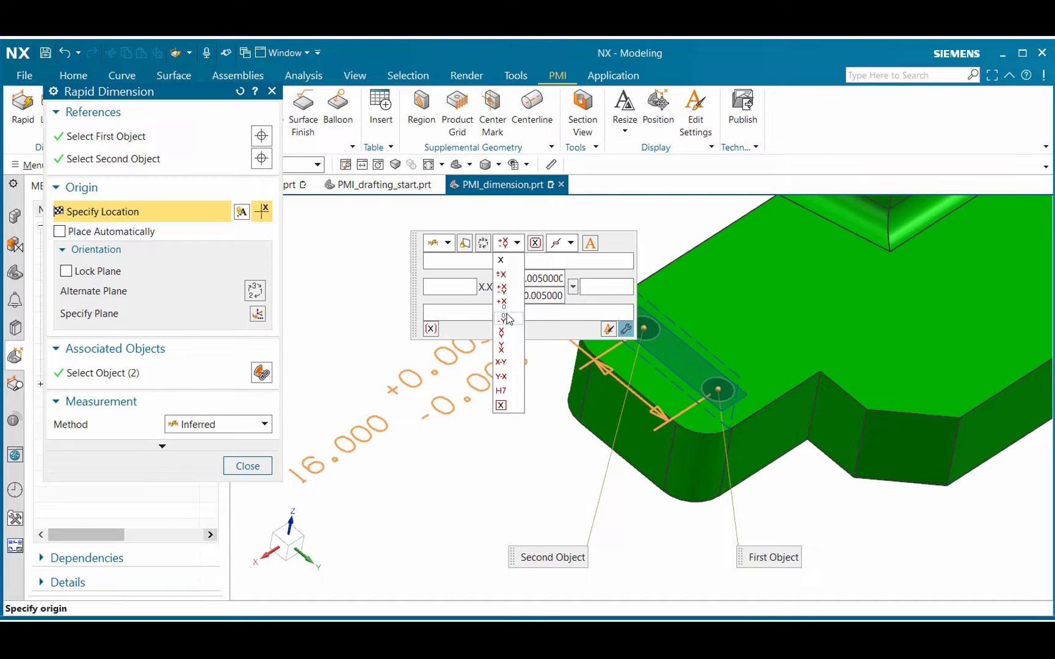
mouse_move(500, 260)
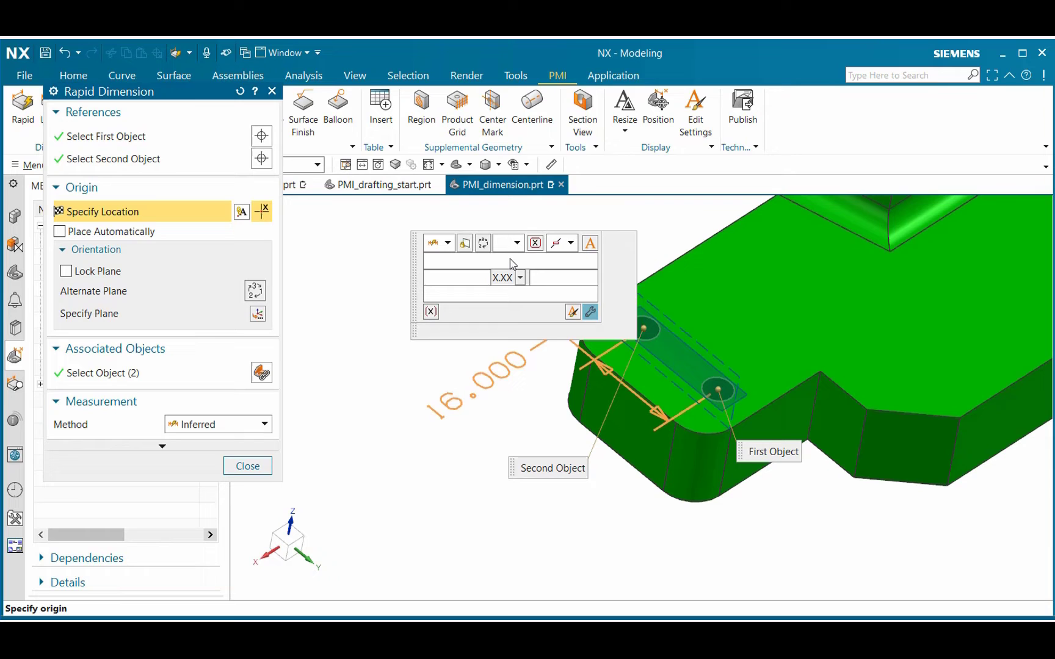
mouse_move(535, 243)
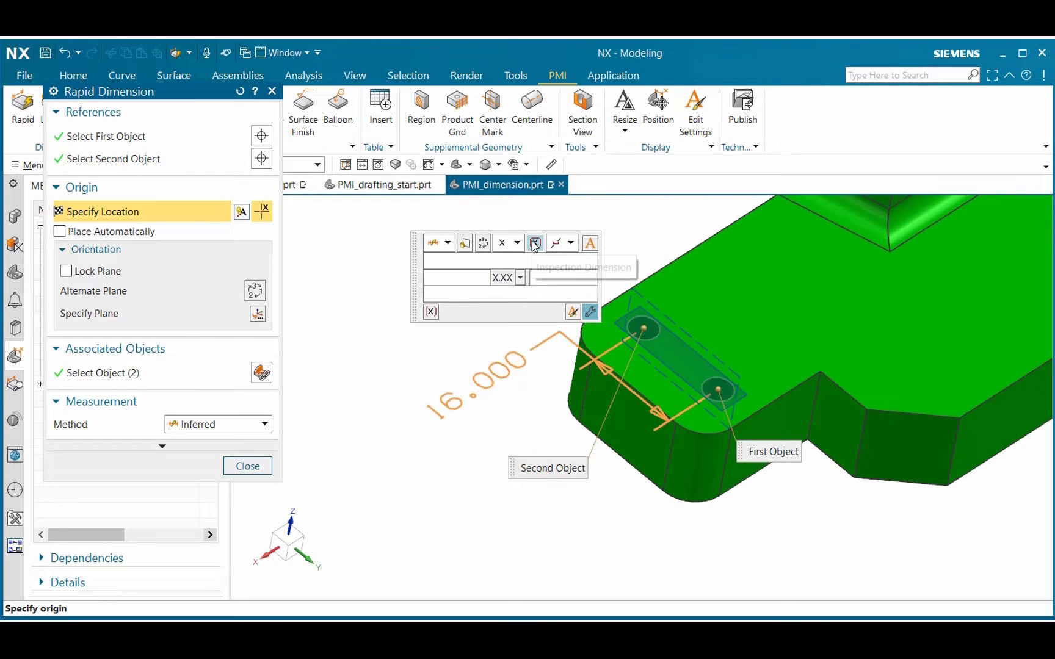
mouse_move(534, 244)
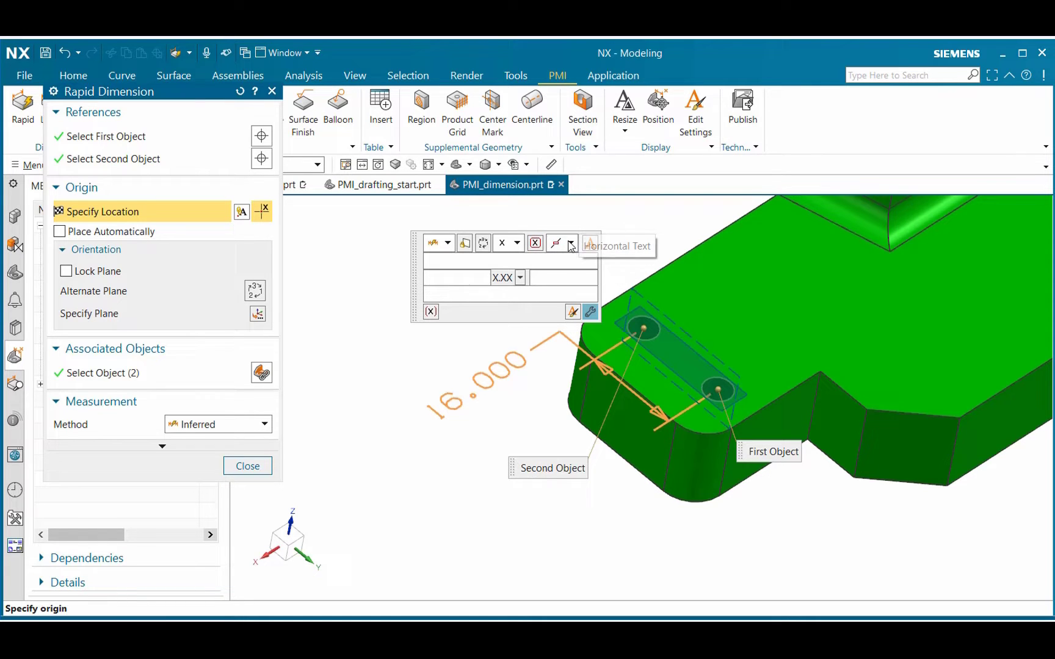
click(571, 243)
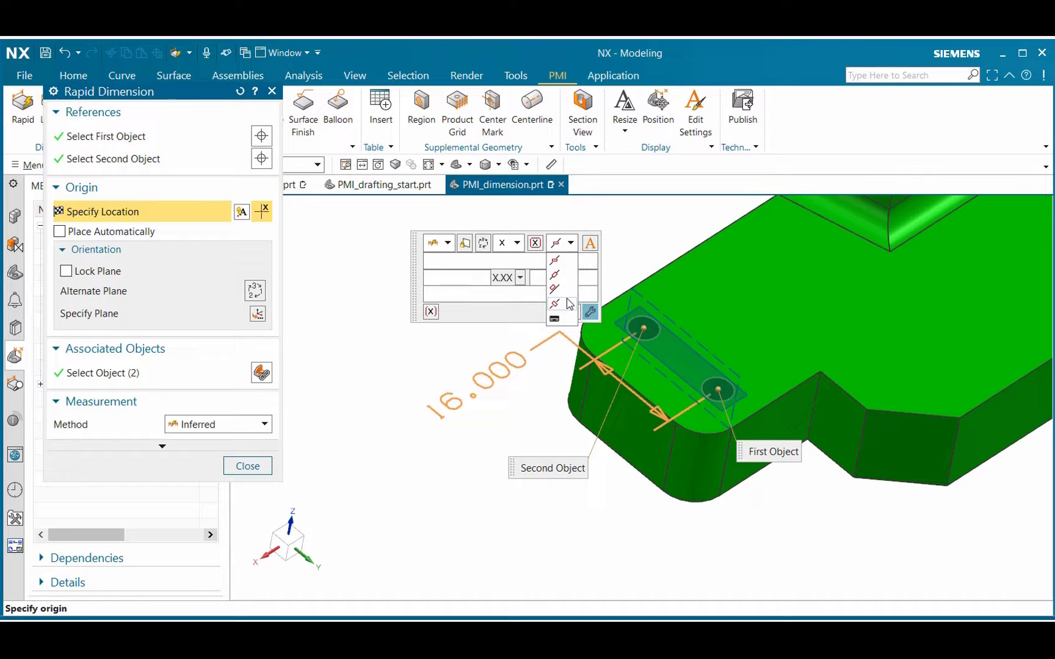
click(555, 243)
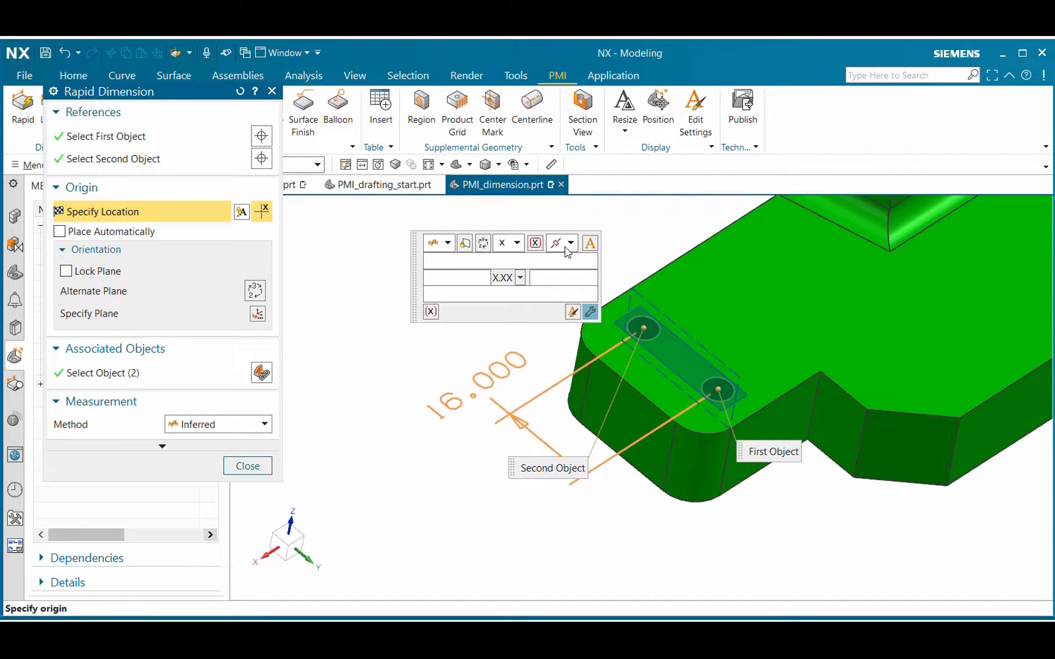
mouse_move(590, 243)
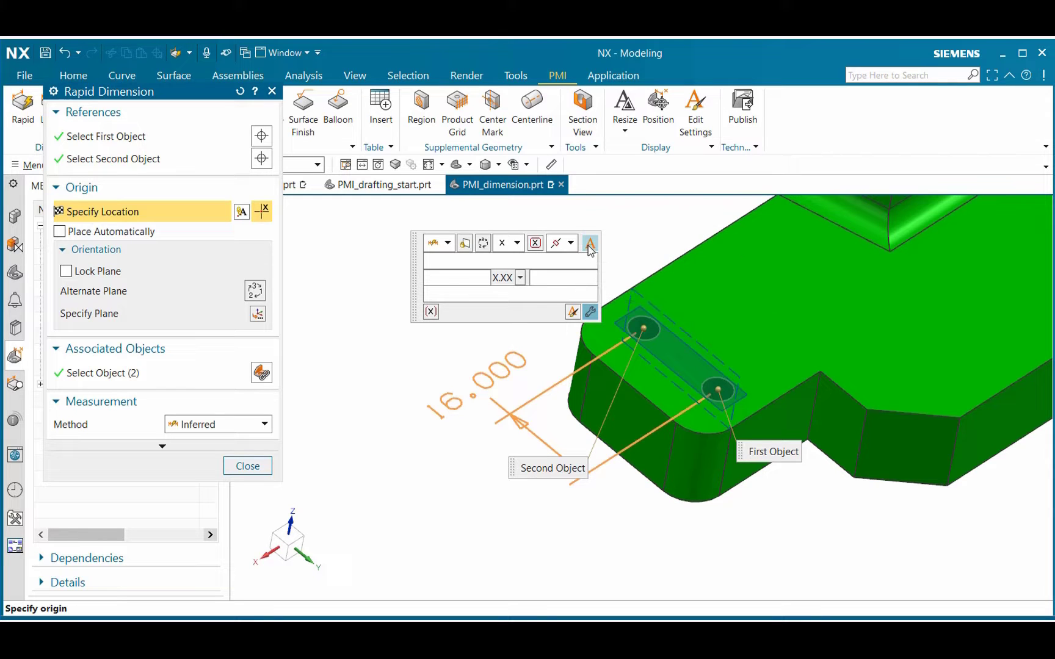
mouse_move(590, 243)
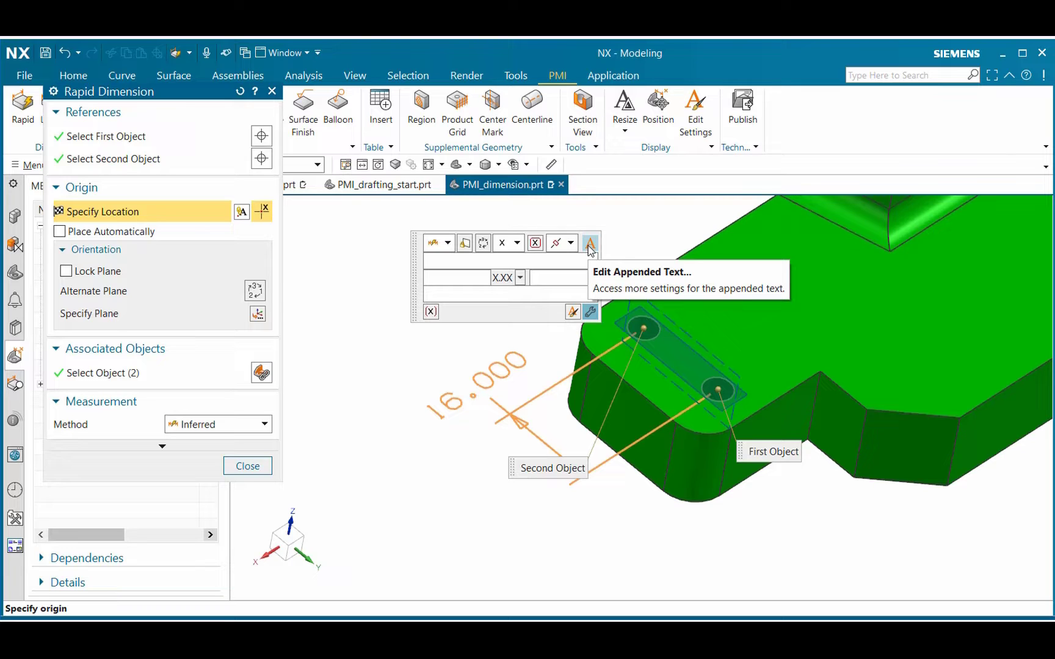
click(248, 466)
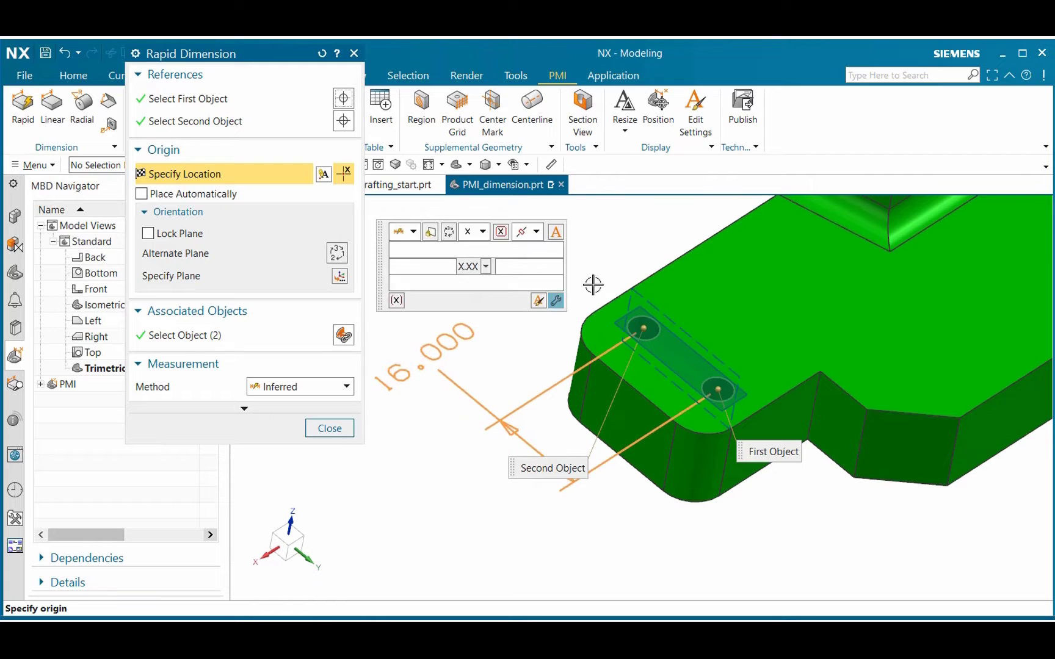
Step: Shift the preview aside and set the dimension precision to two decimal places (16.00)
drag(592, 284, 519, 313)
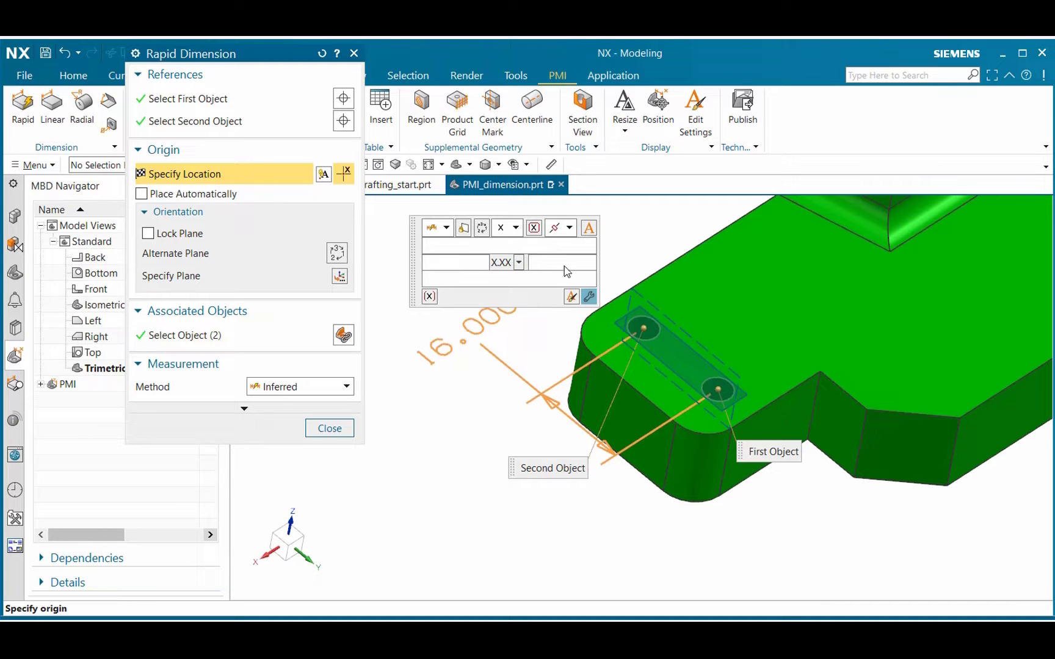
mouse_move(560, 285)
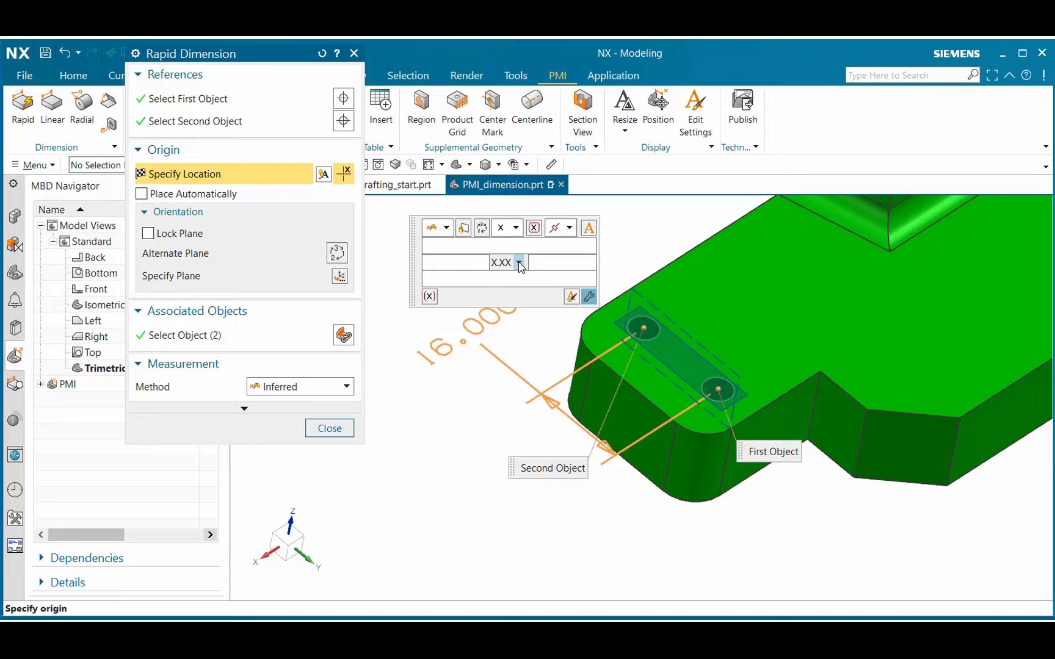
click(519, 263)
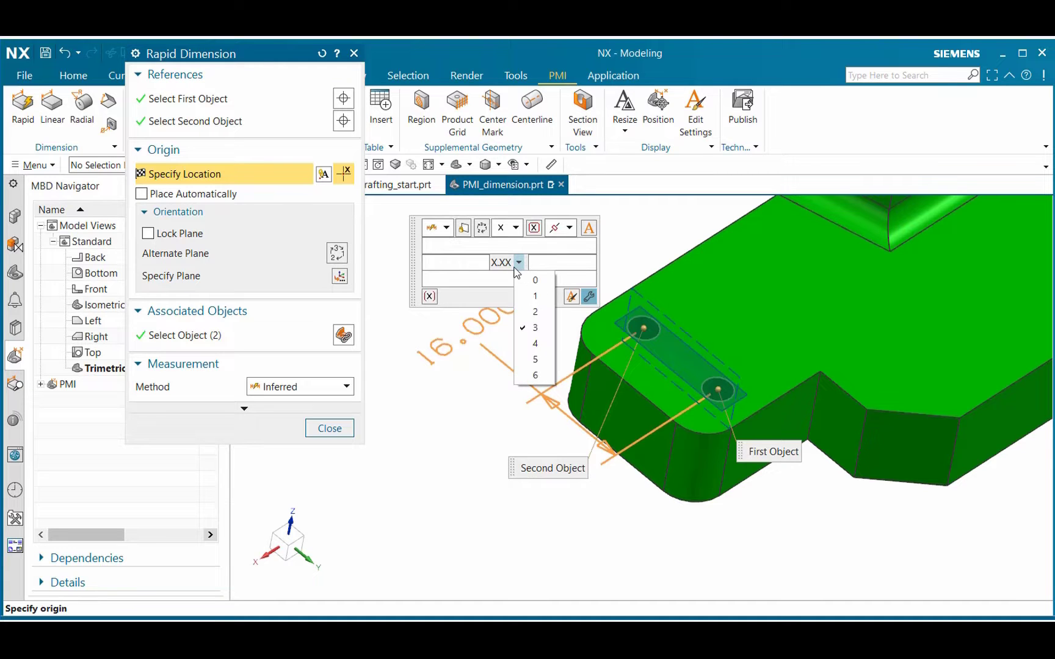
mouse_move(536, 343)
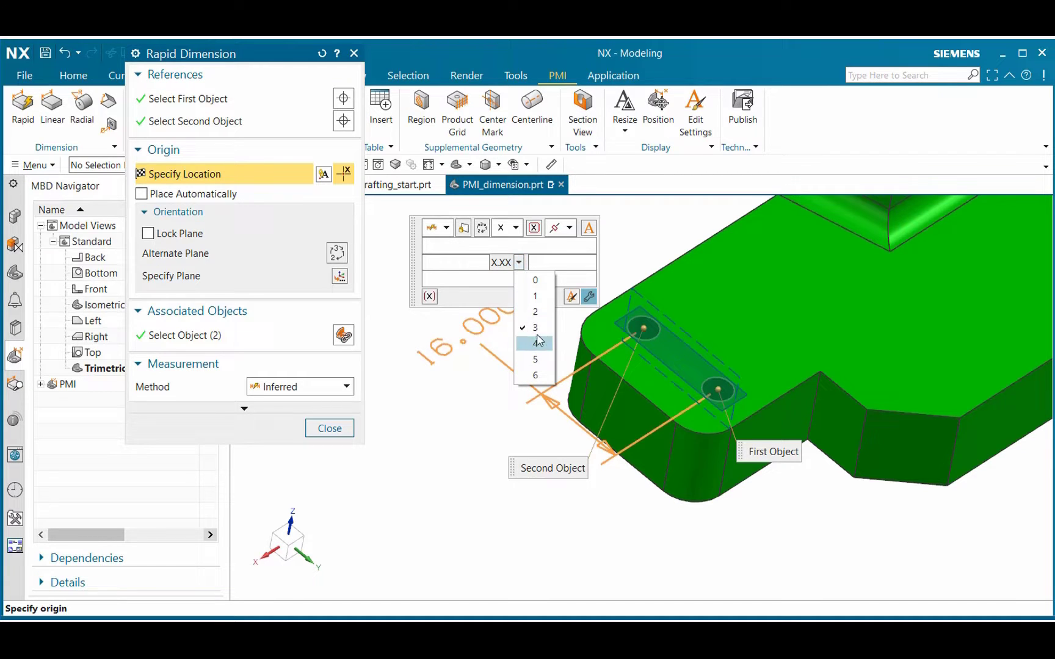
click(536, 342)
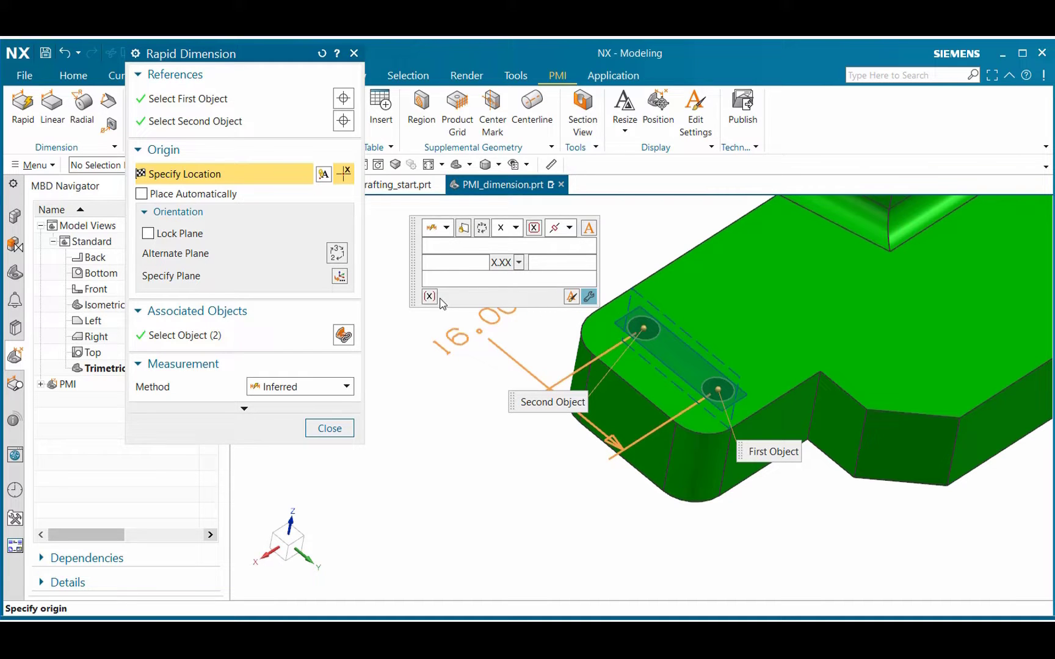
mouse_move(430, 297)
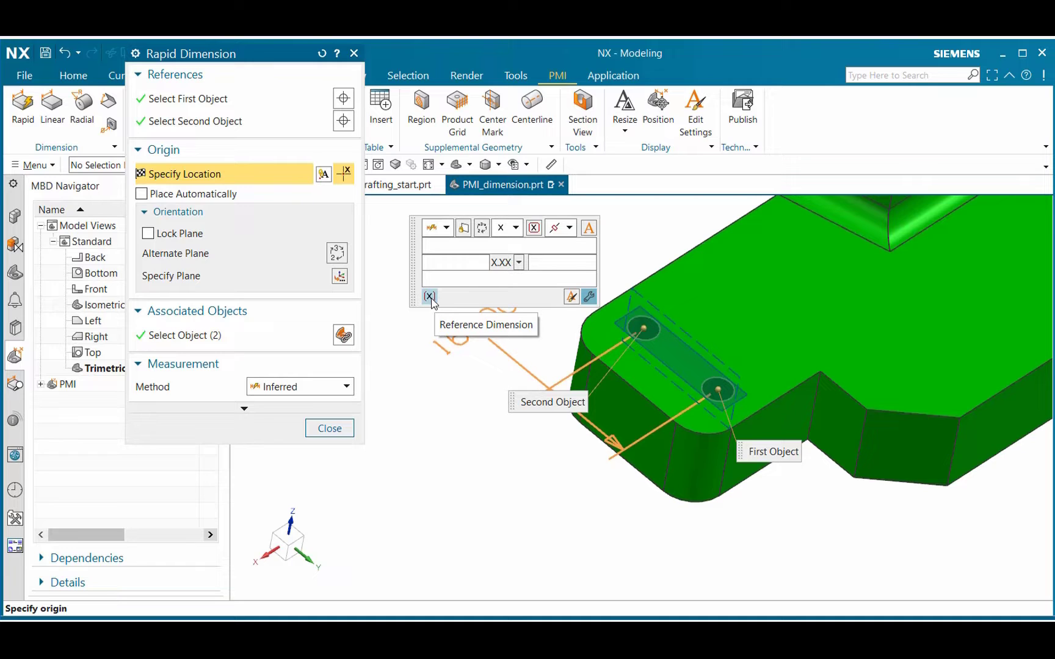
click(430, 296)
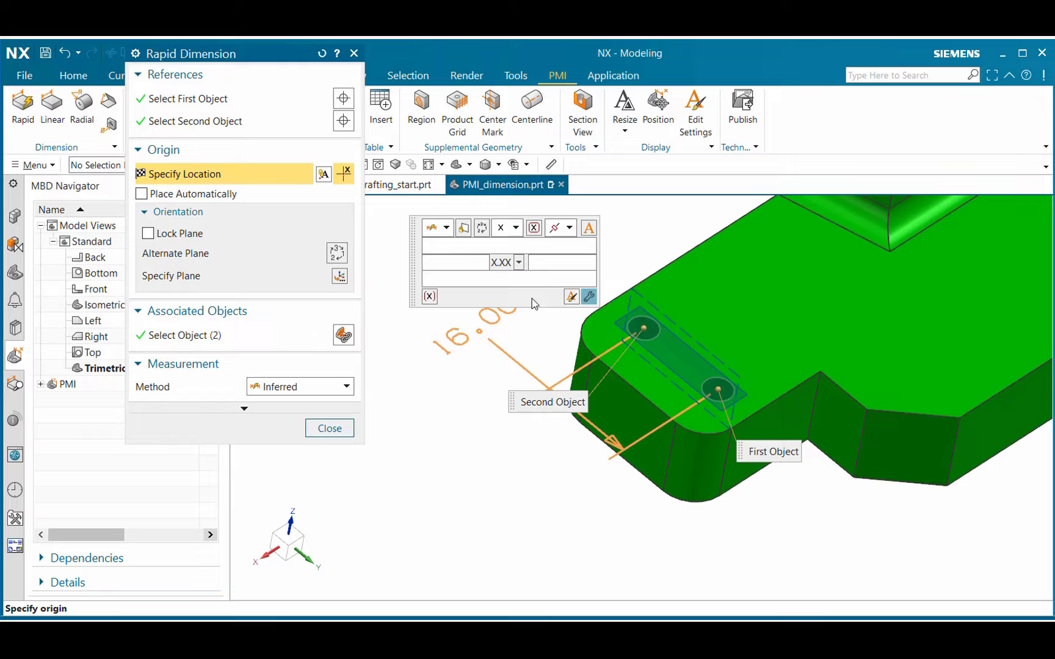
mouse_move(572, 297)
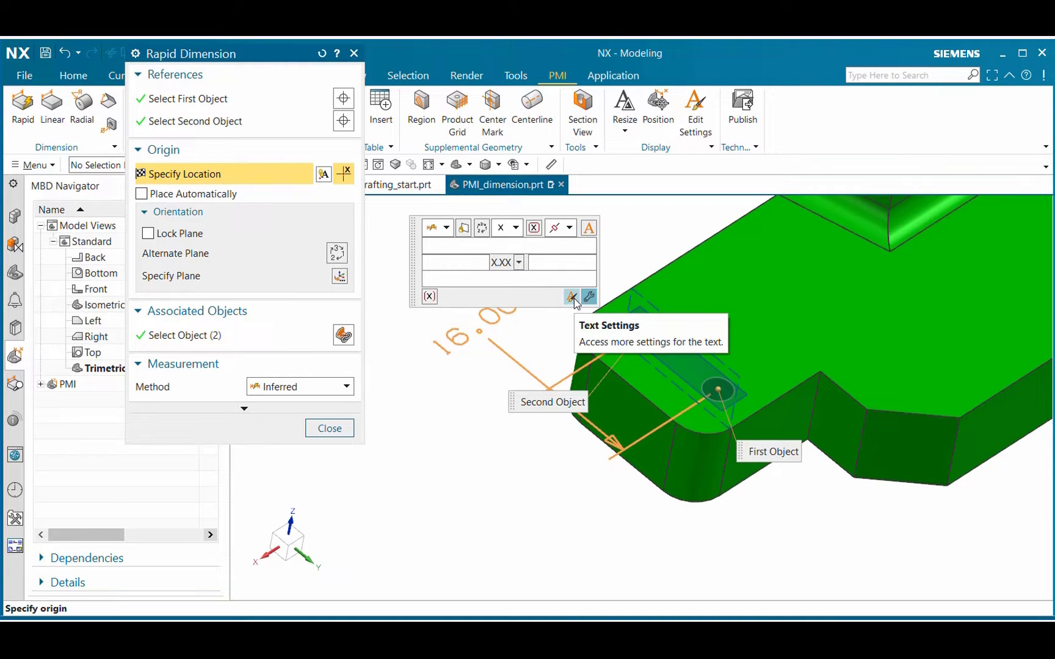
Step: Review the Dimension Text settings pages: stacking, tolerance, dual, narrow and units
click(329, 429)
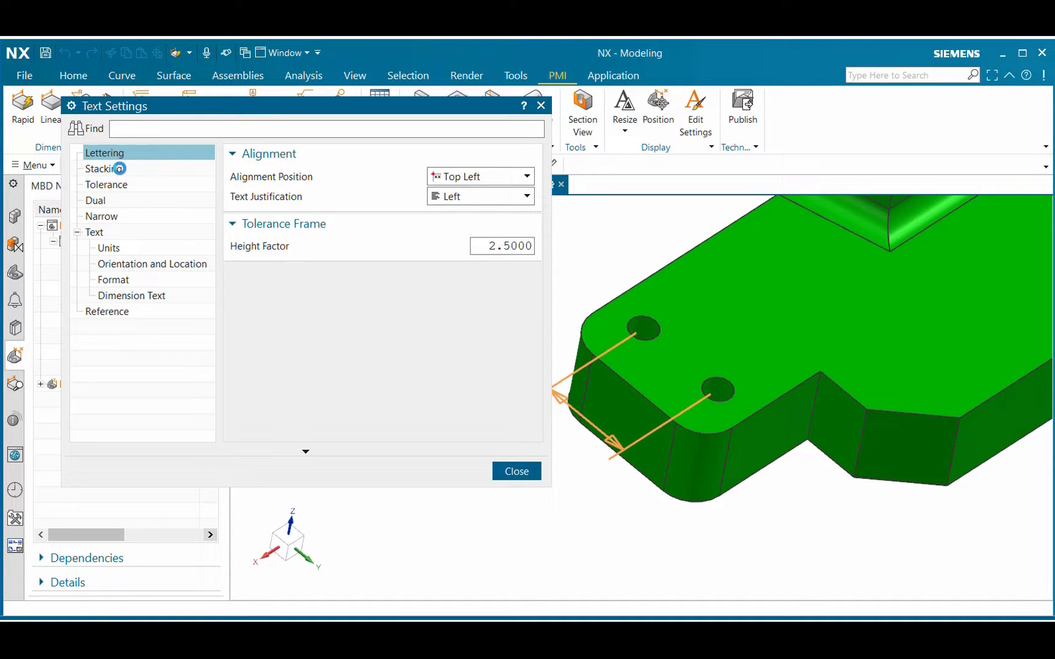
click(104, 169)
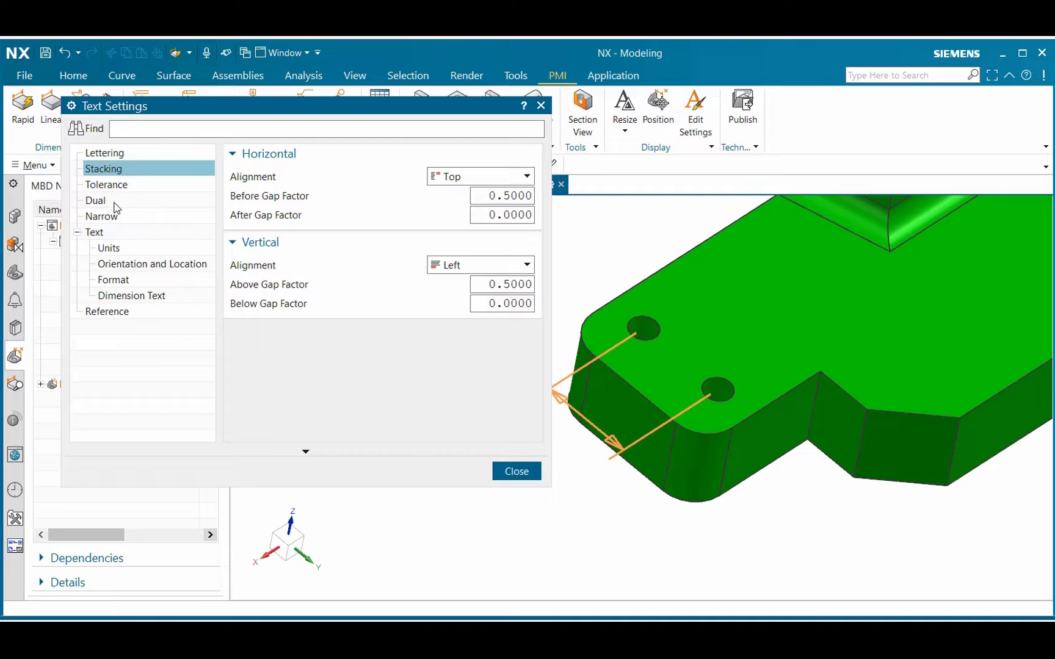
click(108, 185)
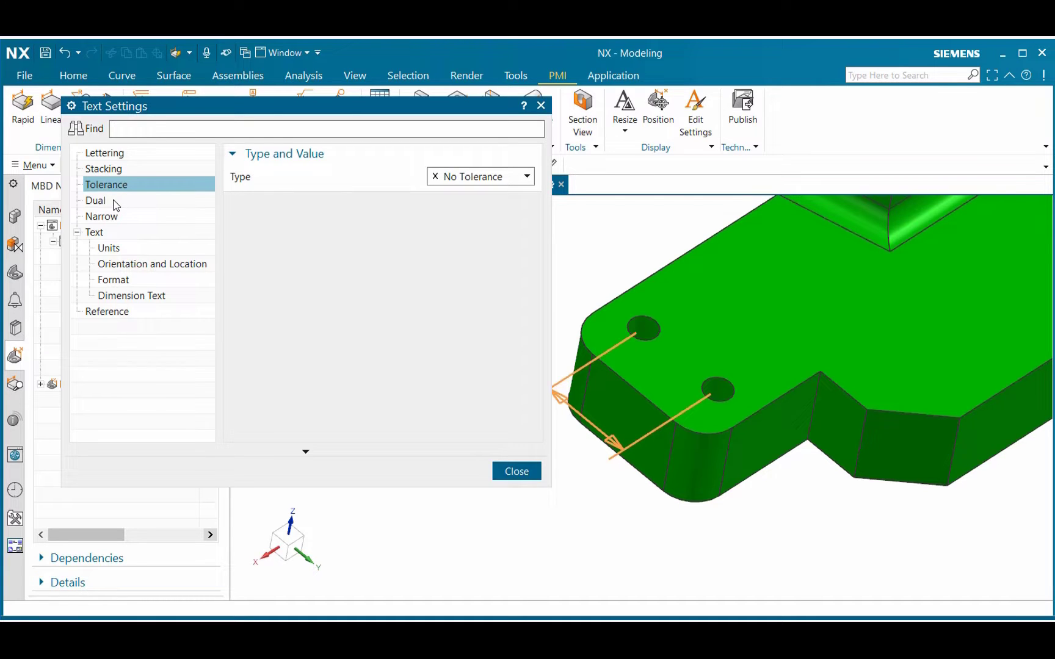
click(95, 201)
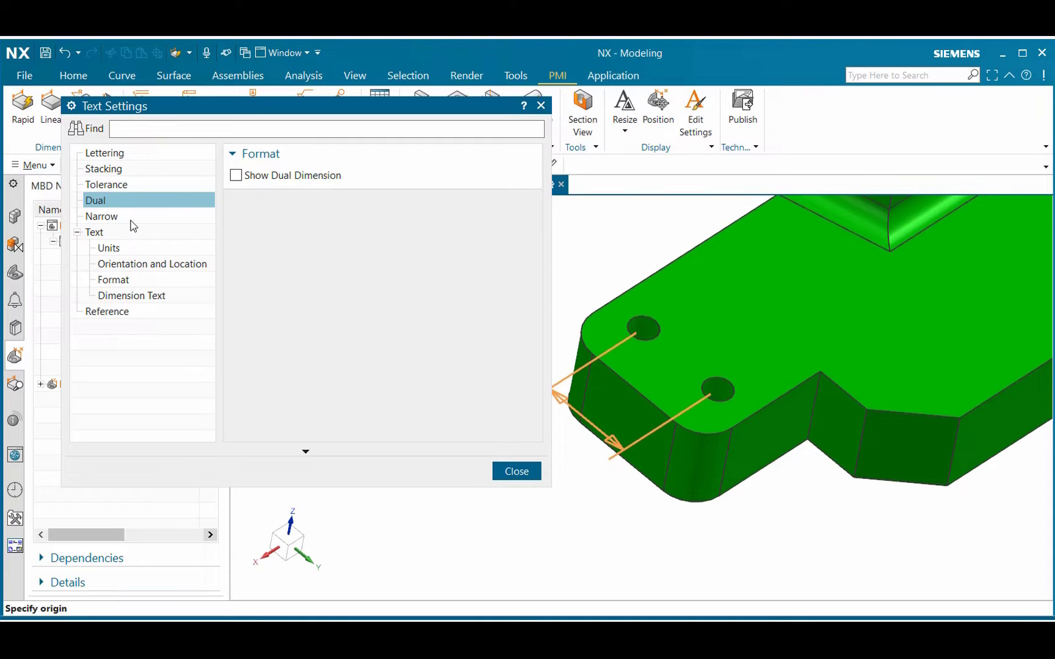
click(101, 216)
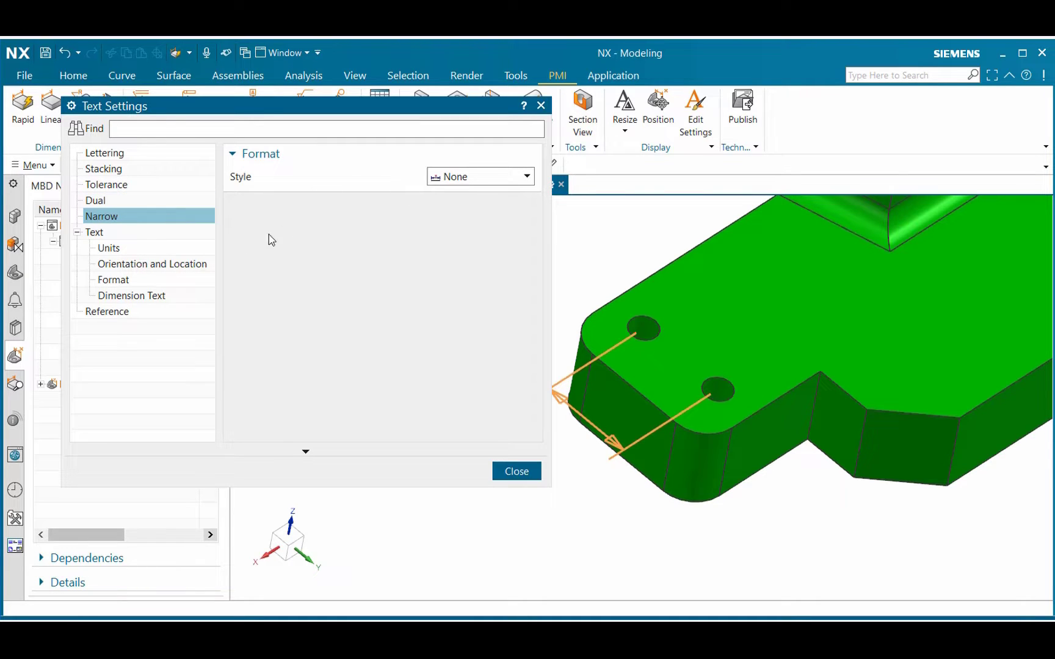
mouse_move(135, 249)
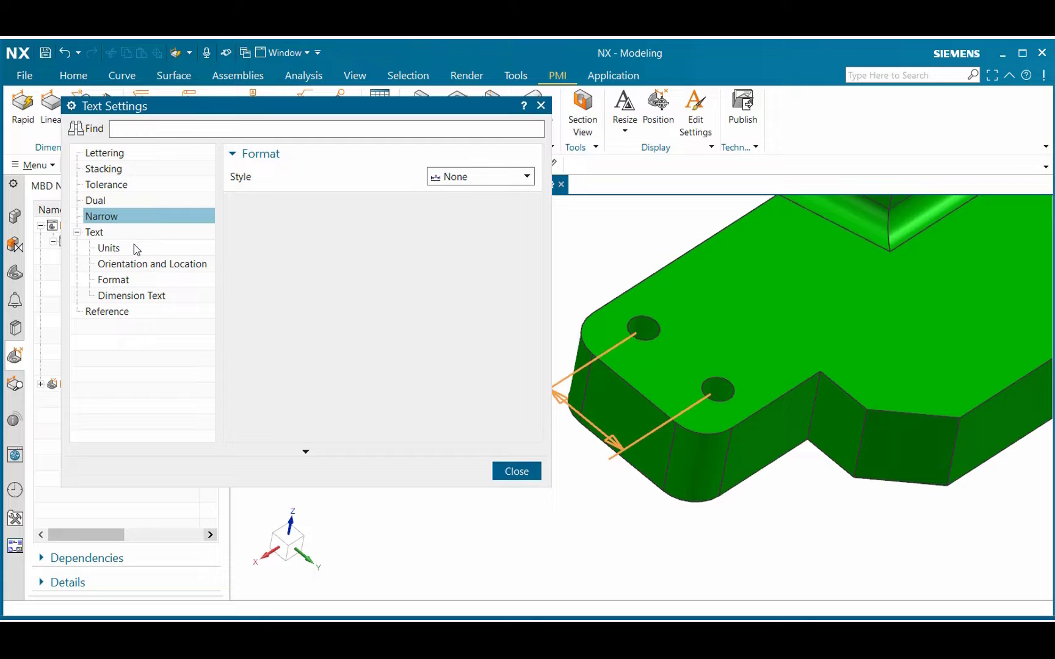
click(109, 248)
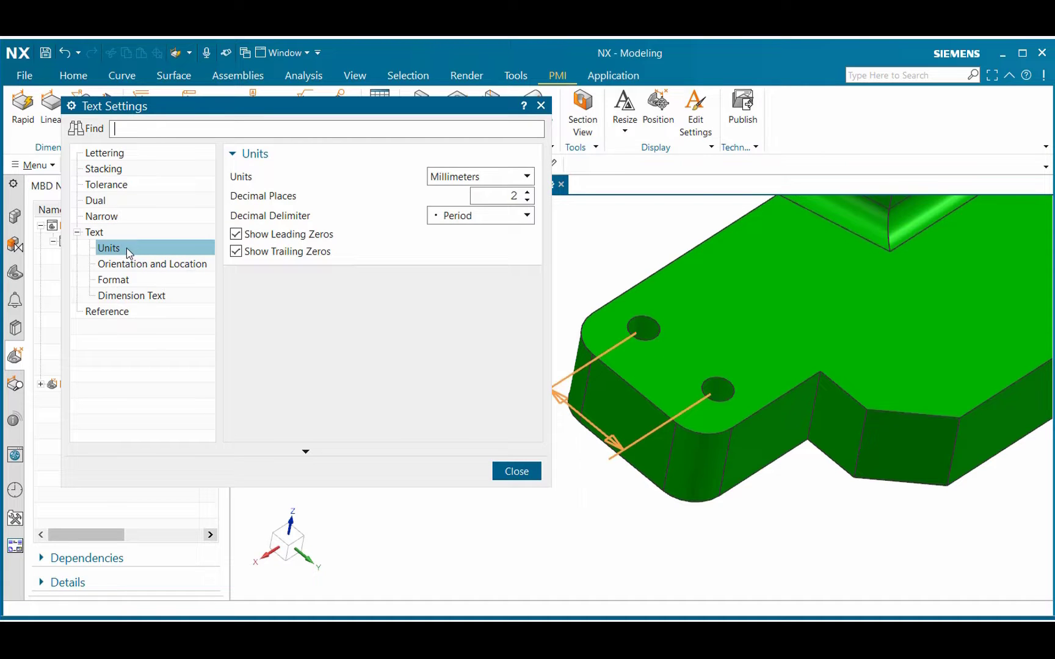
Step: Keep text perpendicular to the dimension line in Text Settings and close the dialog
click(152, 264)
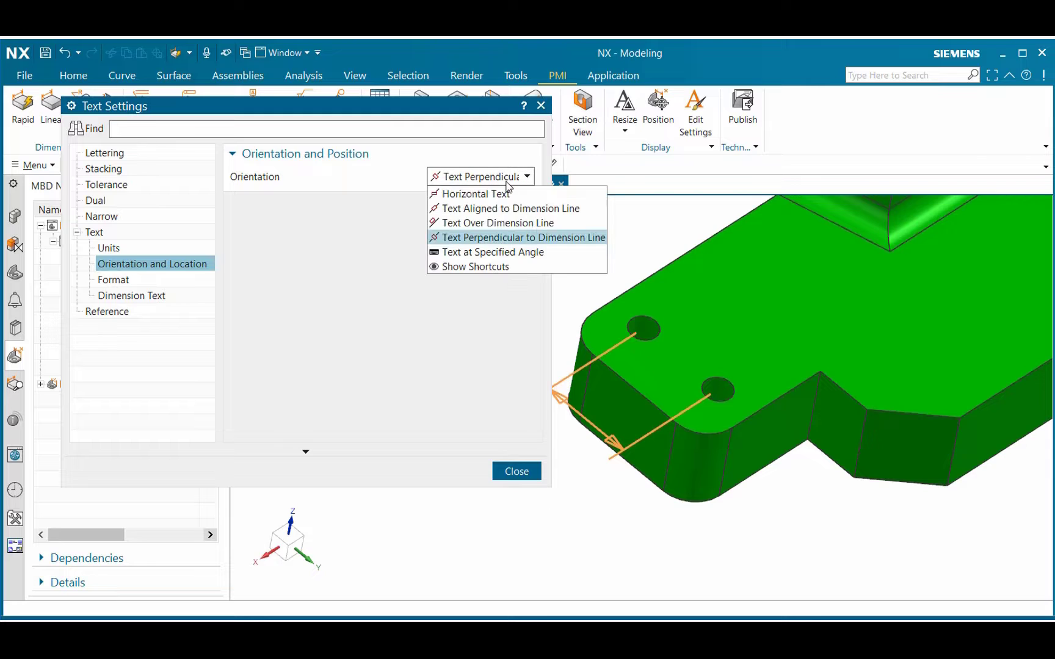
click(522, 238)
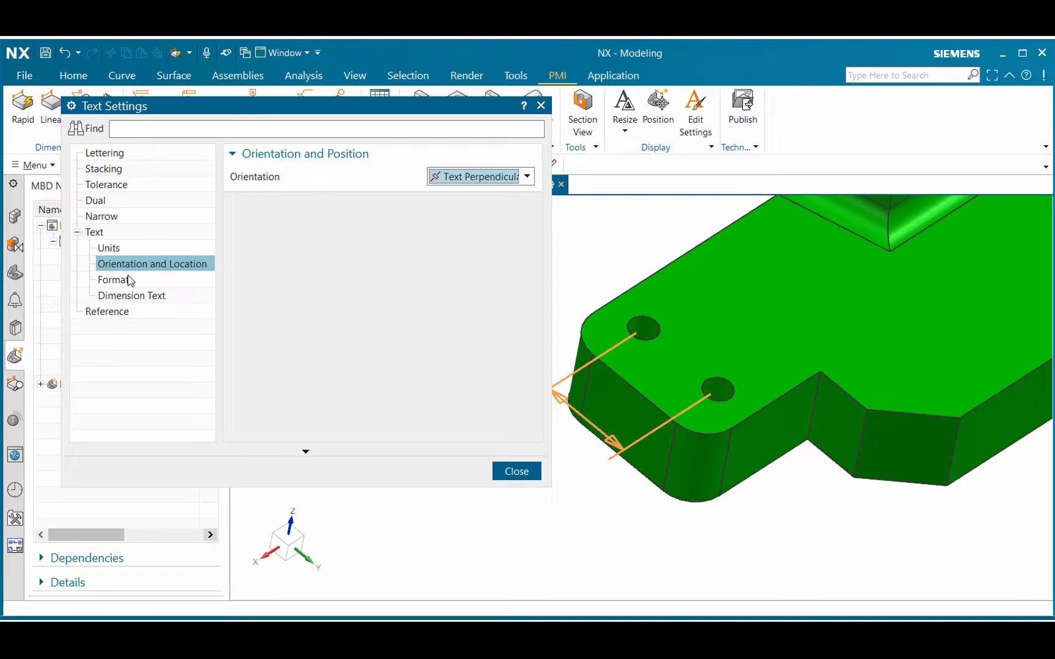
mouse_move(123, 292)
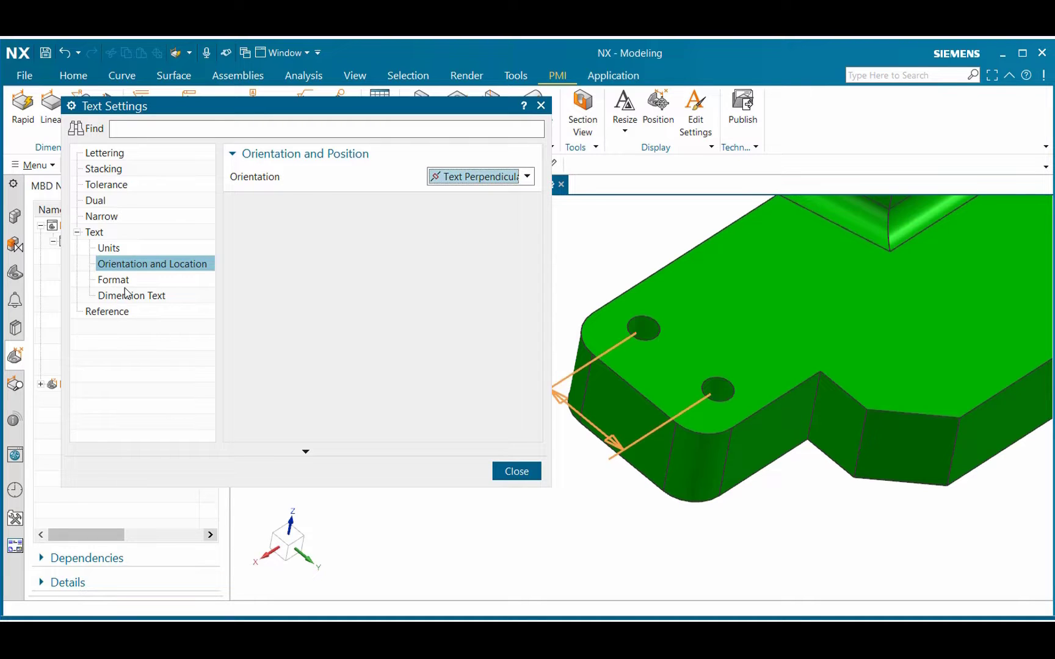
click(112, 279)
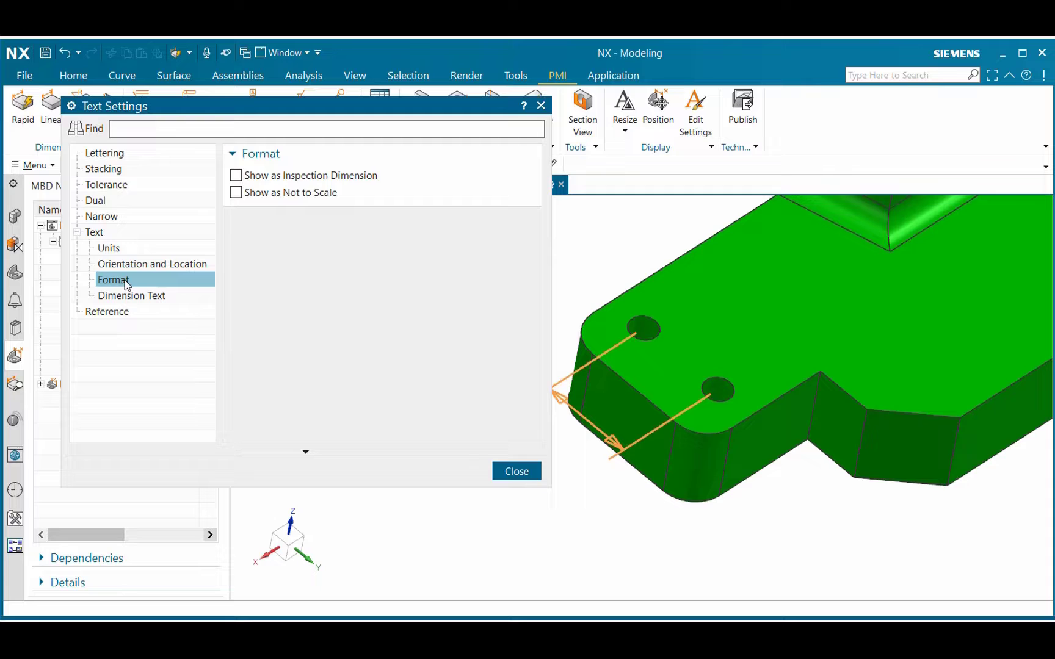
click(131, 296)
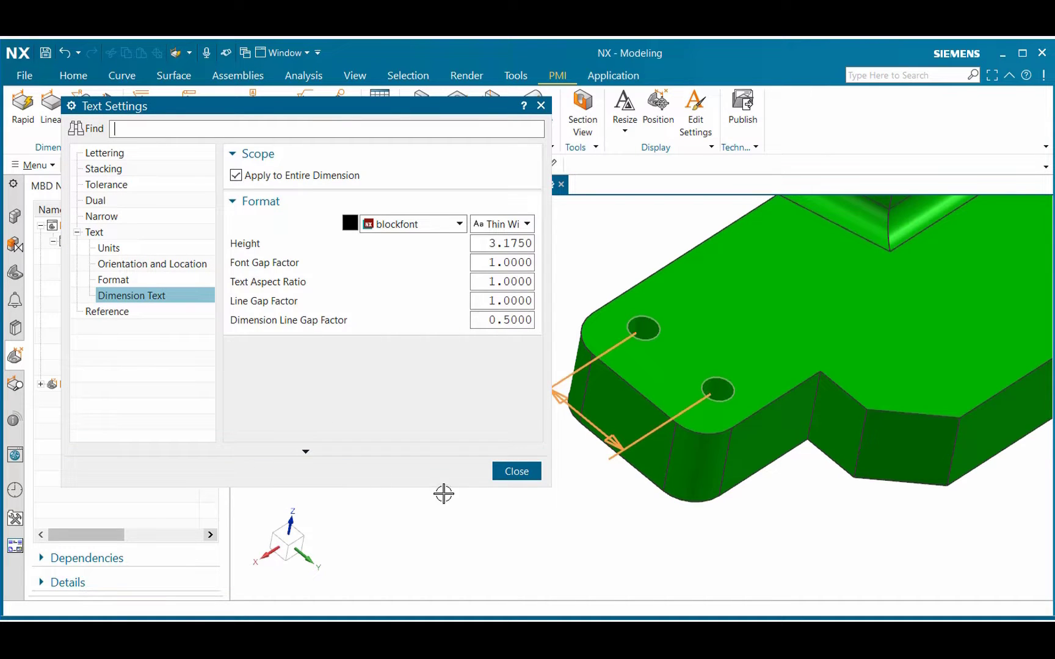
click(516, 471)
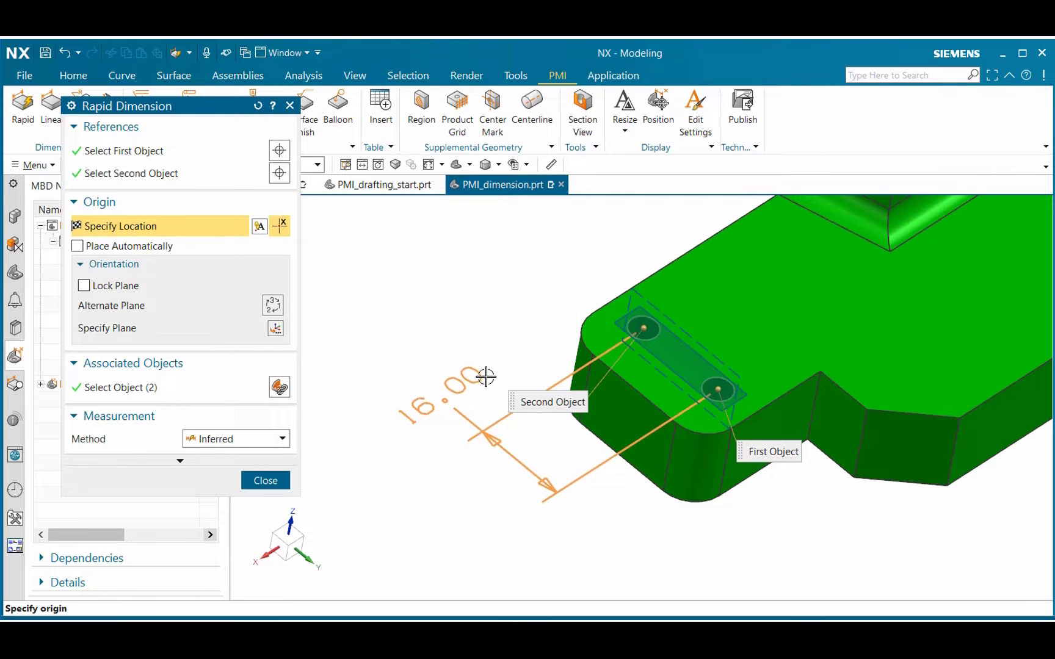
Step: Place the 16.00 hole-spacing dimension beside the part and close Rapid Dimension
click(485, 377)
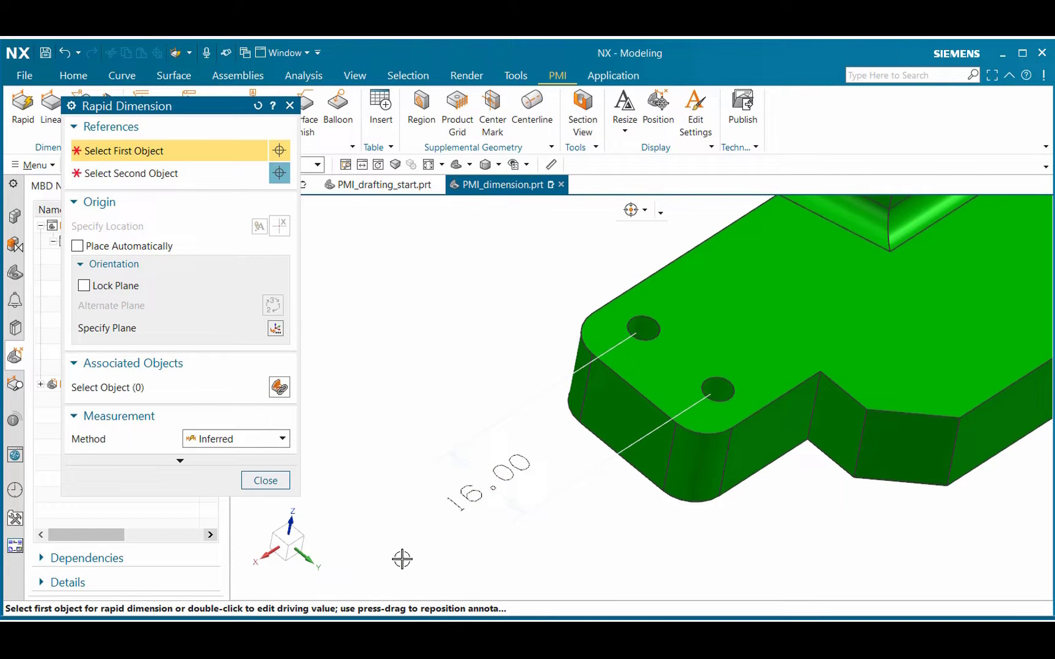
mouse_move(397, 560)
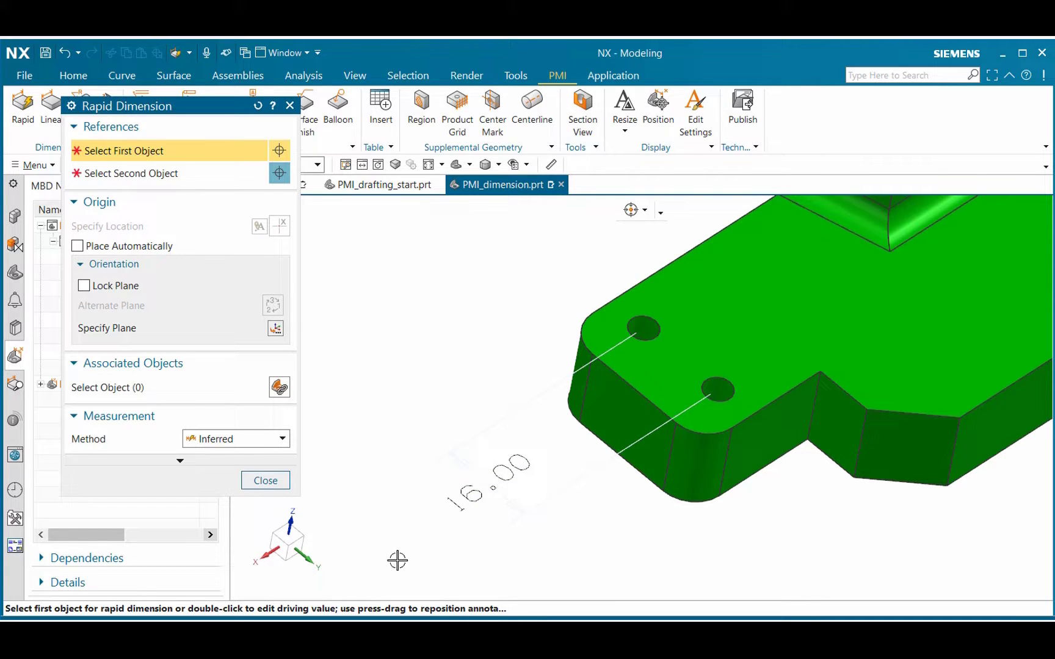
mouse_move(551, 493)
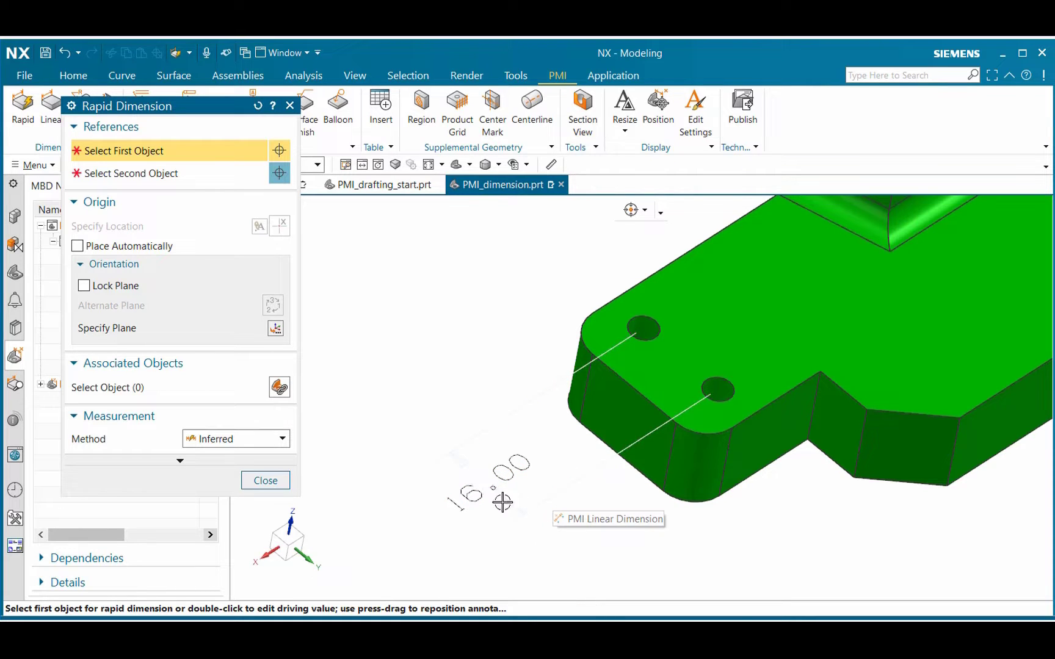
click(645, 330)
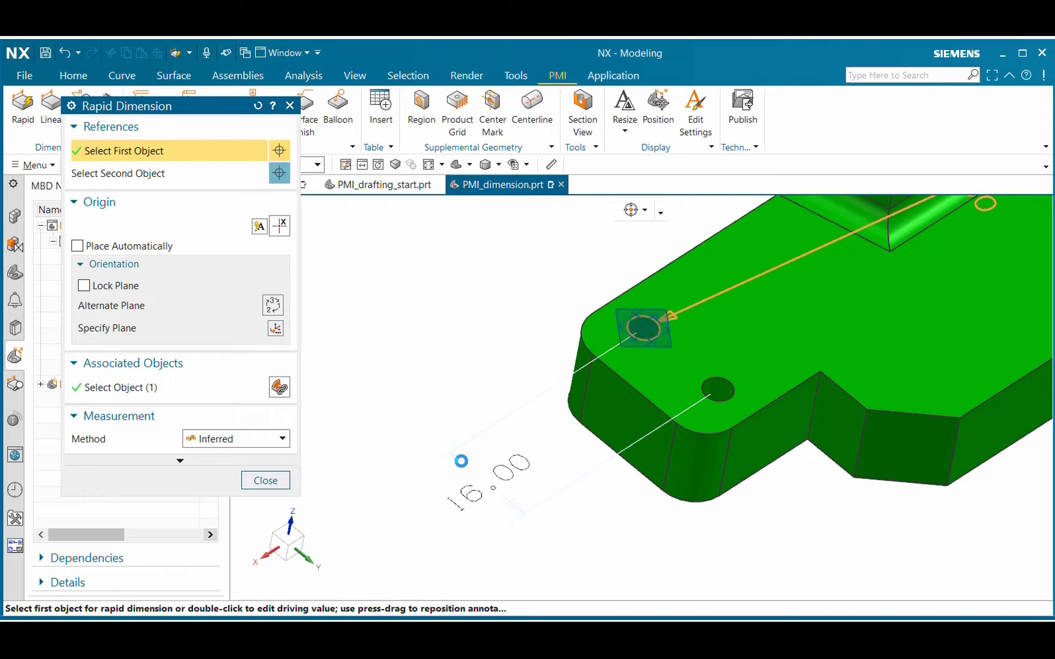
click(644, 330)
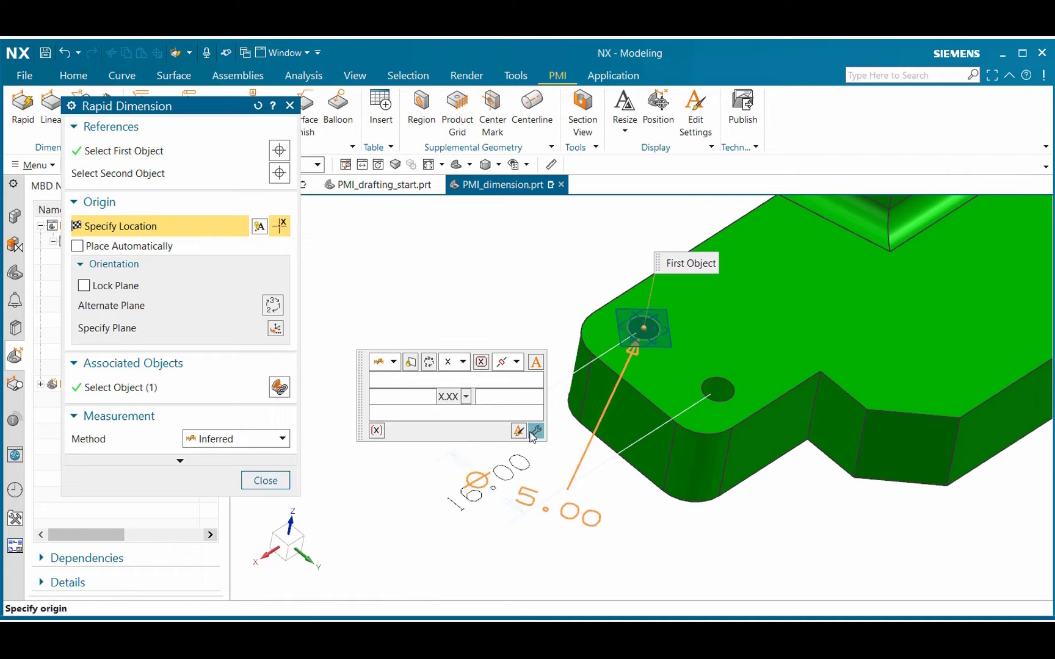
click(265, 481)
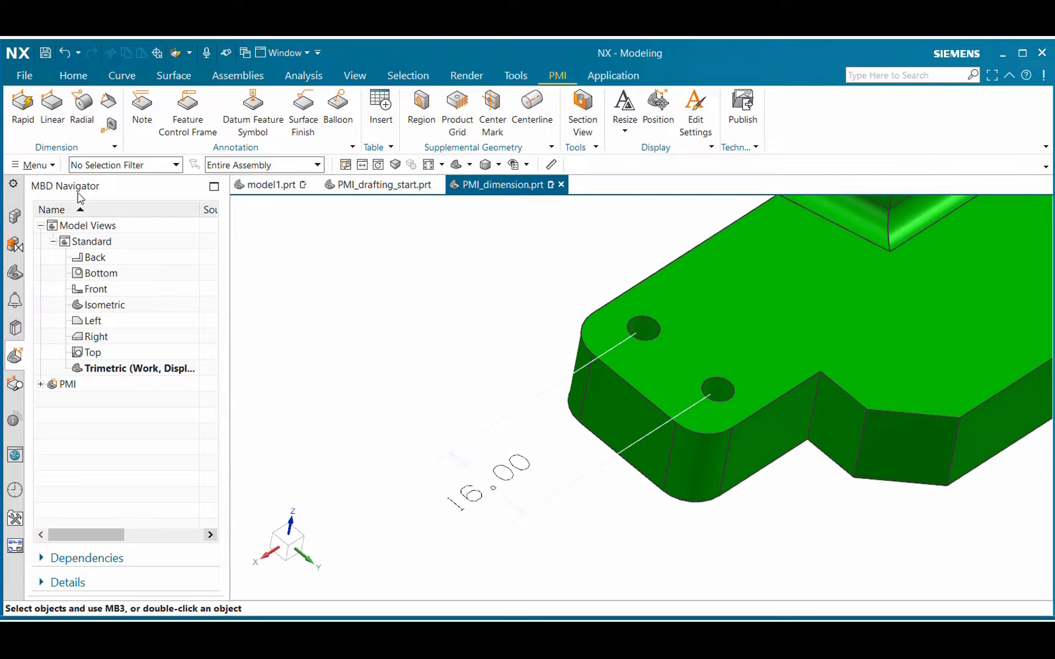
mouse_move(65, 391)
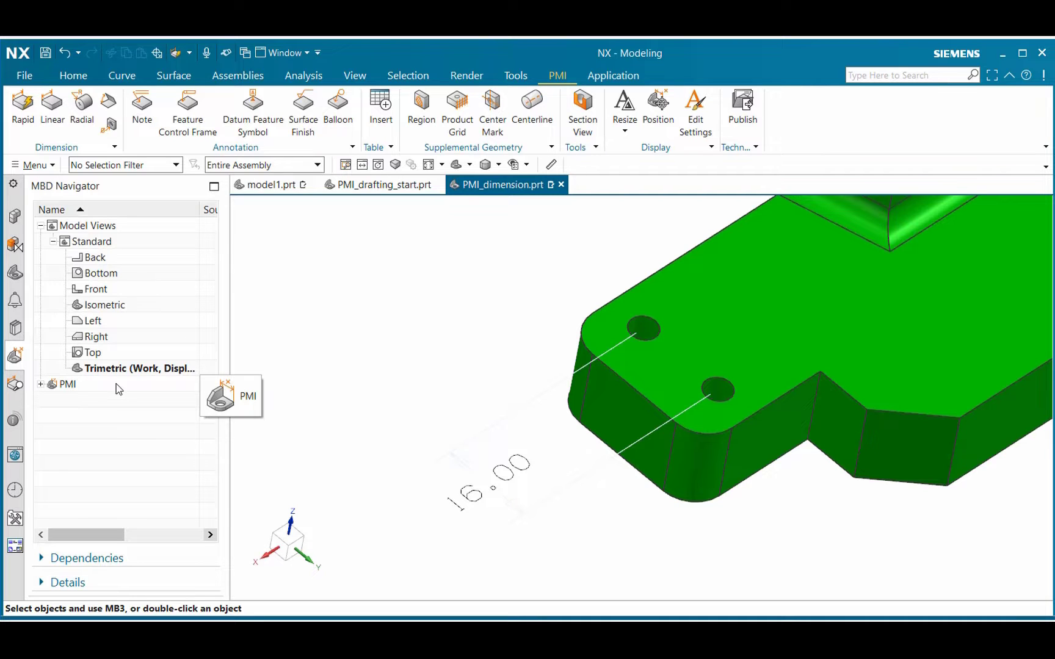
mouse_move(40, 390)
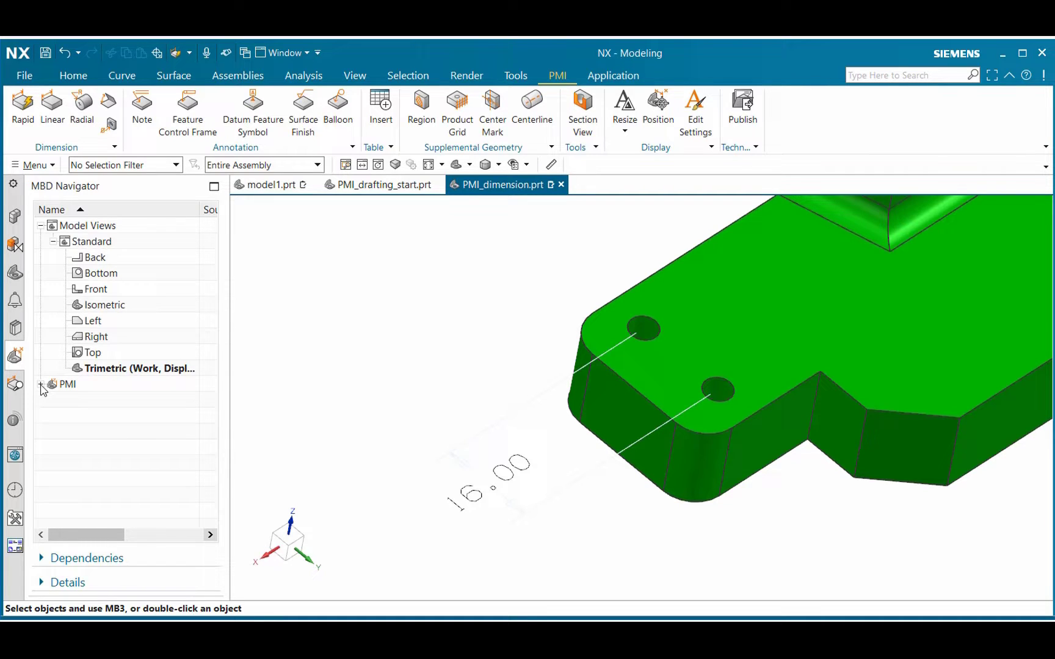
Step: Expand PMI > Dimension in the MBD Navigator and bring up actions for Linear Dimension (9)
click(40, 385)
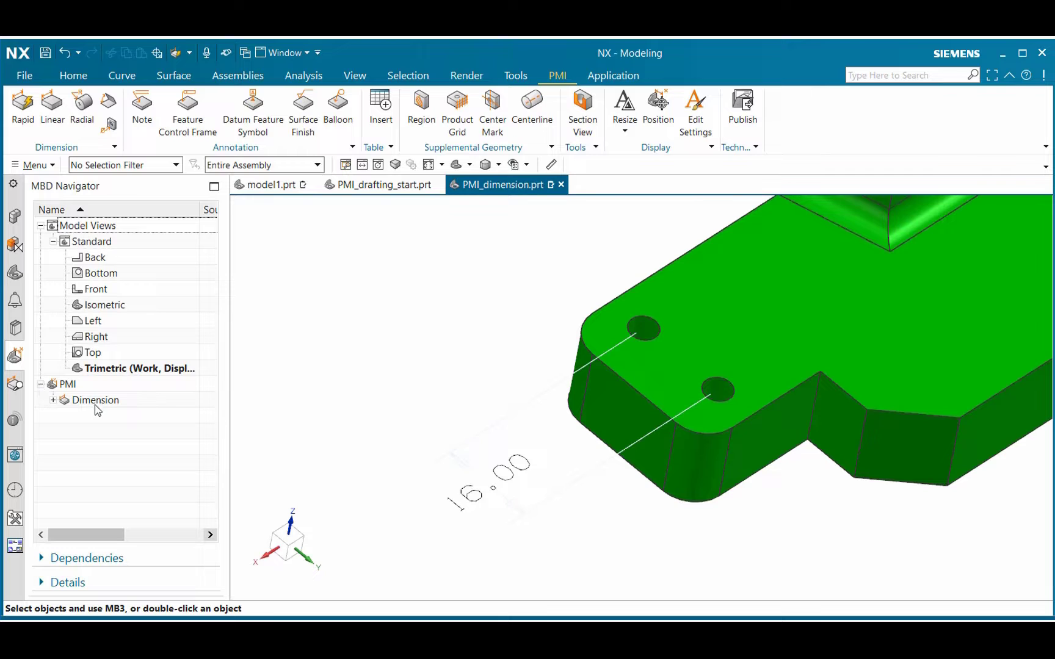
click(50, 400)
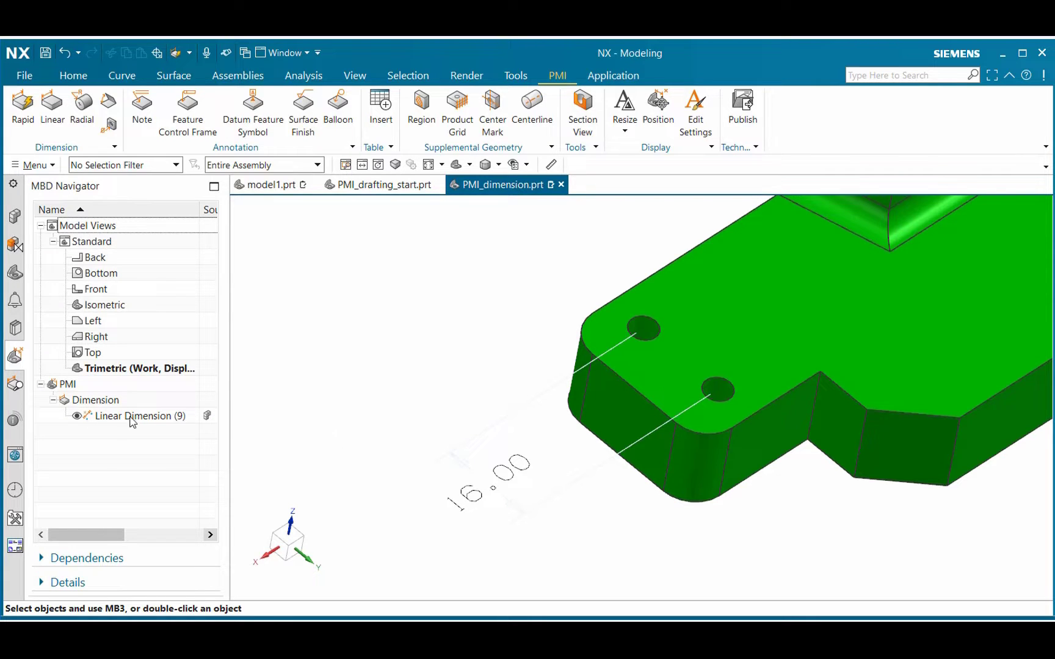
click(139, 415)
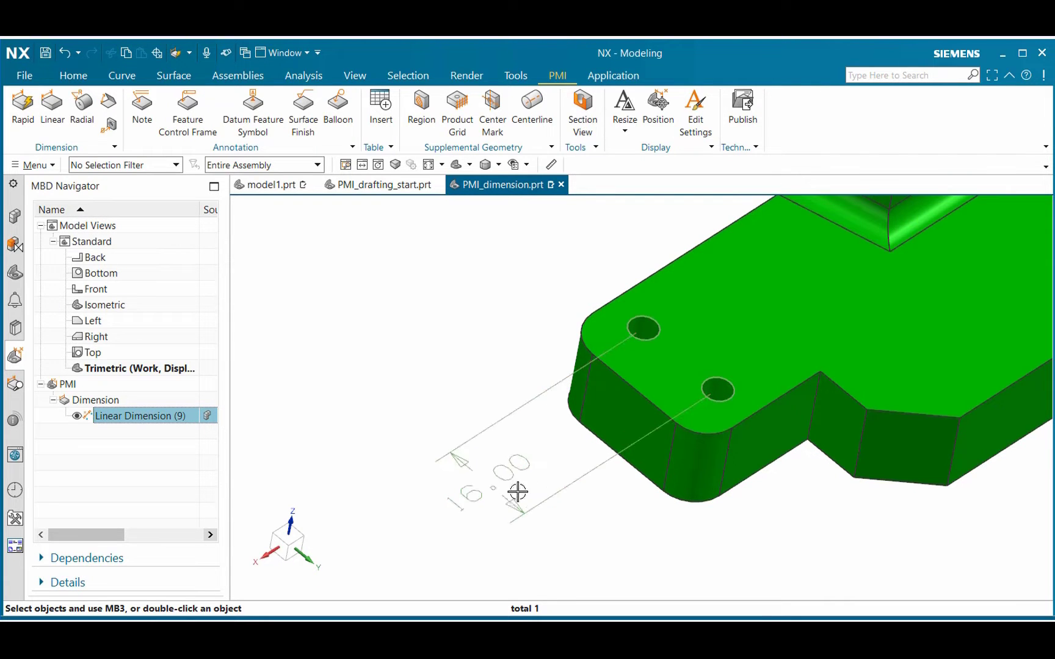
right_click(141, 415)
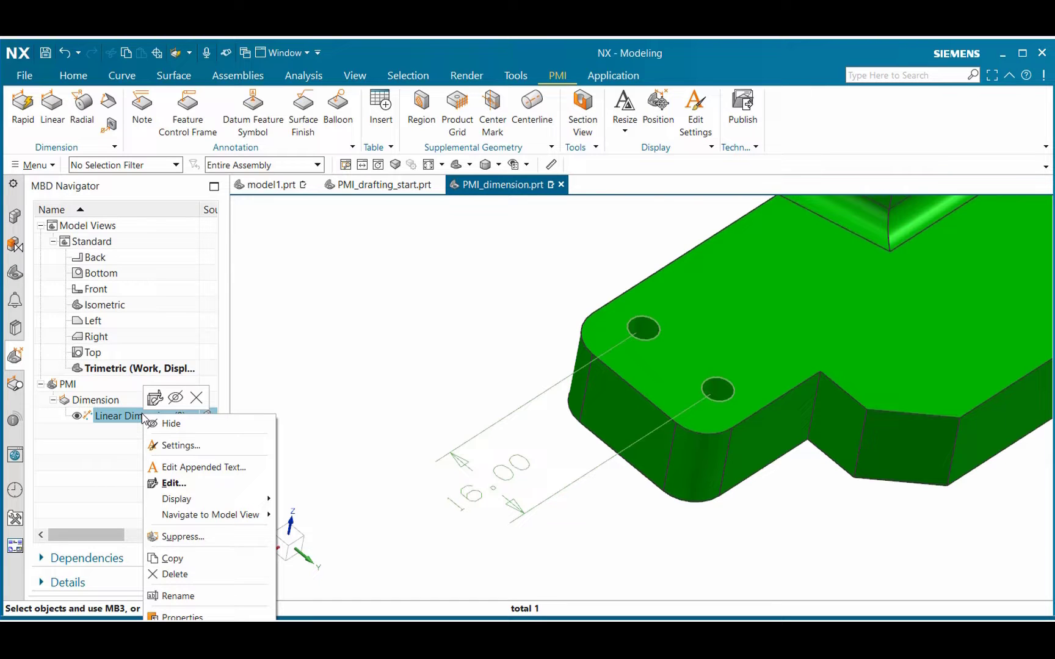
mouse_move(155, 398)
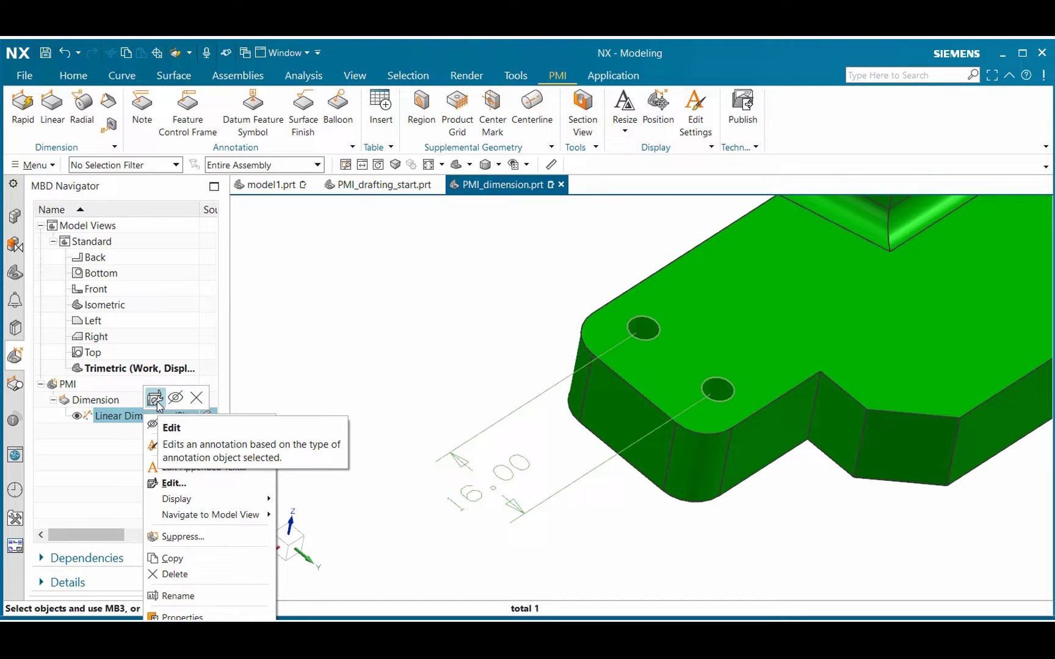
mouse_move(176, 398)
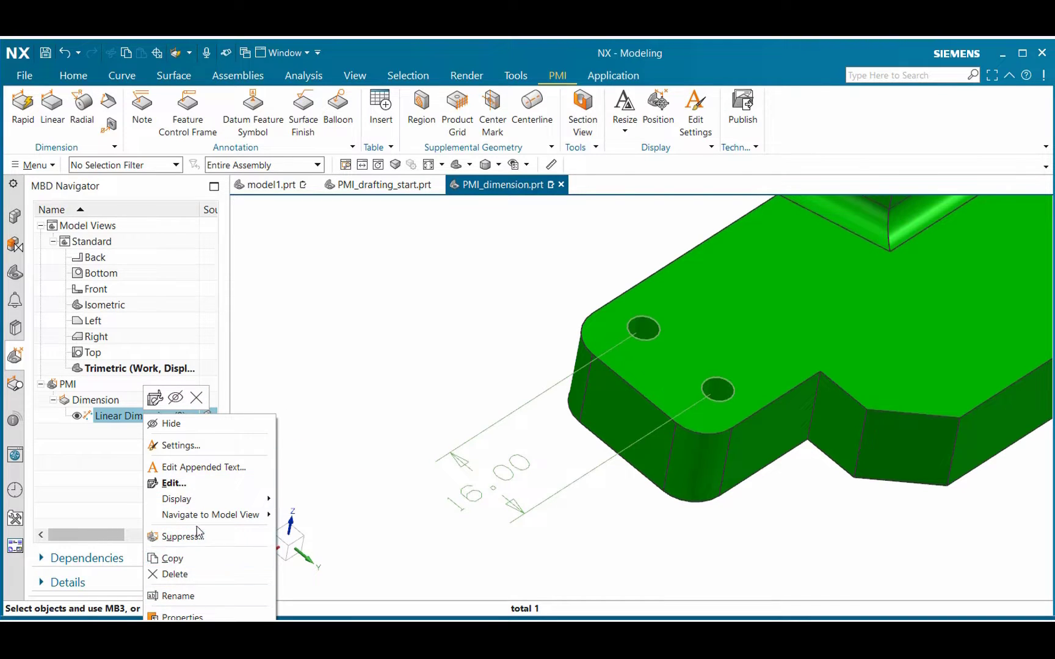
mouse_move(155, 398)
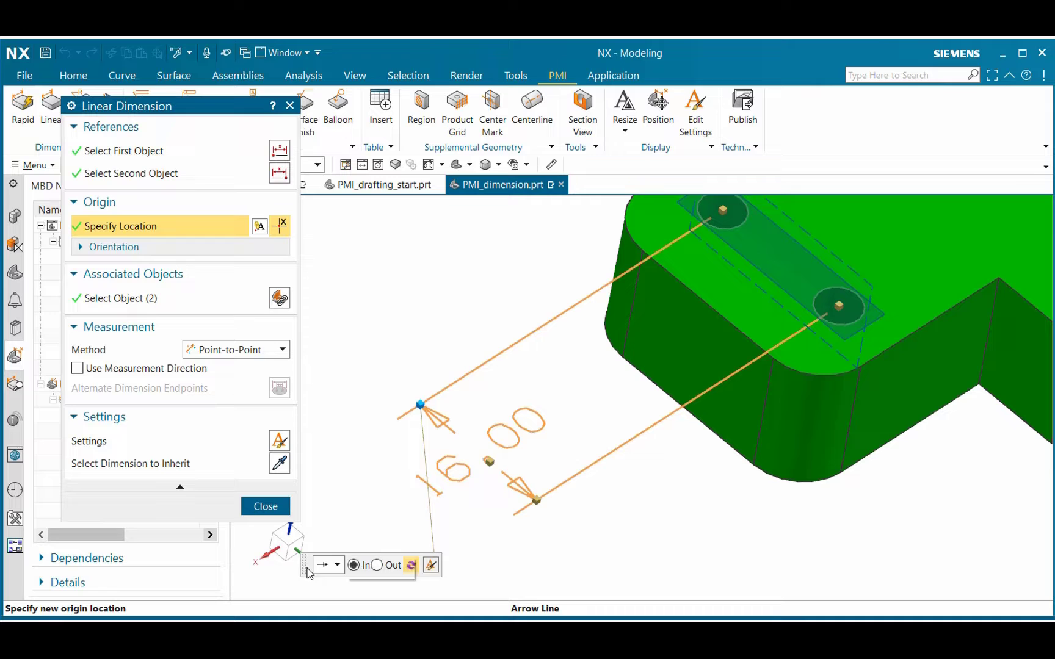
Step: Edit the 16.00 dimension, toggling arrowheads between outside and inside, leaving them inside
drag(309, 565, 347, 309)
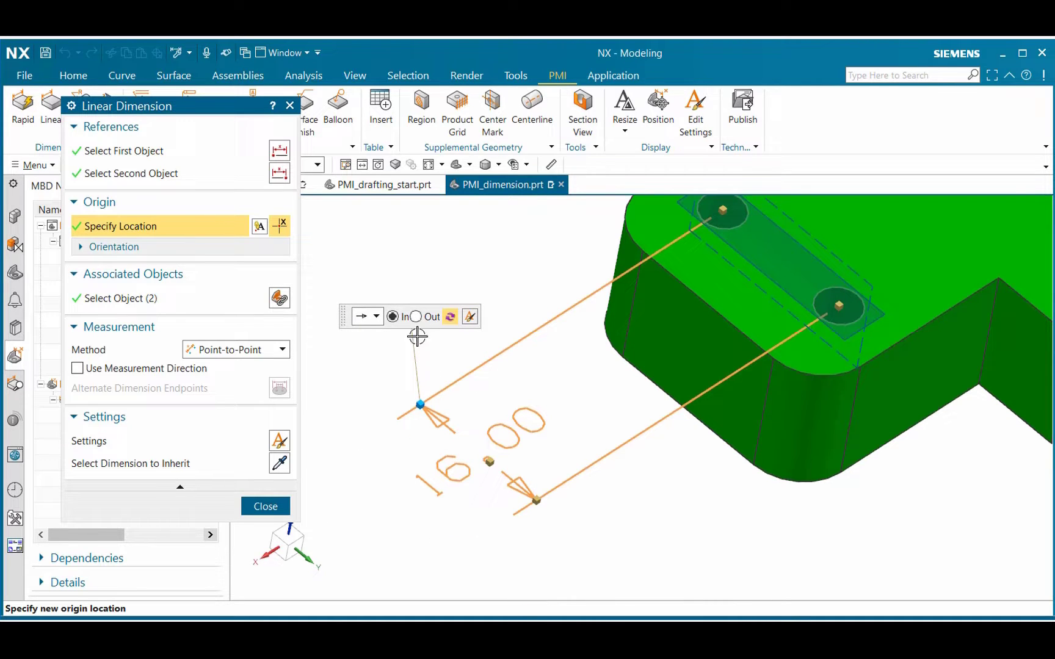
click(412, 315)
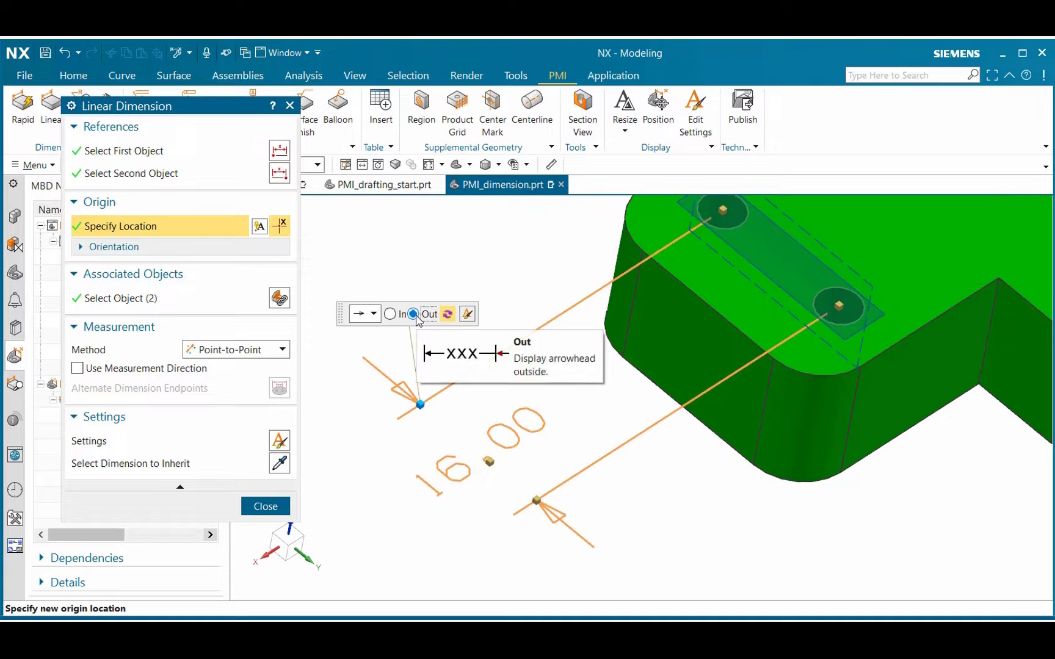
click(390, 315)
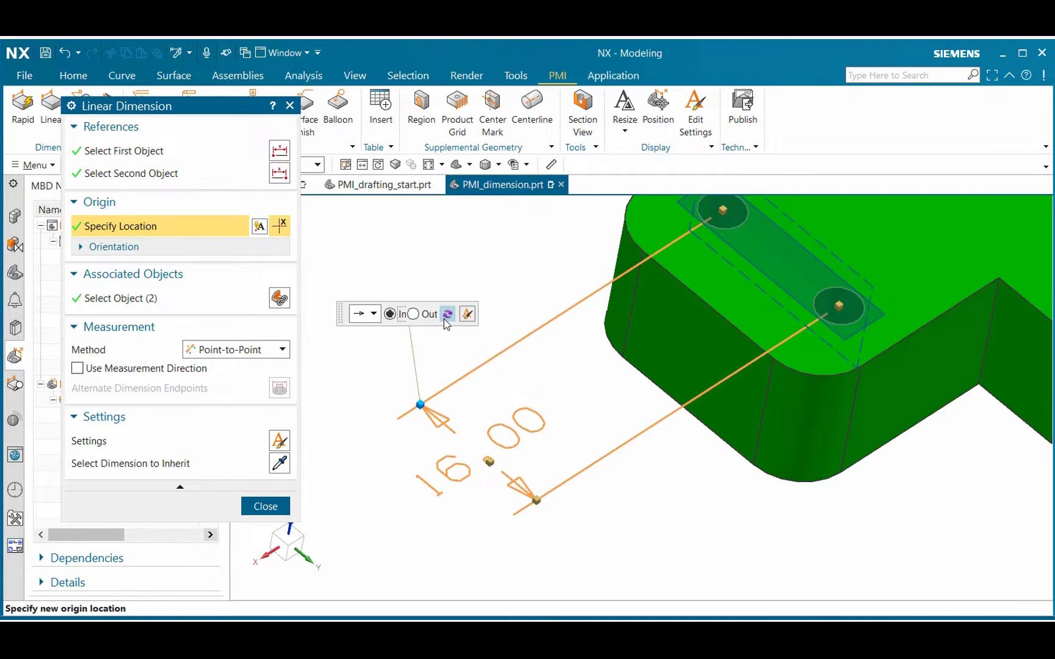
mouse_move(446, 314)
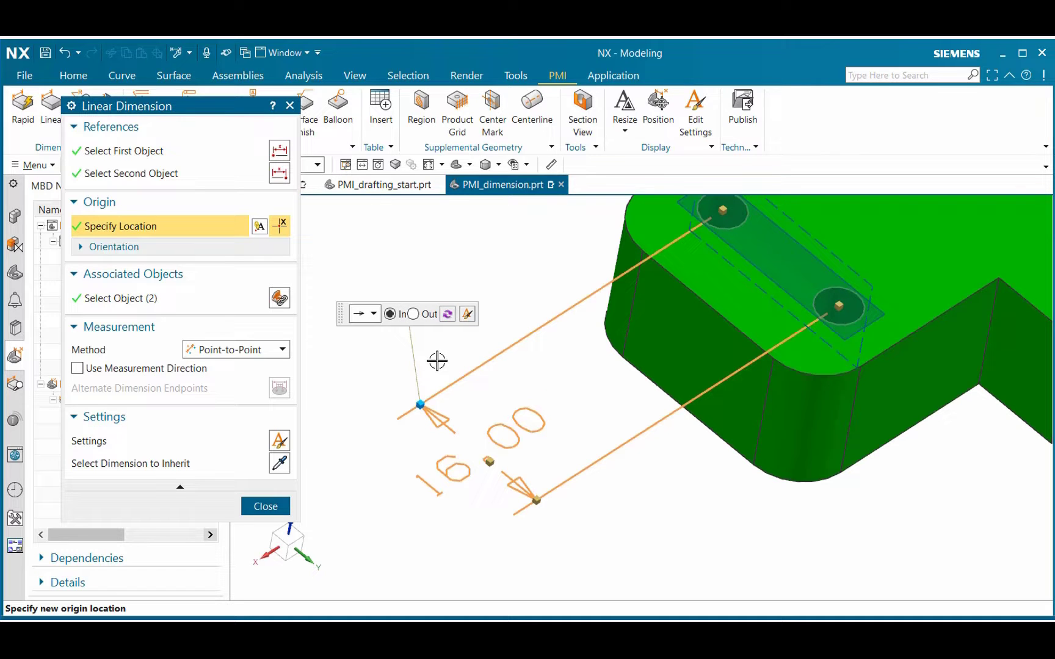
mouse_move(413, 315)
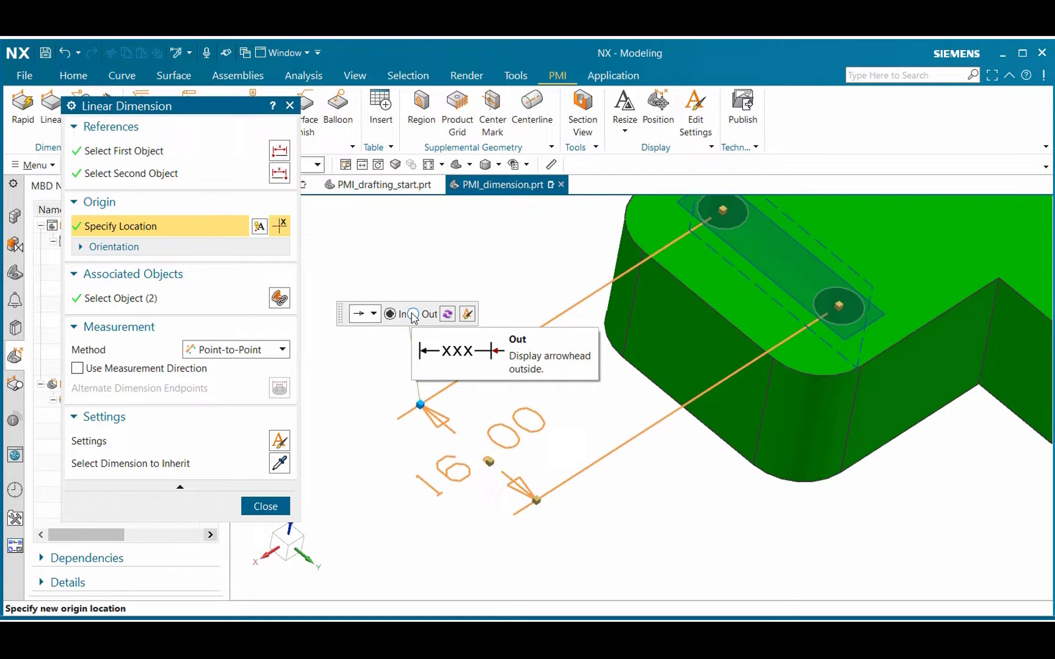
click(412, 314)
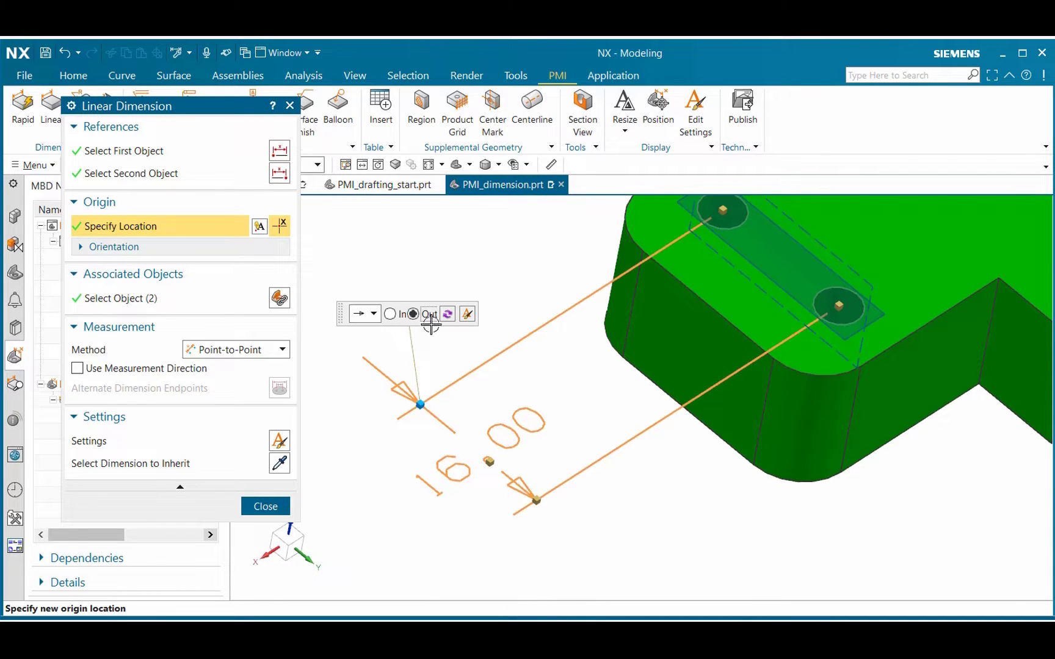
click(389, 314)
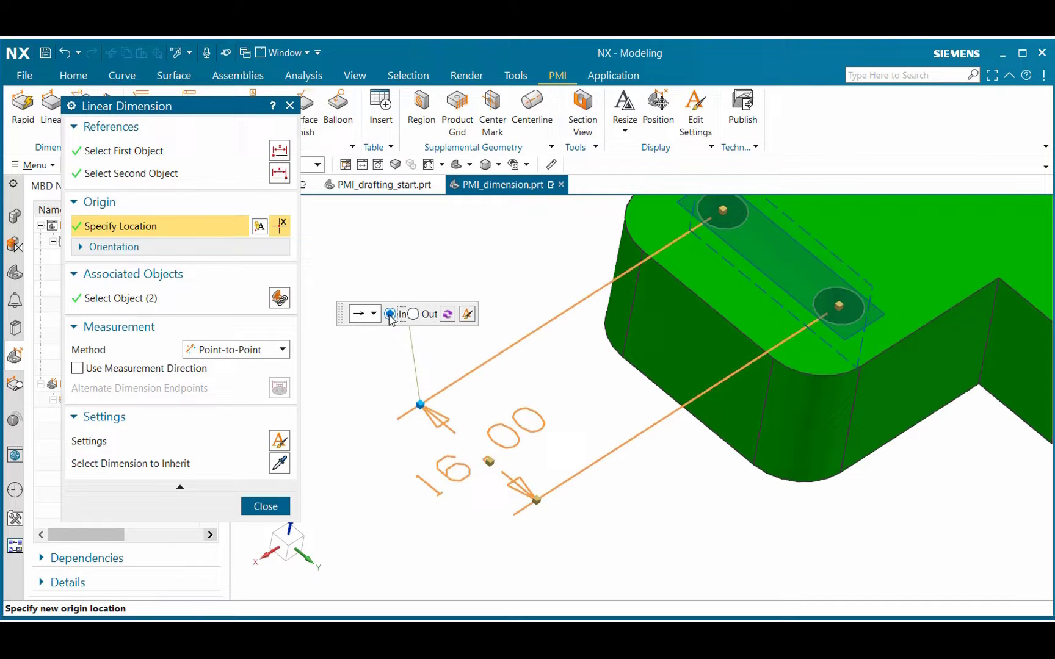
mouse_move(448, 315)
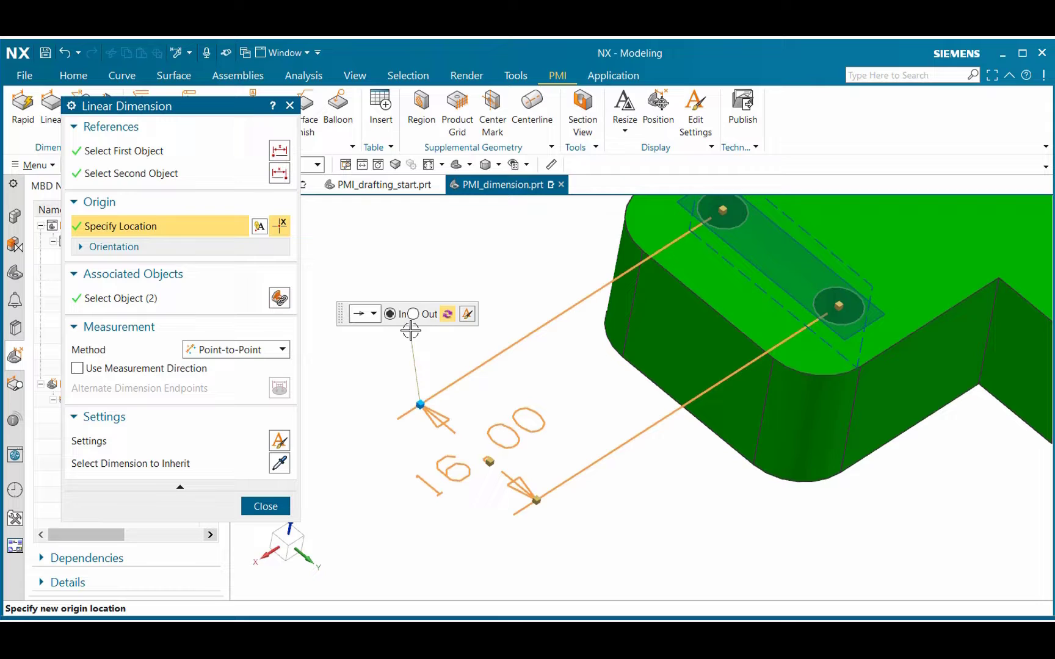
click(413, 315)
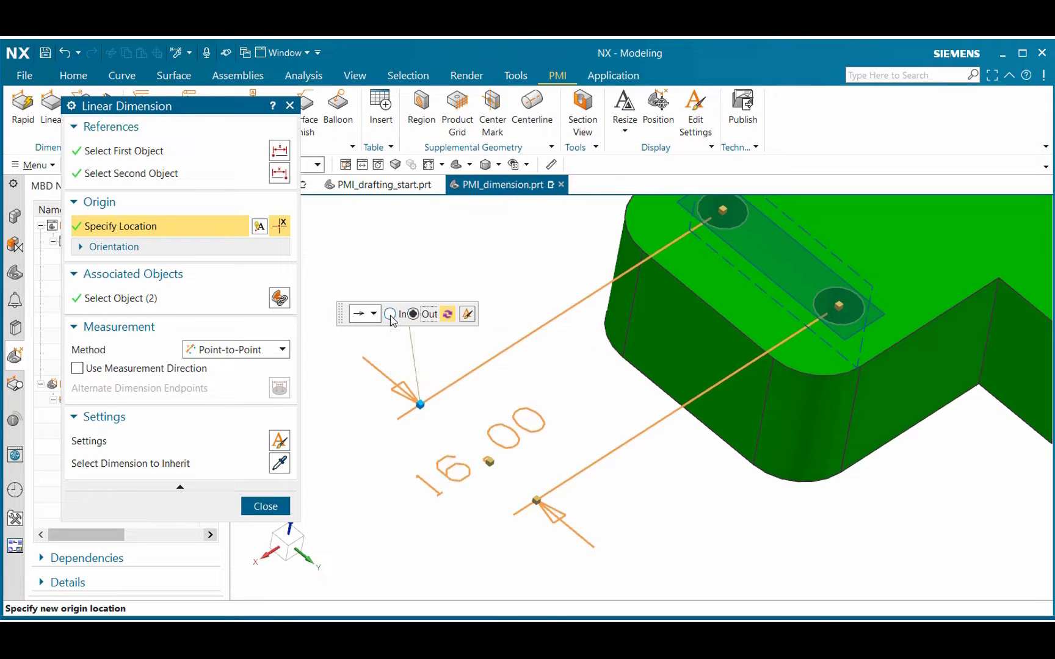
click(415, 315)
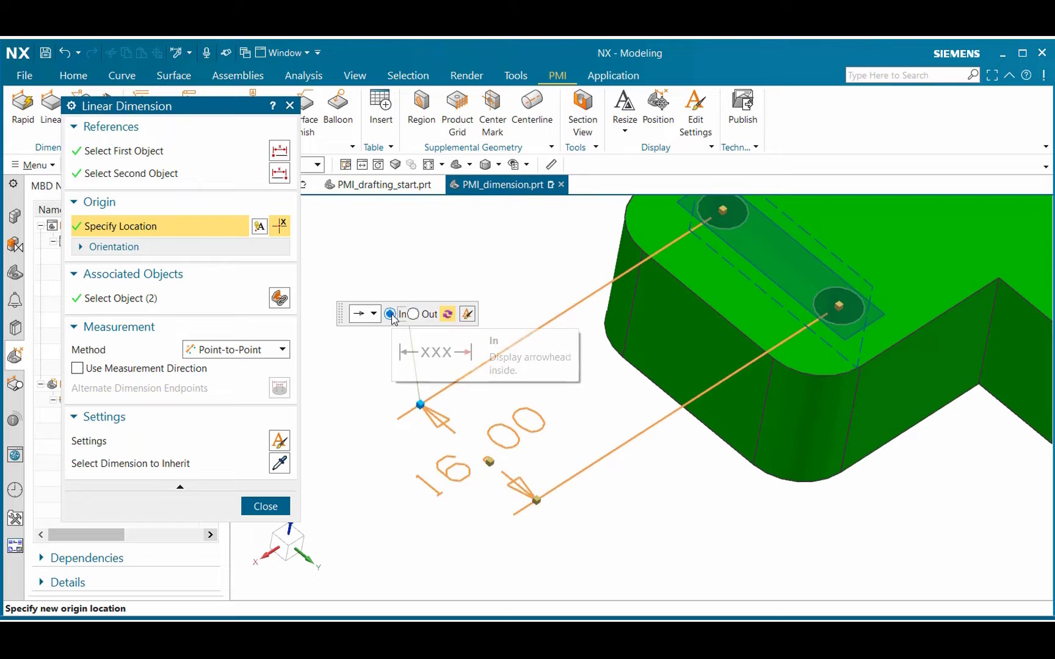
Step: Keep the current arrow line style and bring up more arrow line settings
click(372, 314)
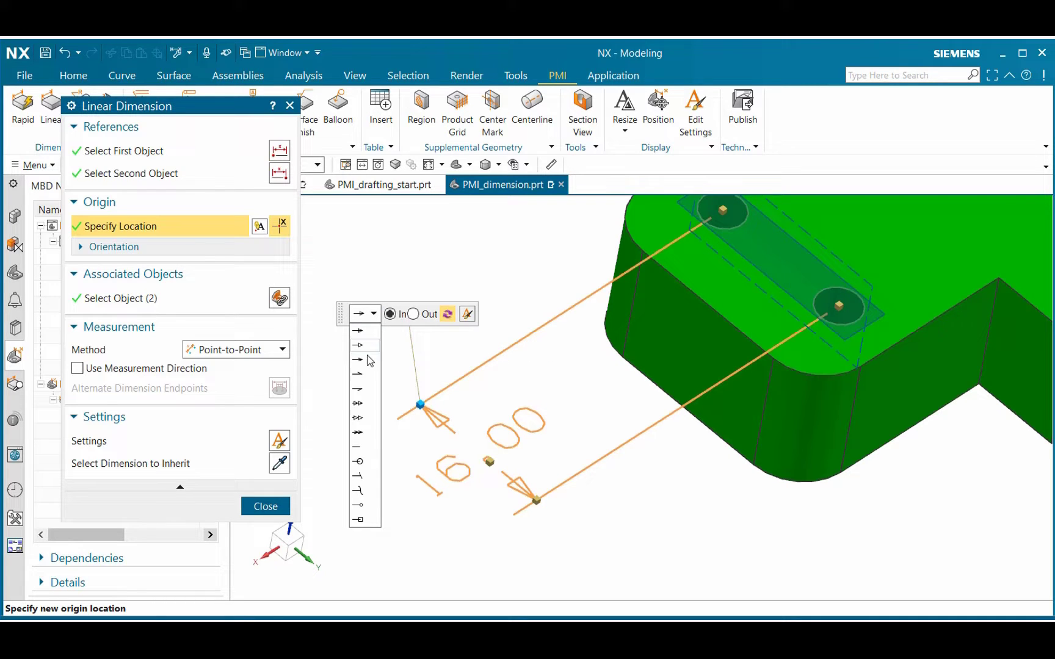
click(359, 345)
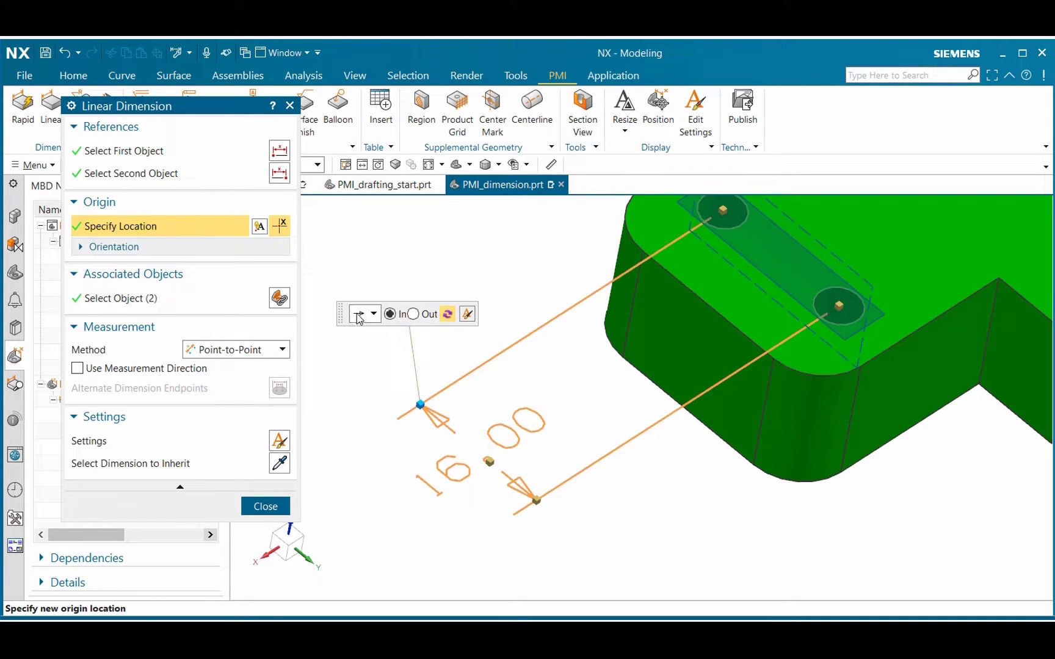
mouse_move(468, 313)
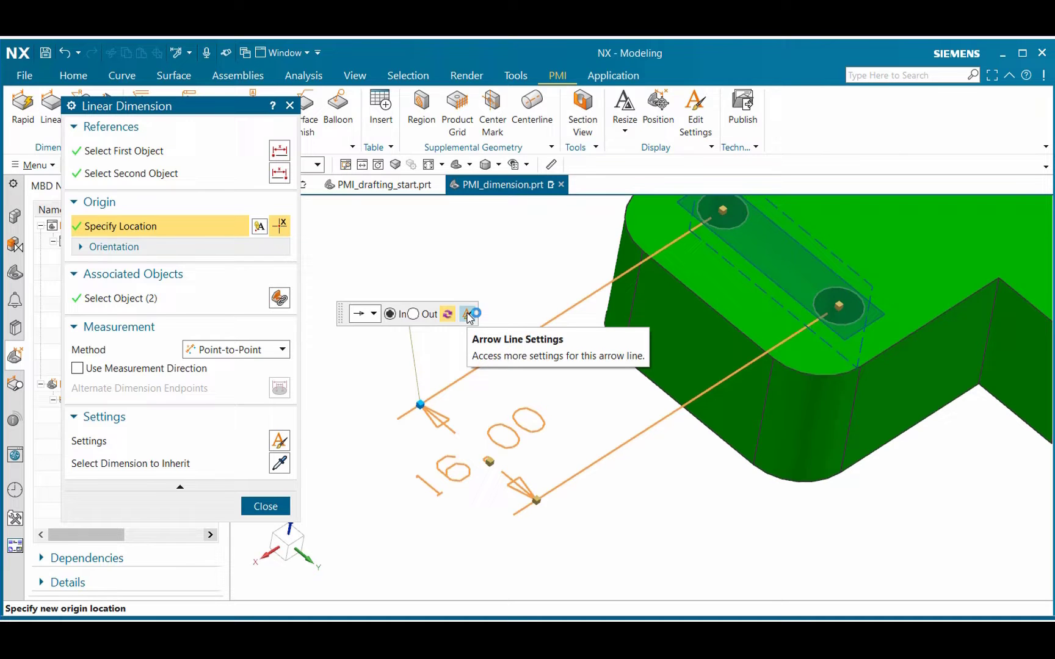
click(469, 313)
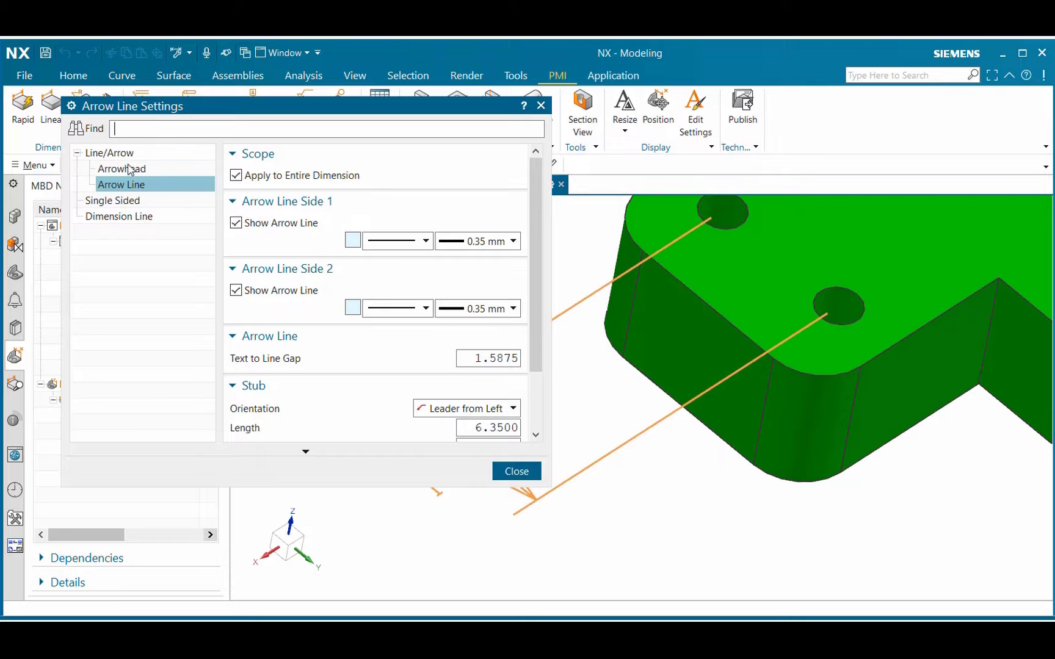
Step: Apply arrow line settings to the entire 16.00 dimension and set the arrow line colour to black
click(122, 169)
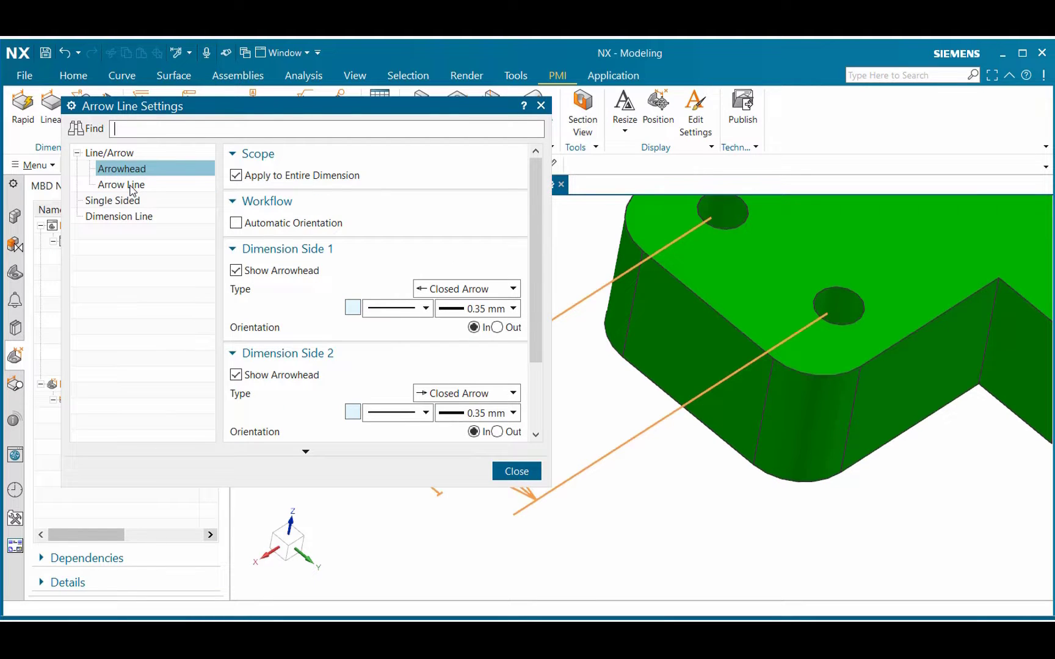
click(121, 184)
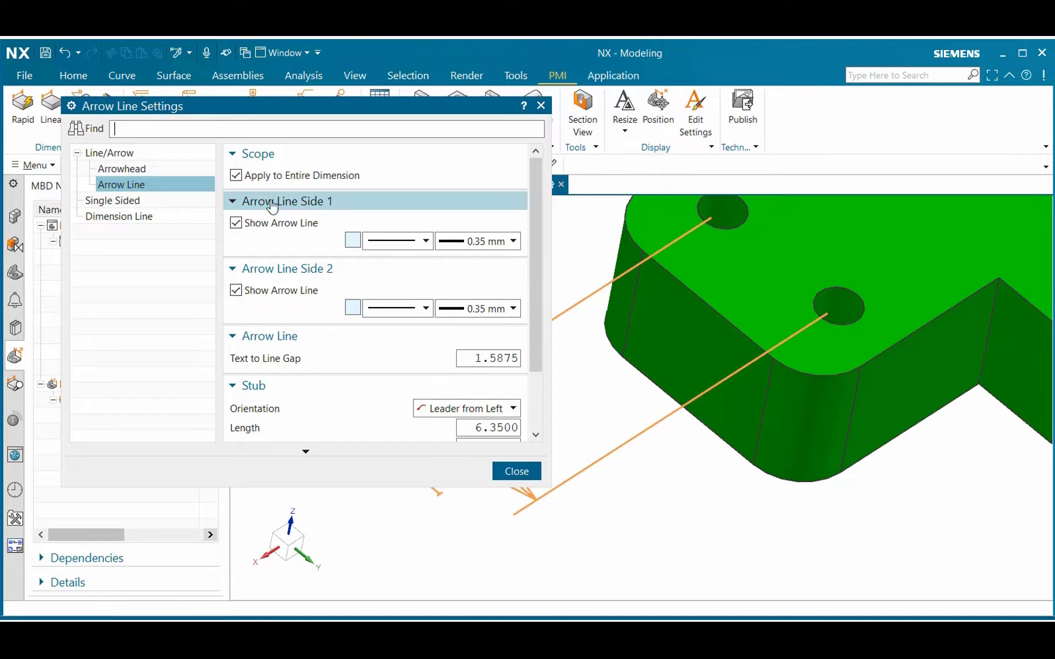
mouse_move(235, 183)
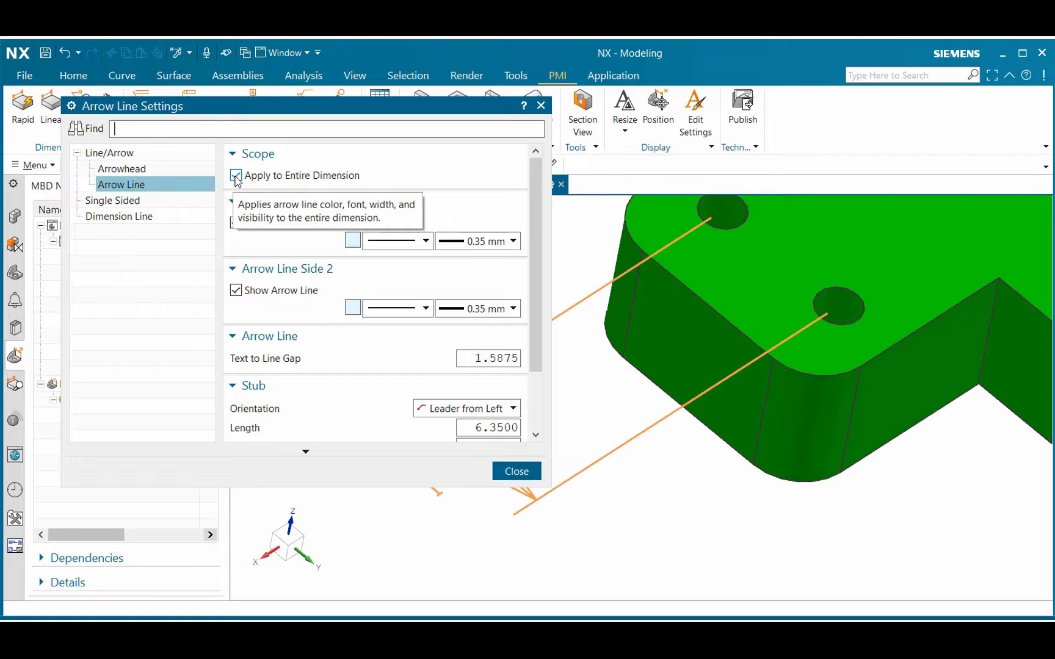
click(236, 176)
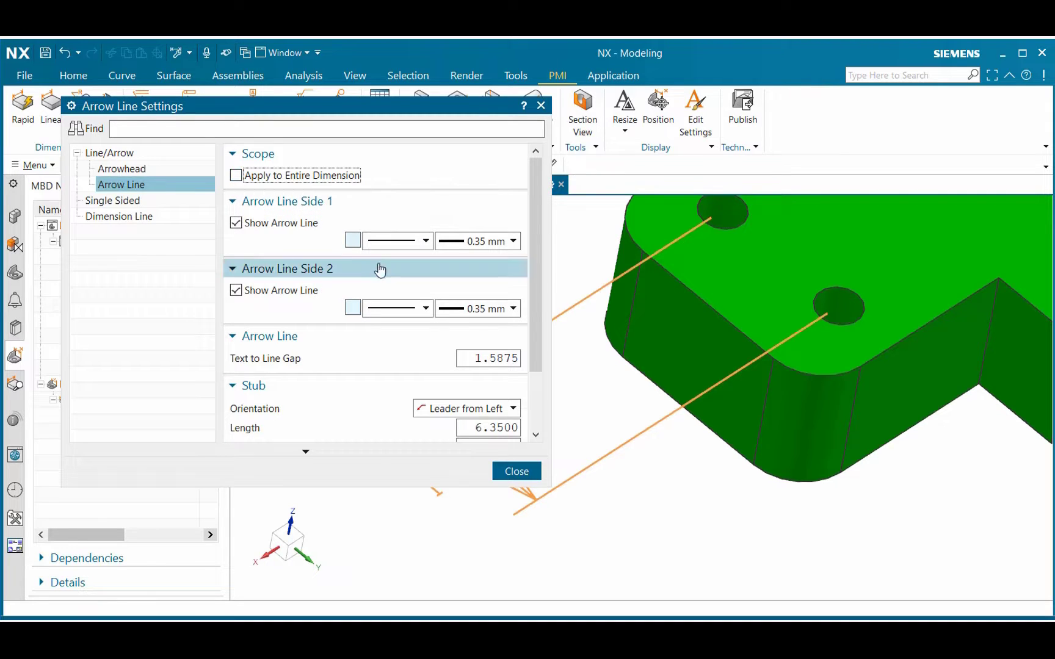
mouse_move(352, 241)
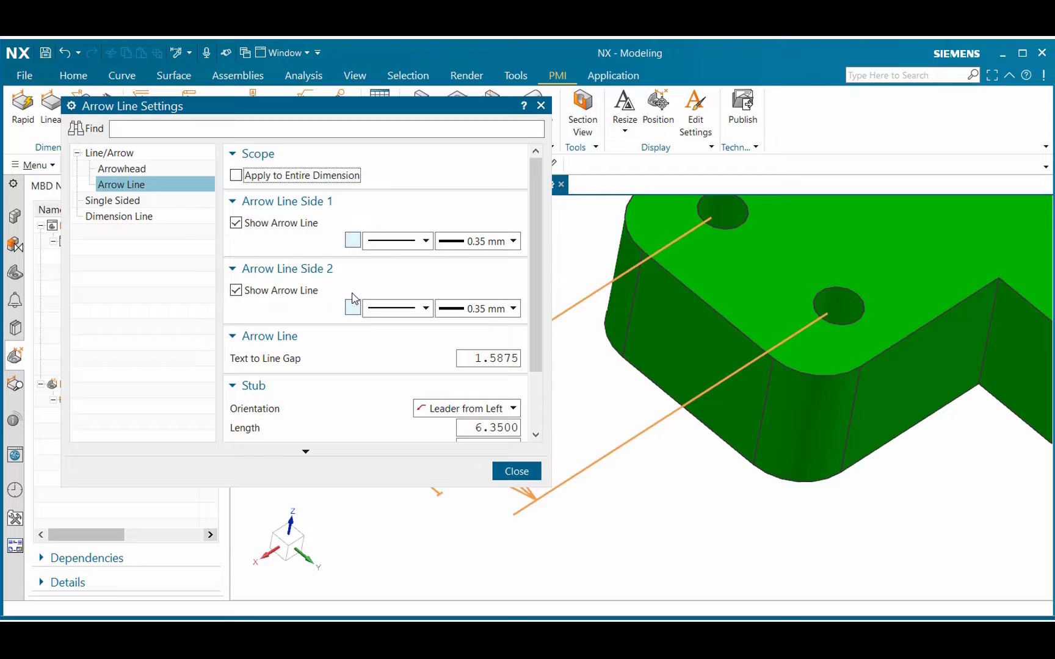
mouse_move(236, 176)
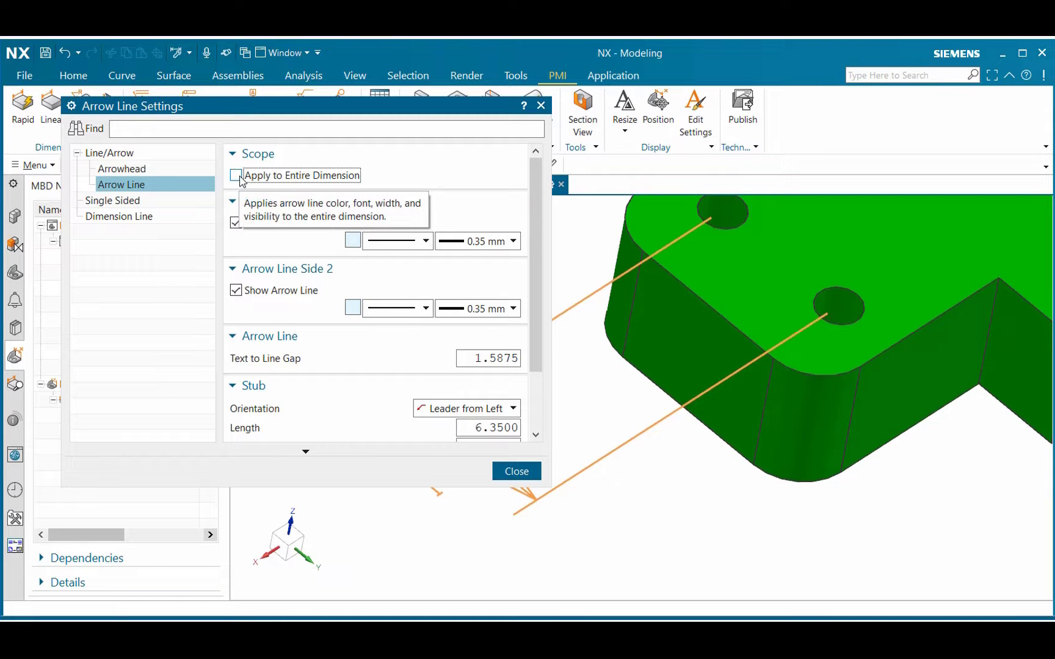
click(236, 176)
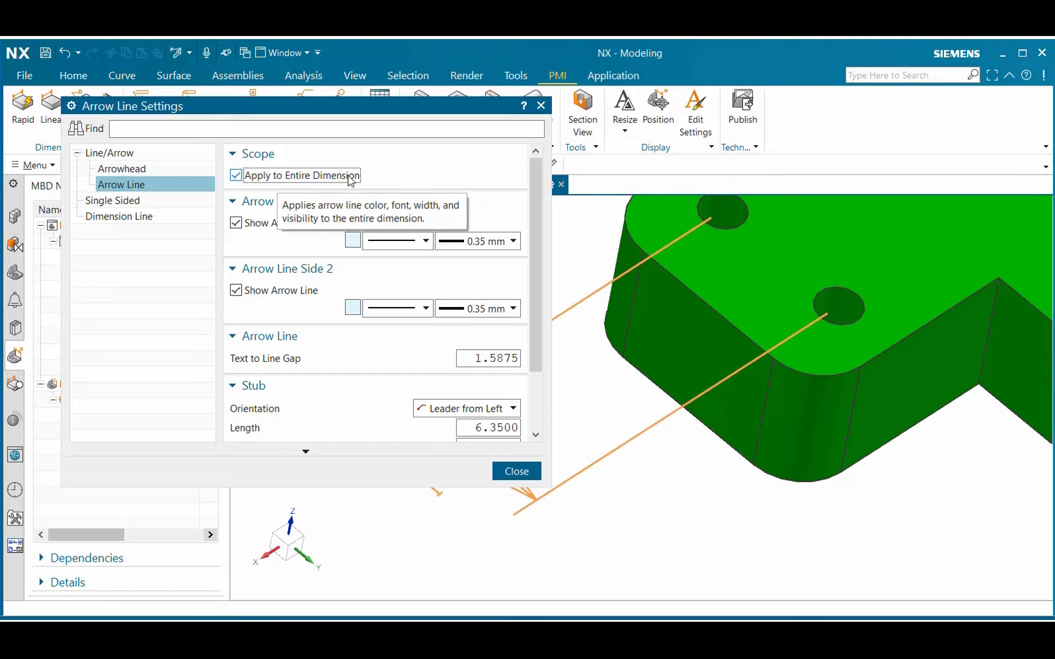
click(517, 471)
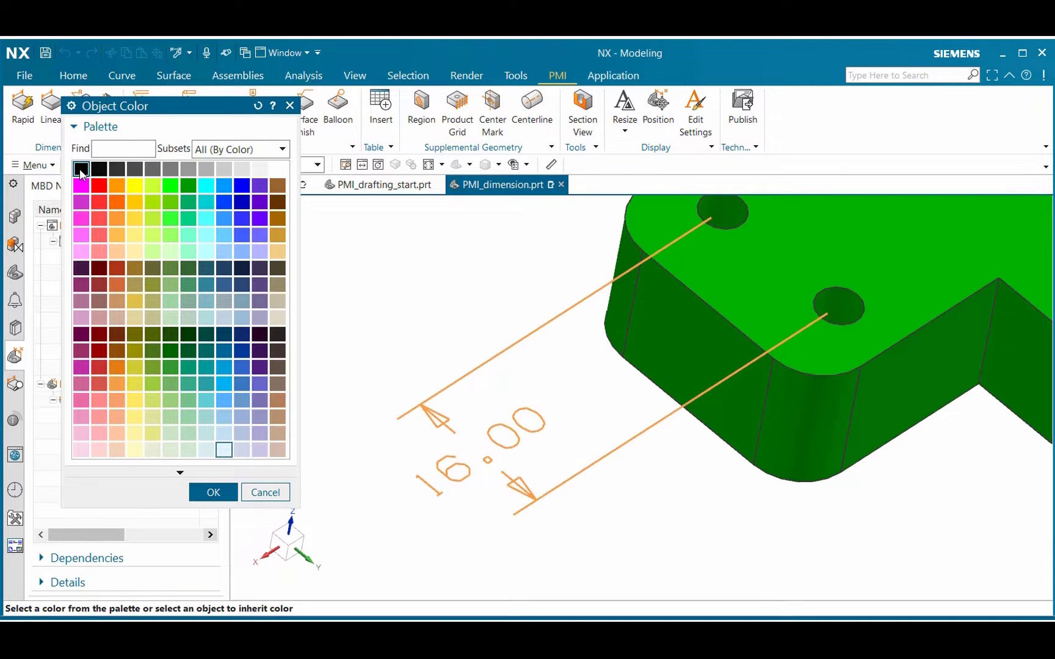
click(213, 492)
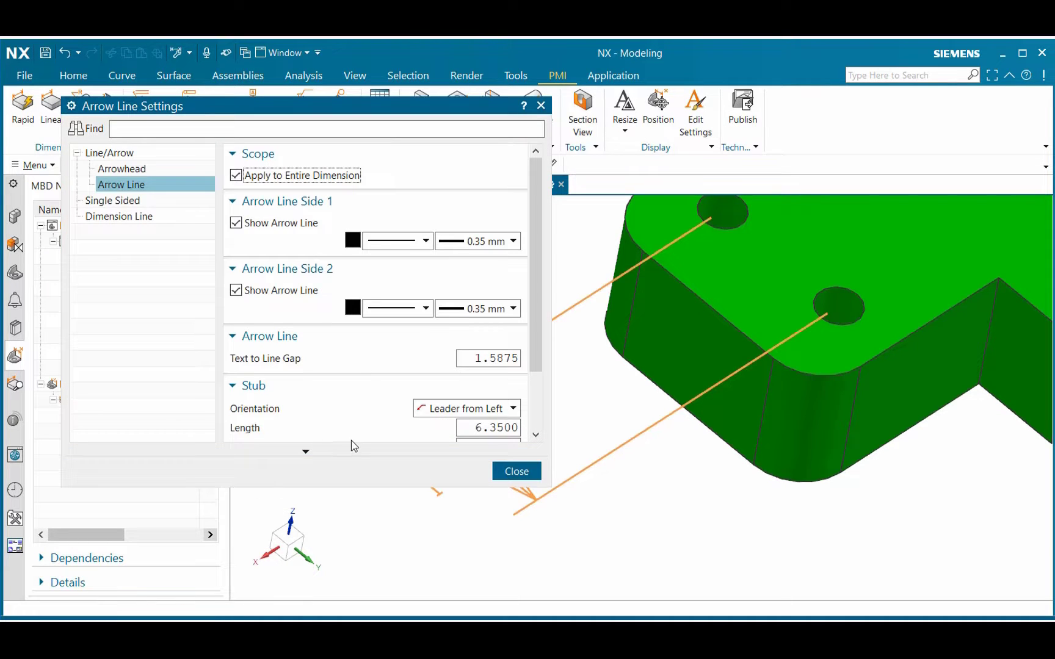
click(516, 471)
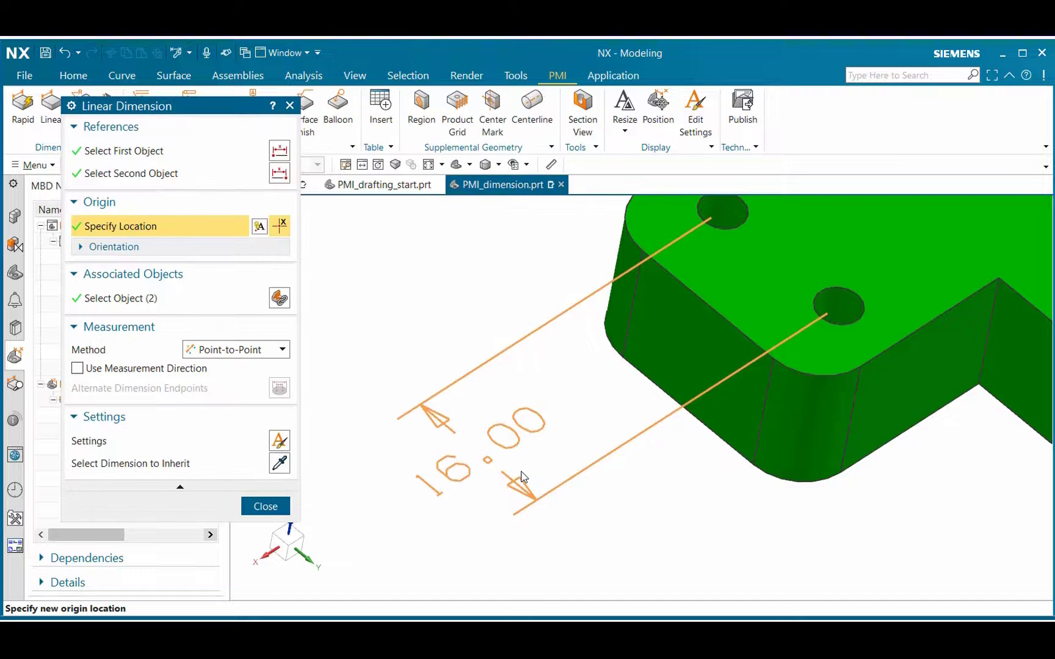
click(522, 476)
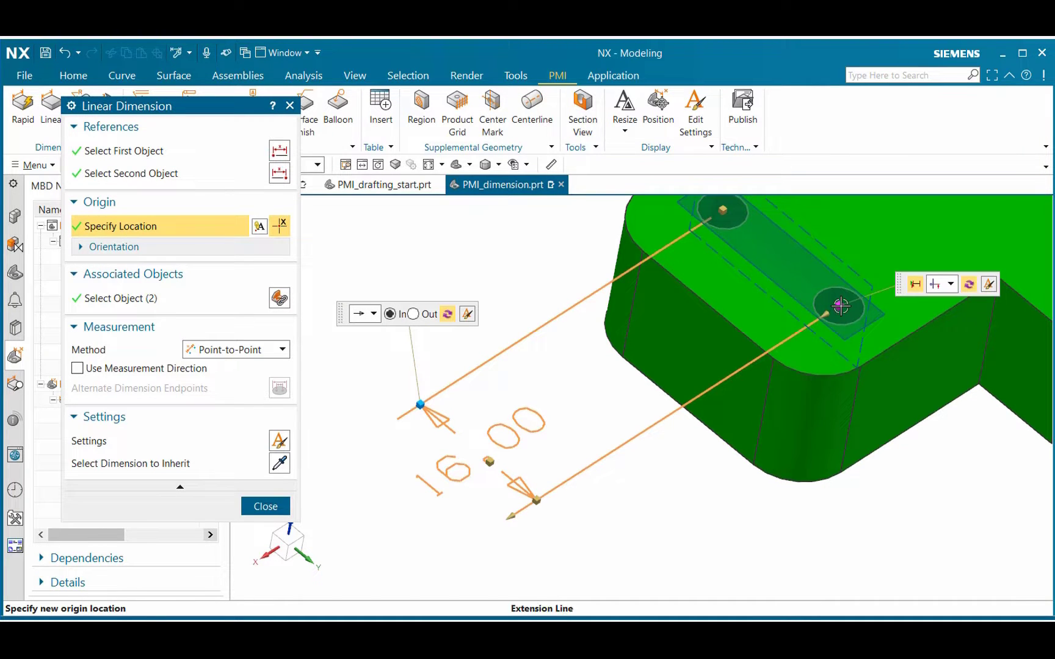
mouse_move(837, 308)
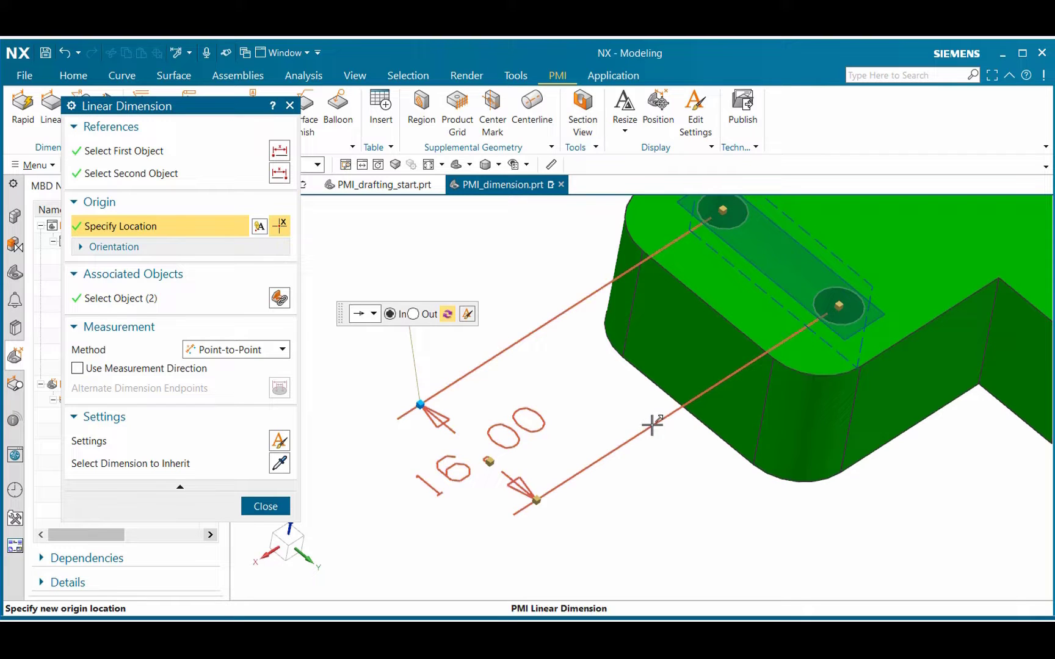
click(487, 462)
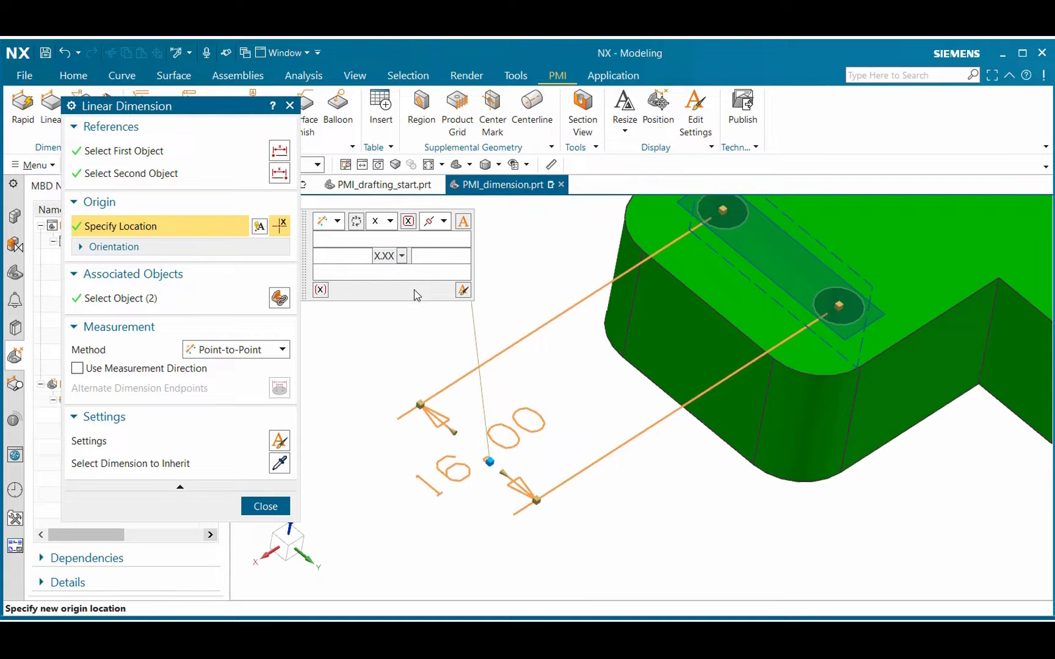
mouse_move(364, 434)
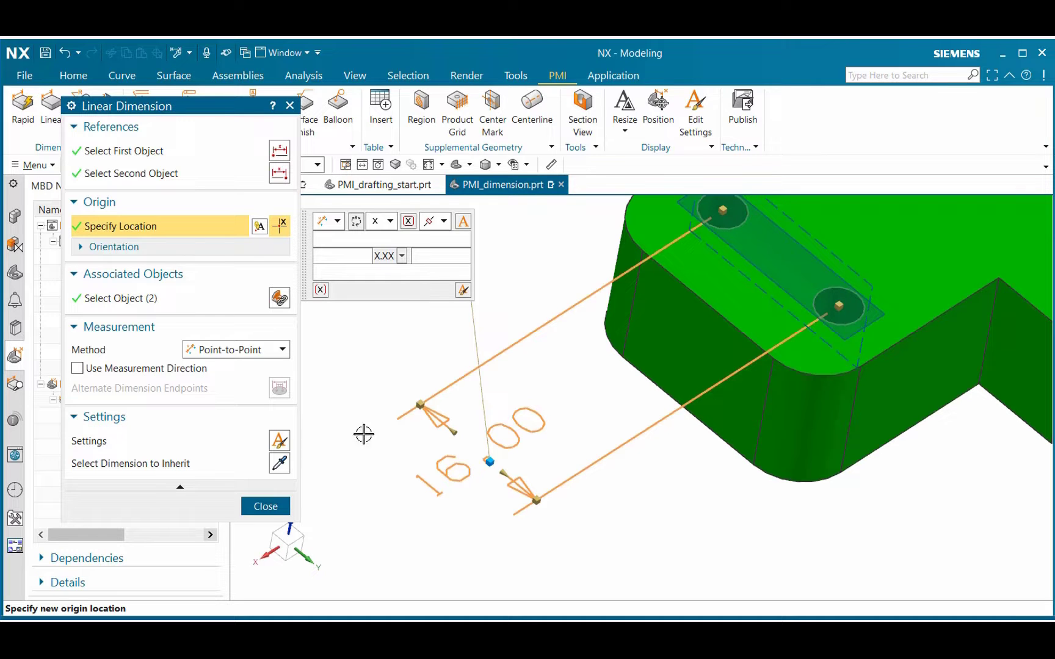
mouse_move(626, 493)
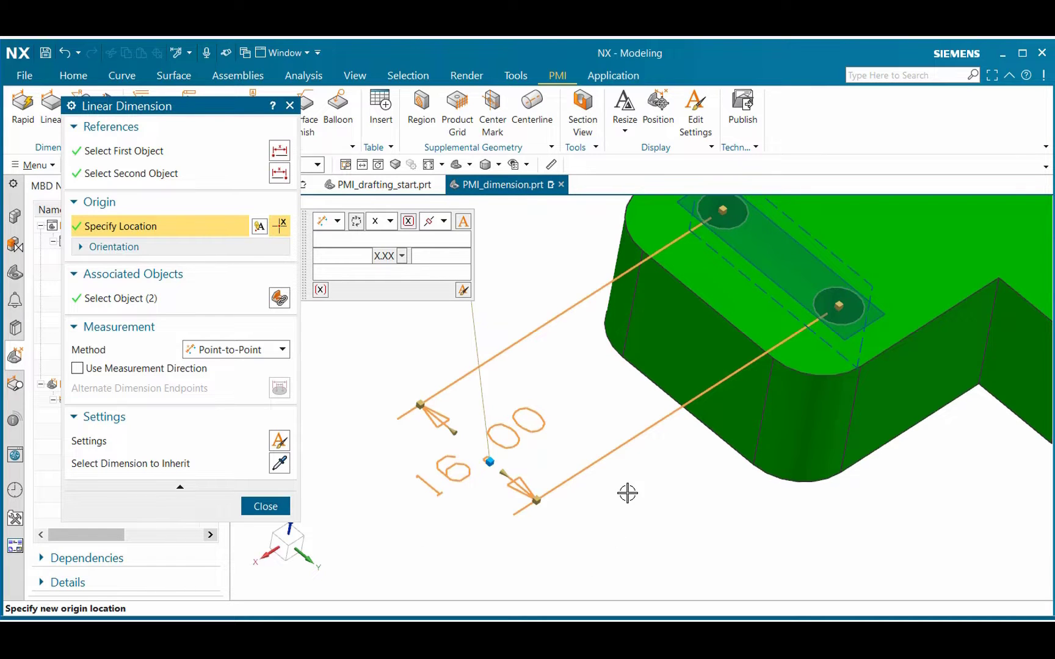
mouse_move(450, 432)
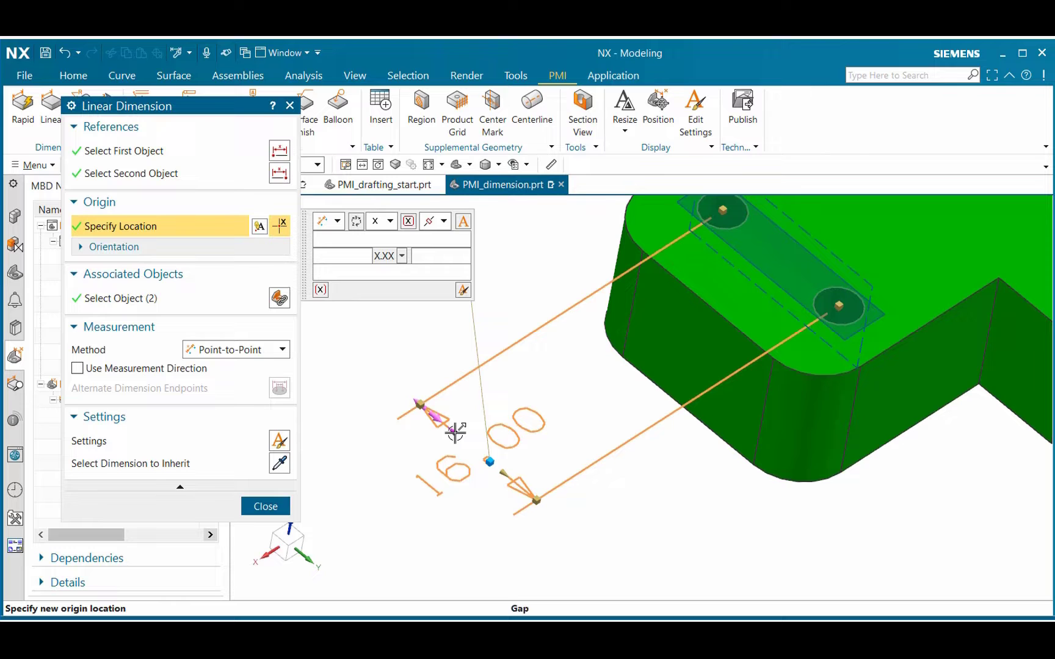
click(462, 438)
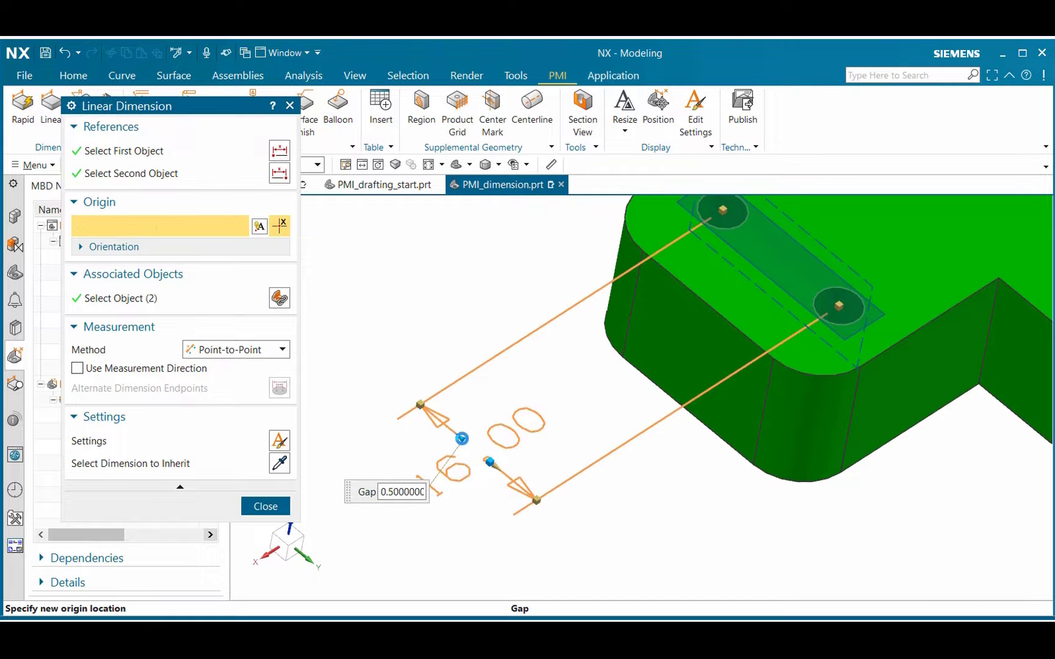
click(461, 442)
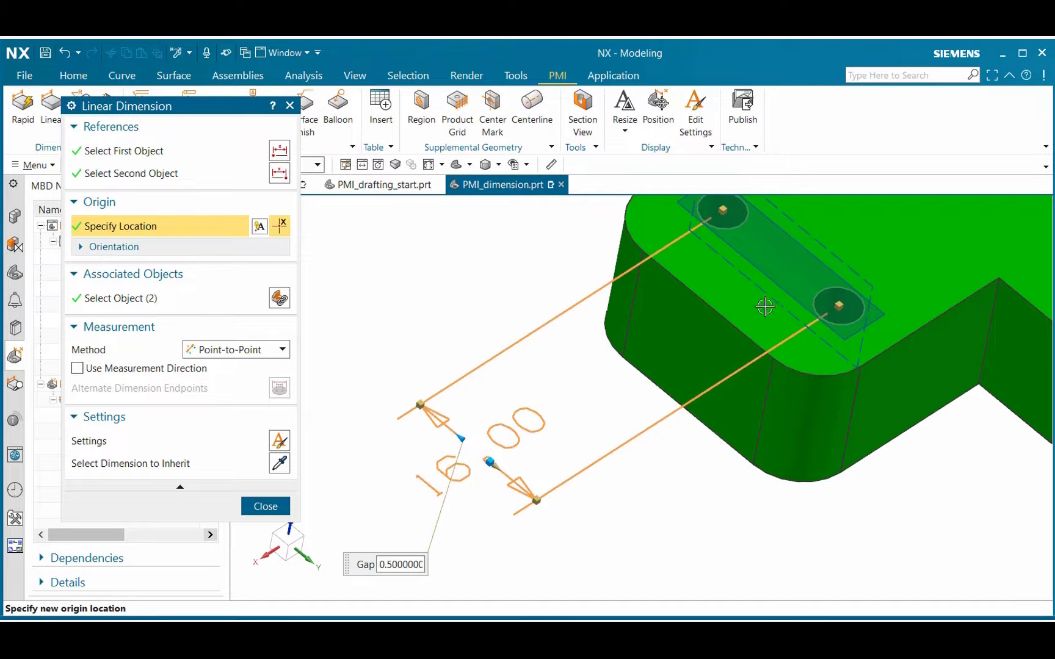
click(837, 305)
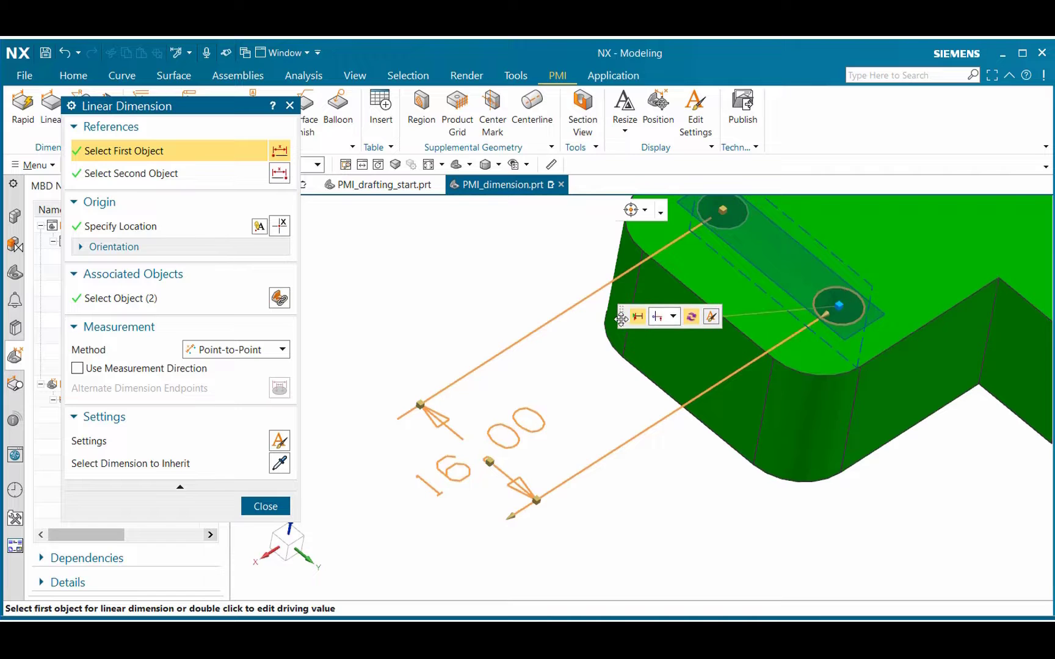
mouse_move(691, 325)
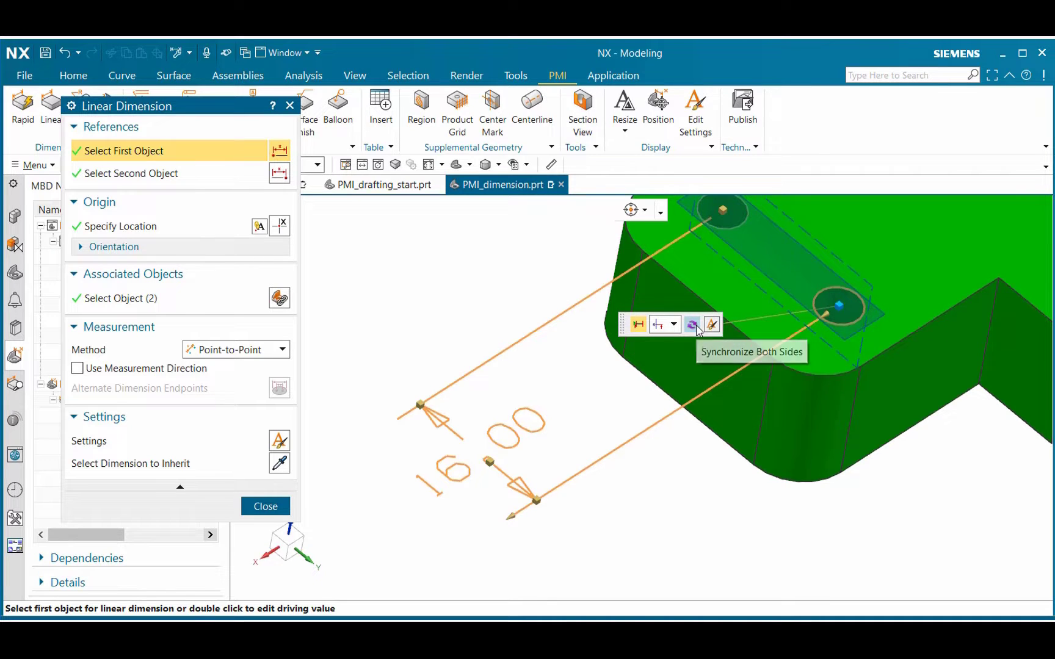
mouse_move(692, 329)
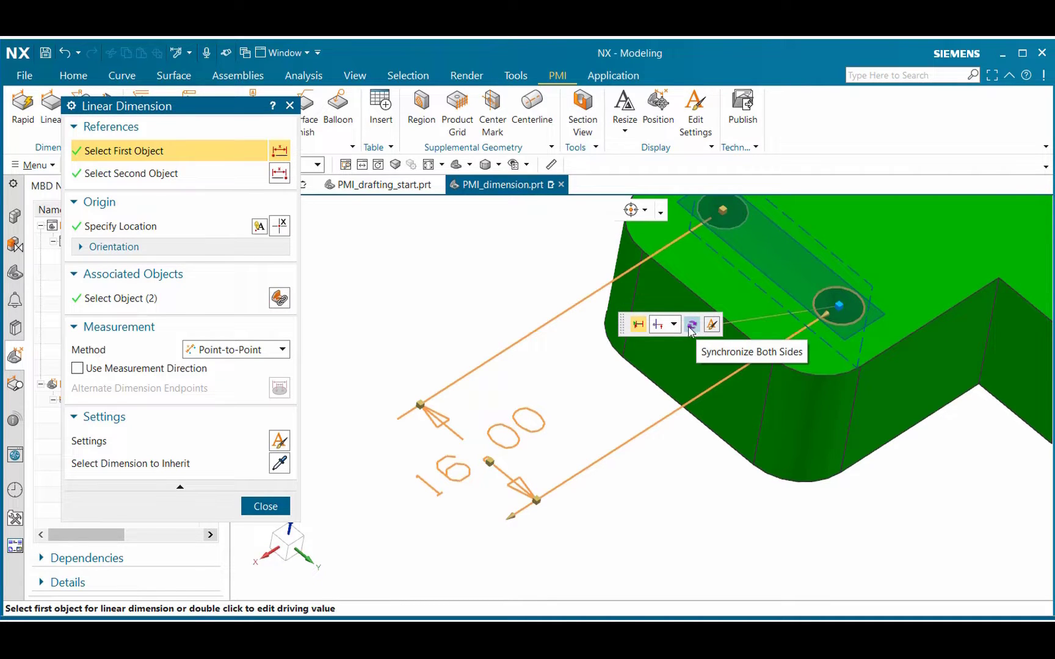
Step: Synchronize both extension line sides and bring up the extension line settings
click(674, 324)
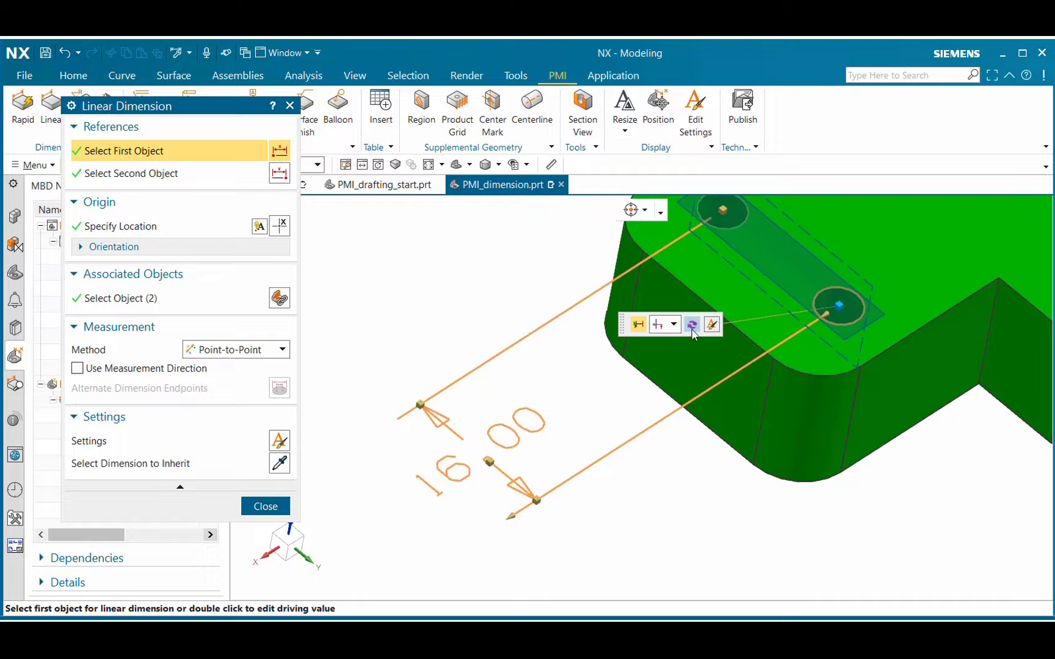
mouse_move(712, 326)
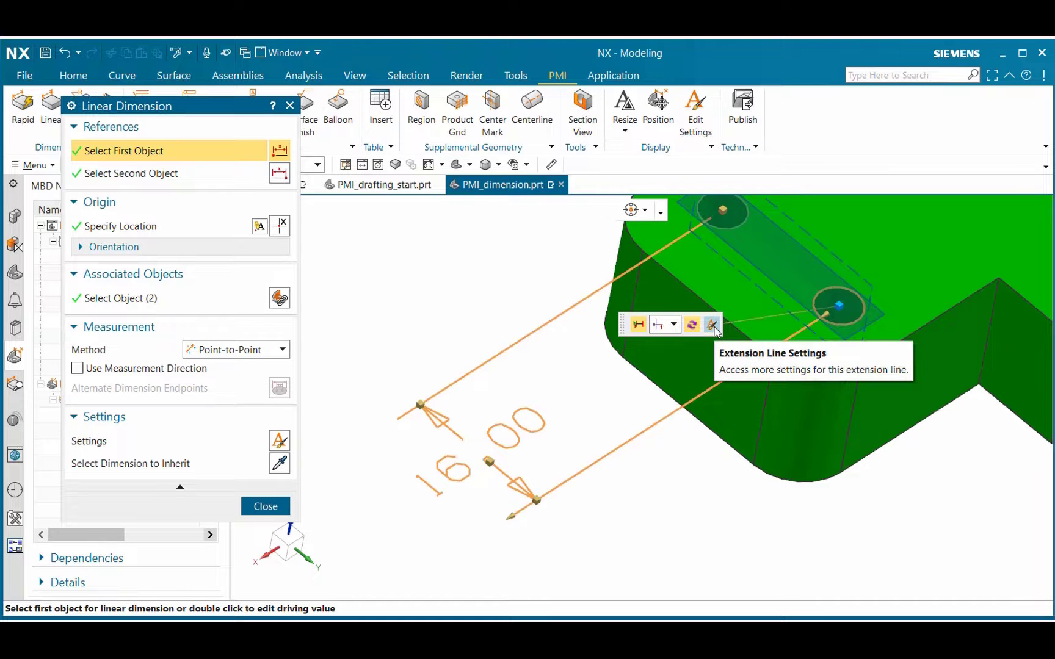
click(712, 325)
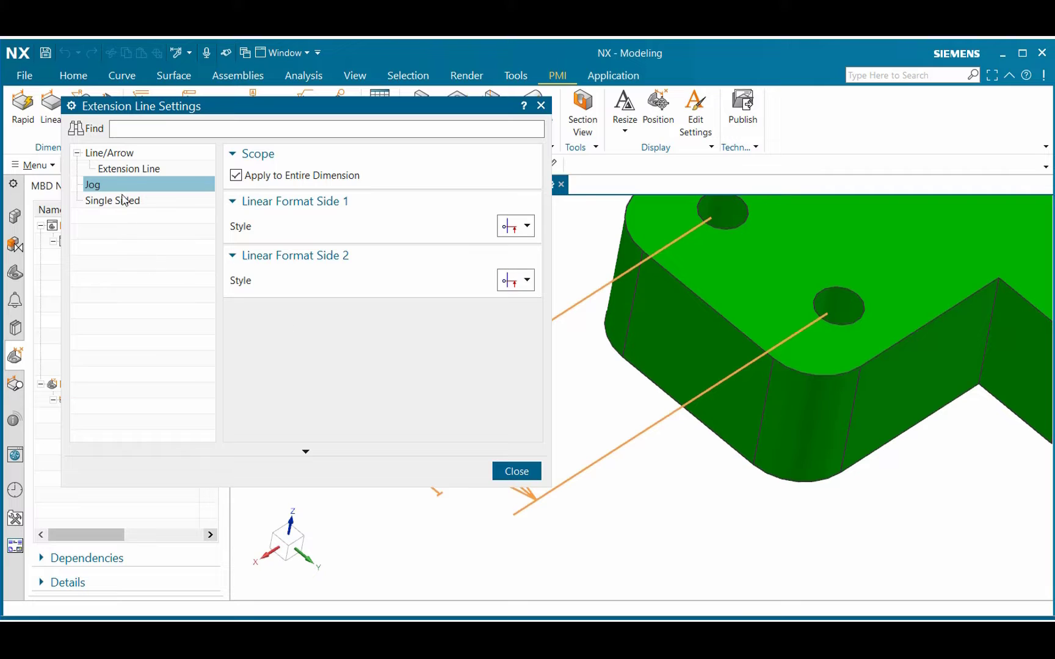
Step: Set the Side 1 extension line colour to black for both sides and finish the dimension edit
click(128, 169)
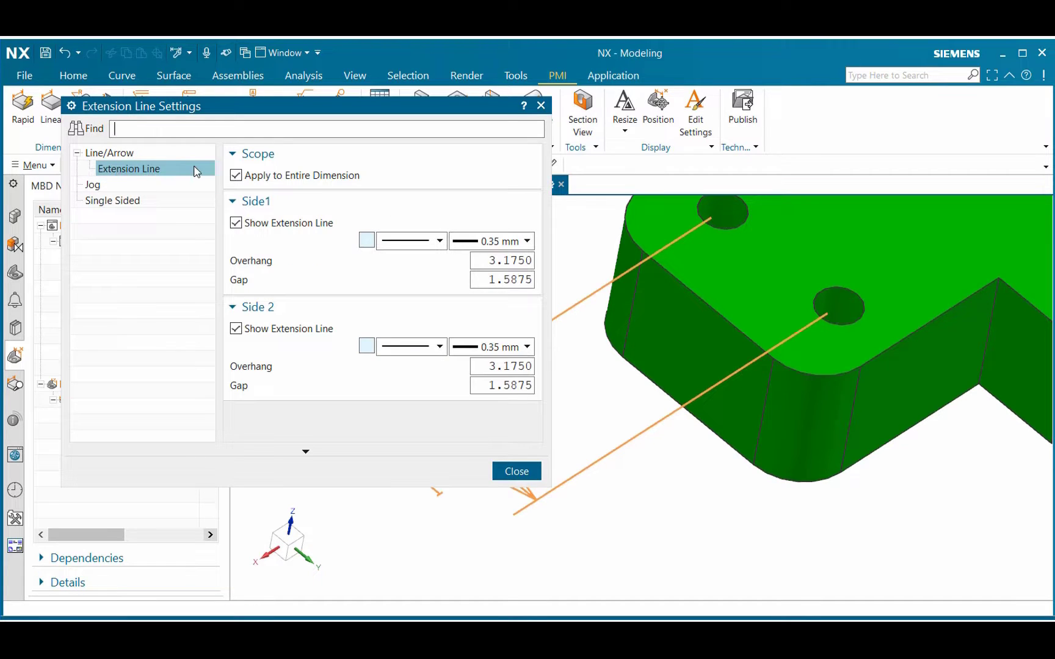
click(236, 175)
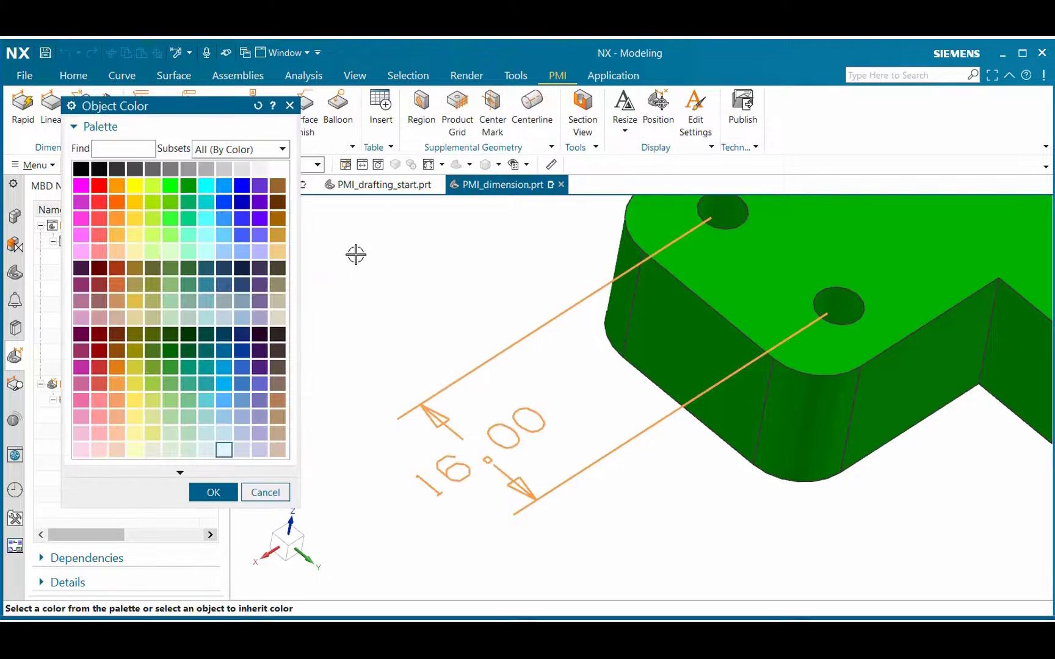
click(81, 170)
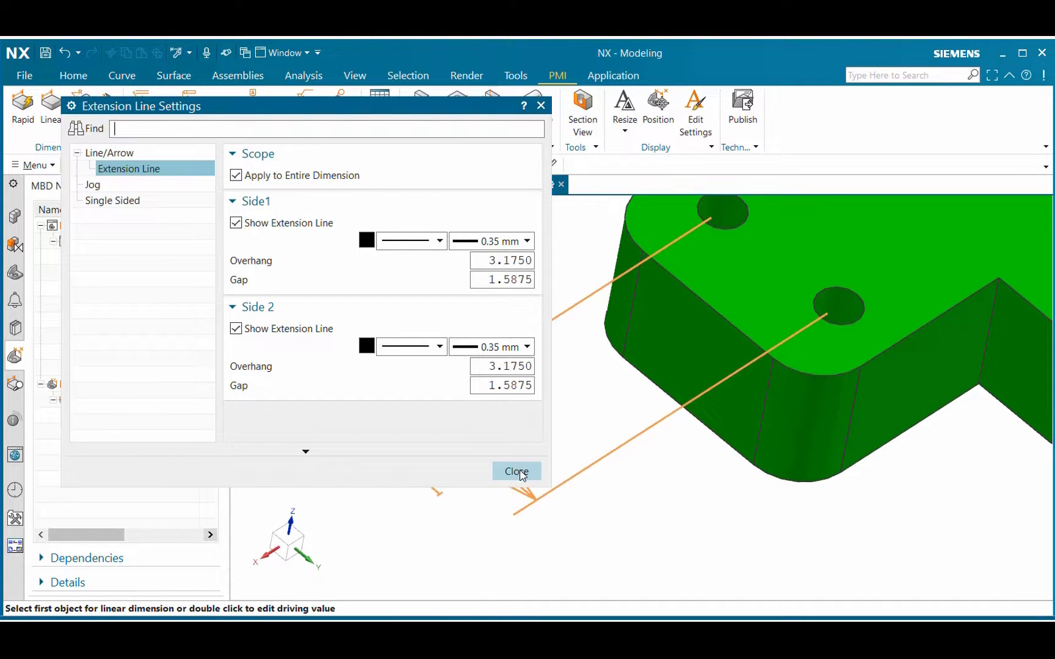
click(517, 471)
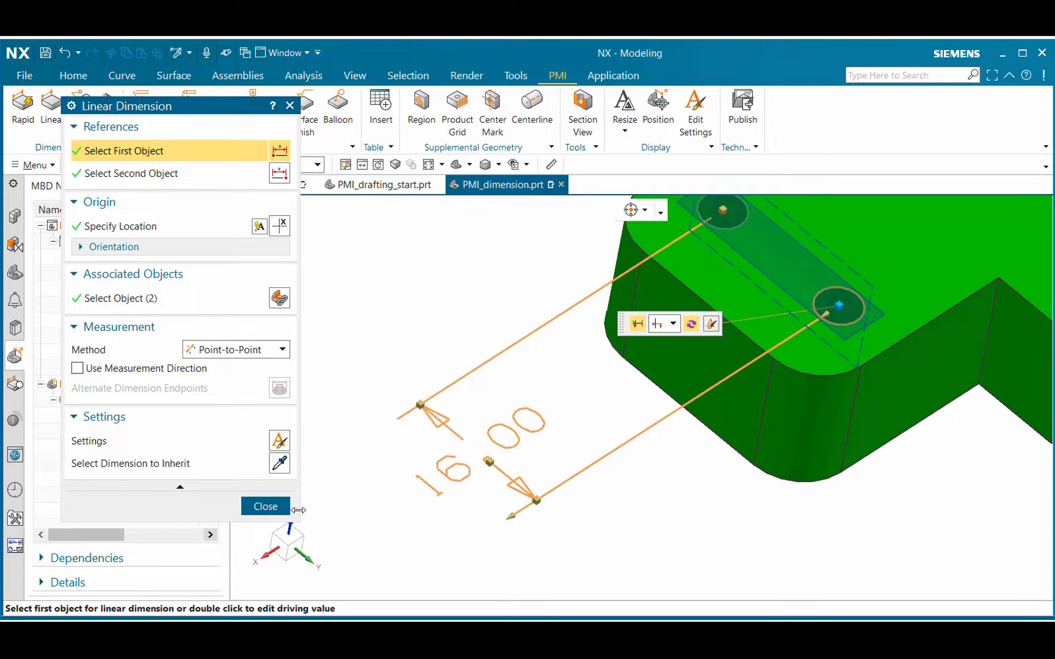
click(265, 505)
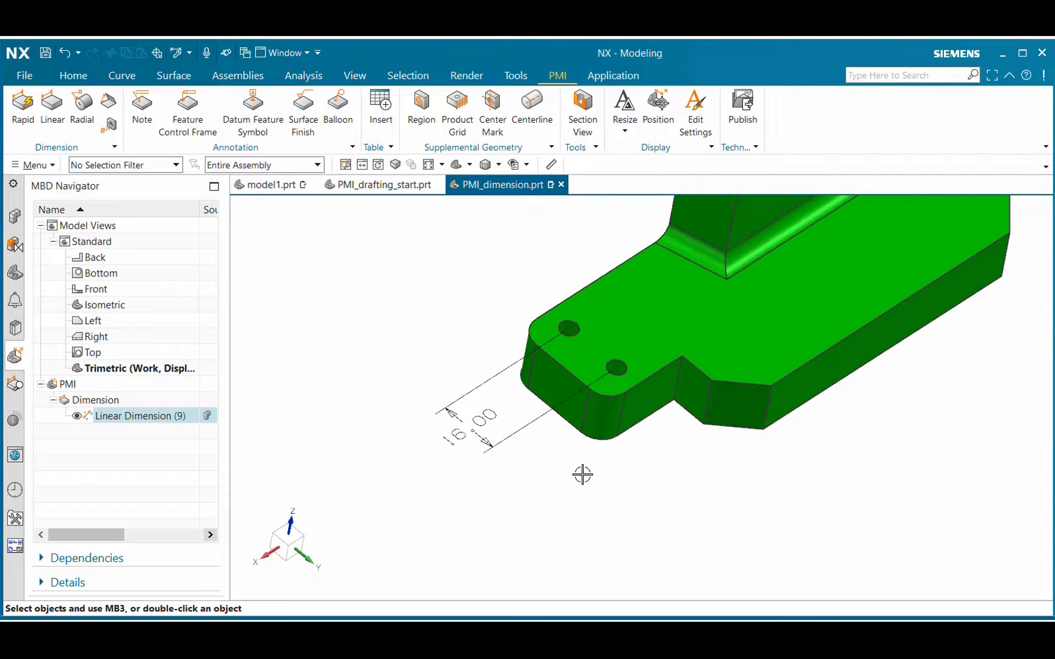
Step: Orbit the part to view the black 16.00 dimension from the side
drag(582, 474, 557, 434)
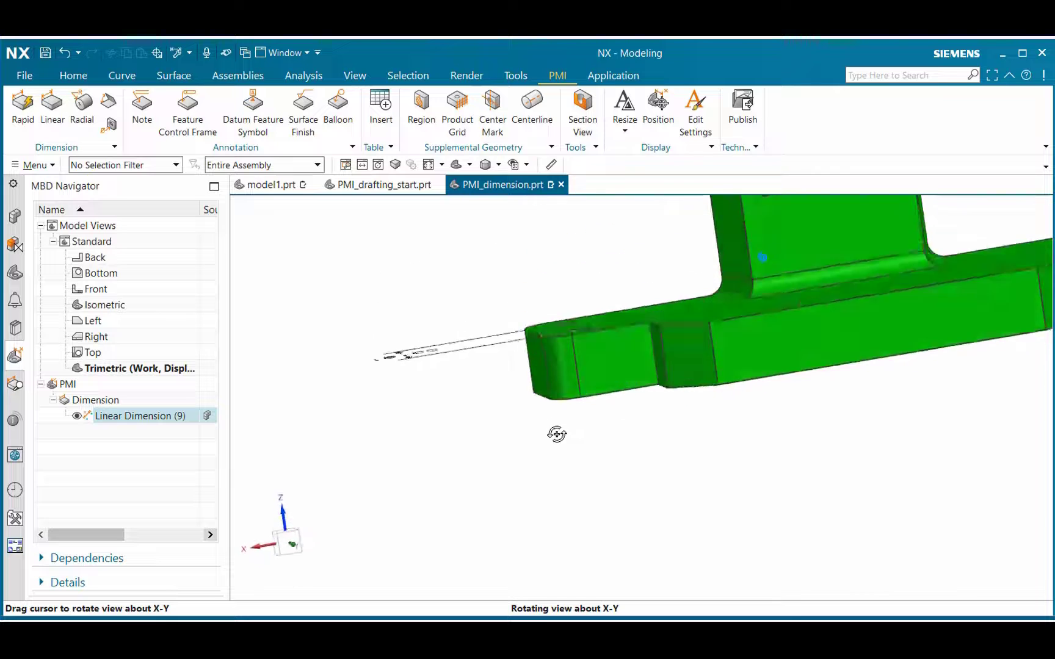